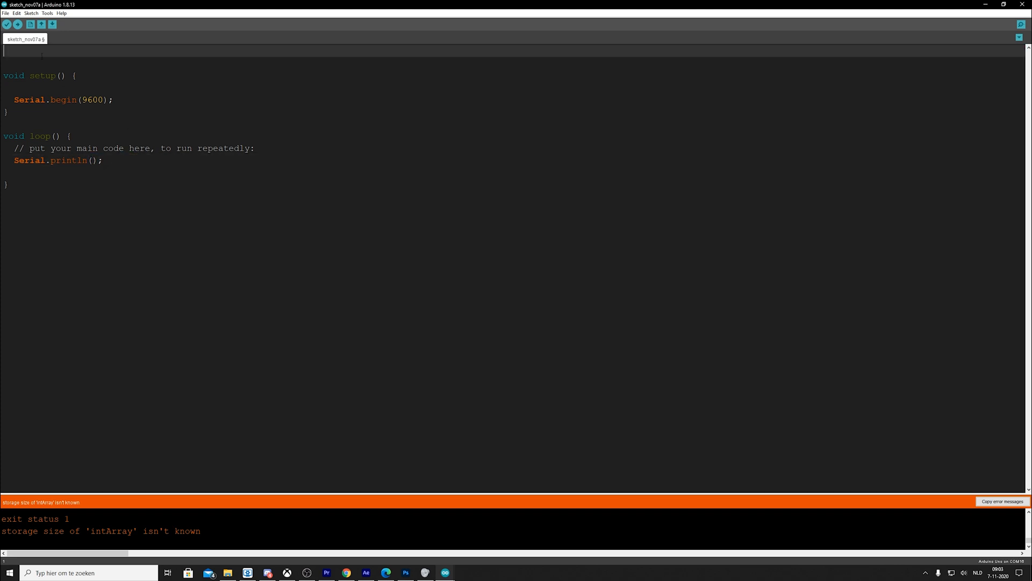
- Declare the unsized int array intArrayA[] = {10,20,30,40}; above setup()
text(int)
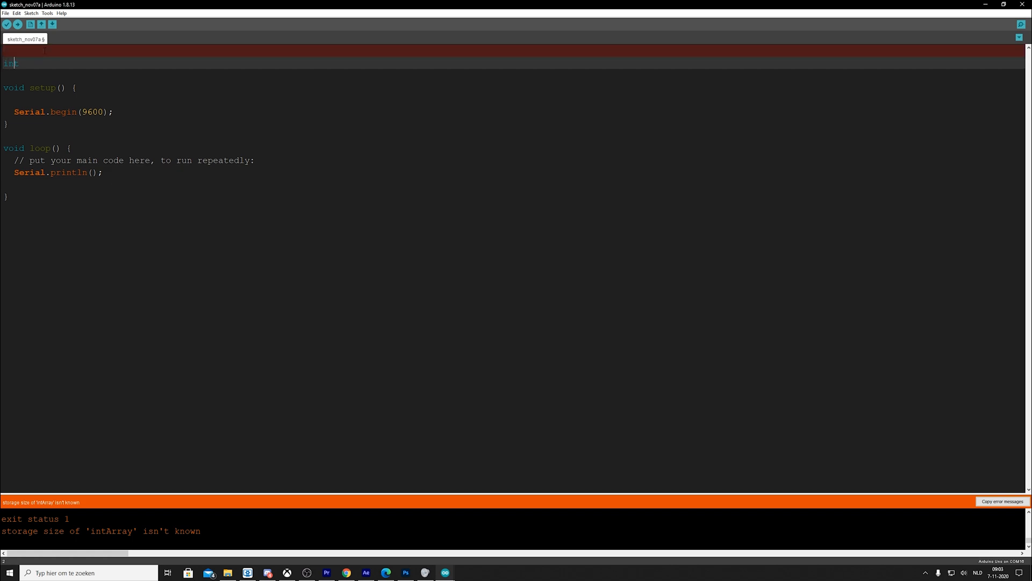
text(intArray)
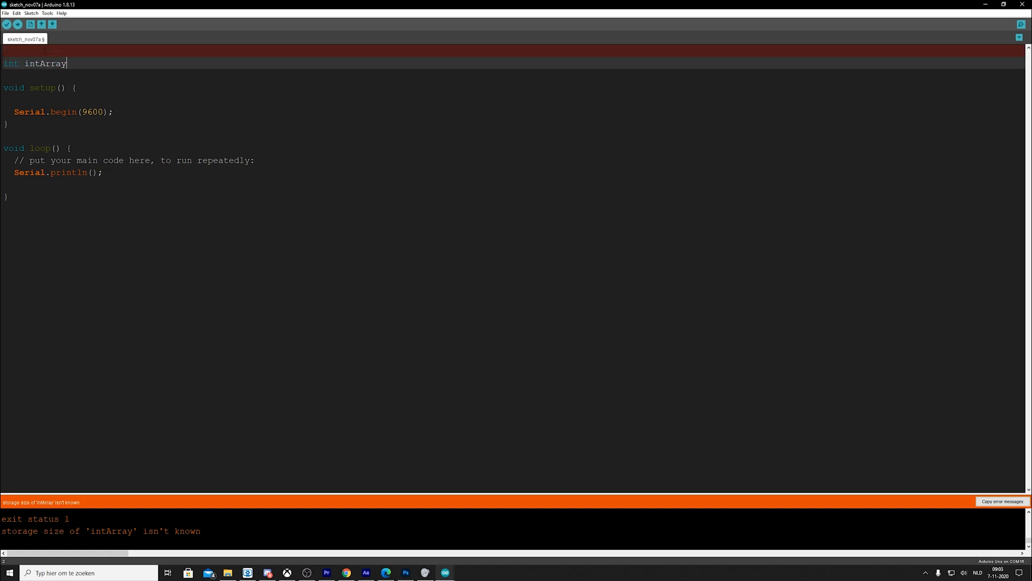
text([])
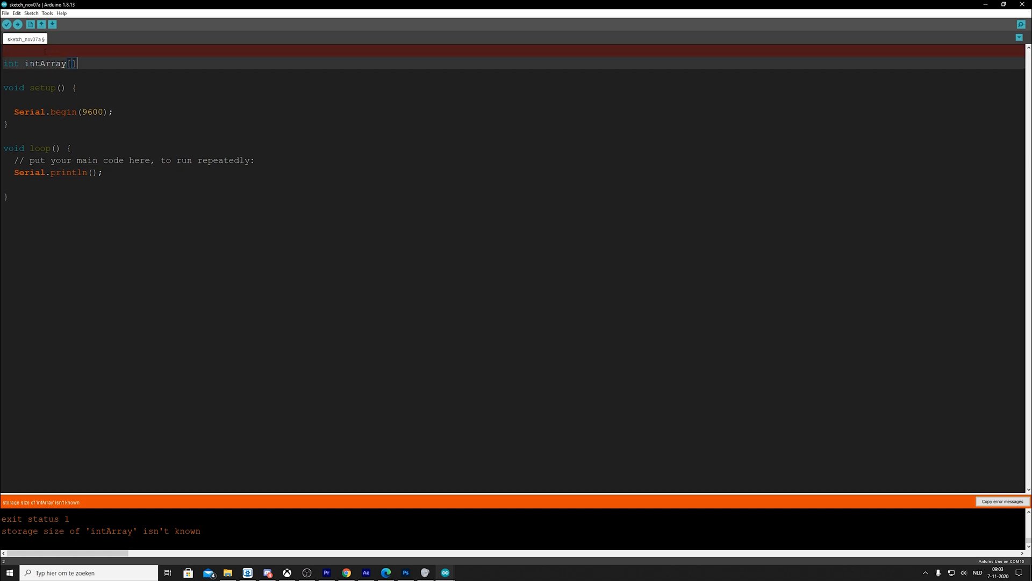
text(= {)
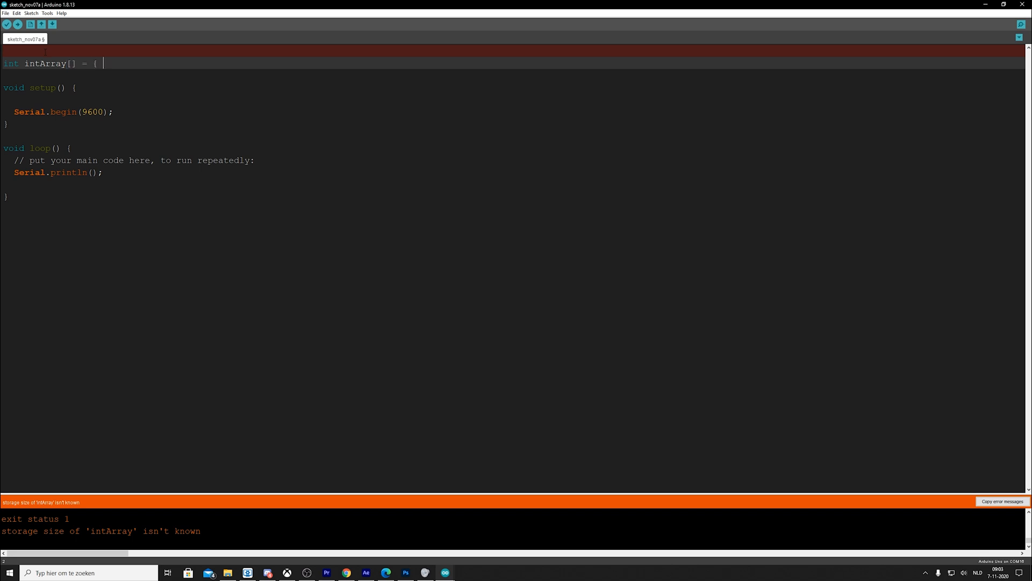
text(10,20)
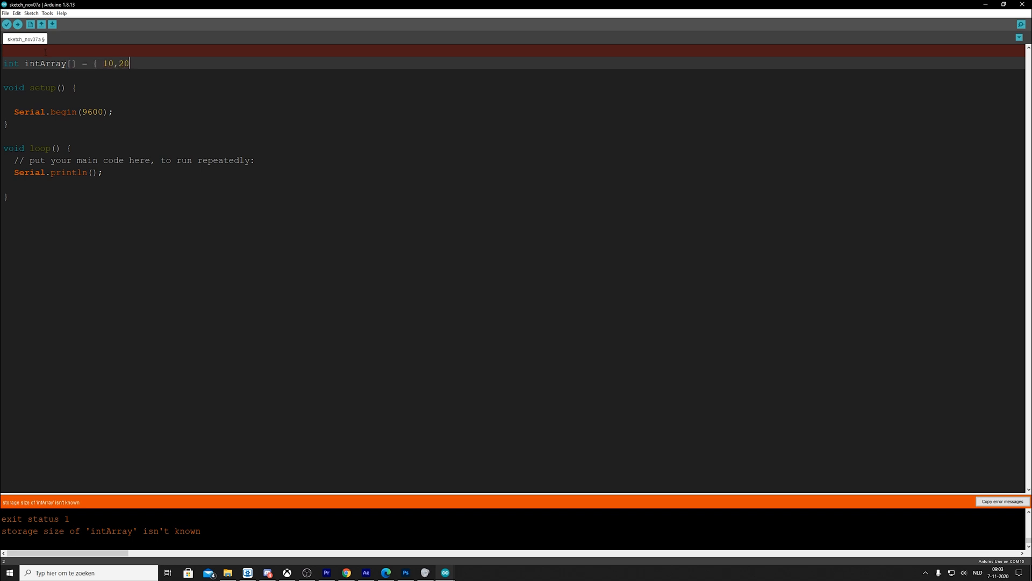
text(,30,40)
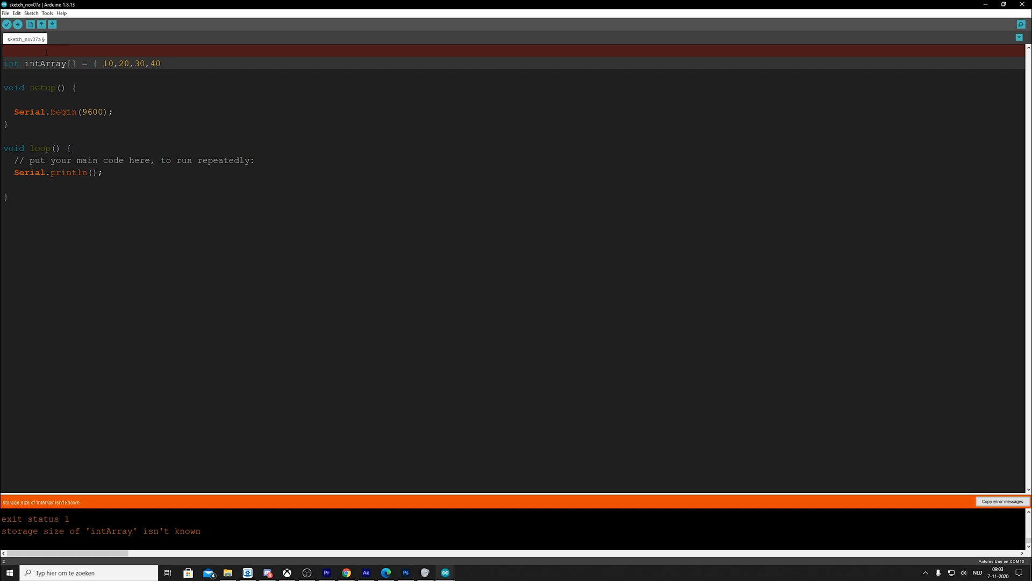
text(};)
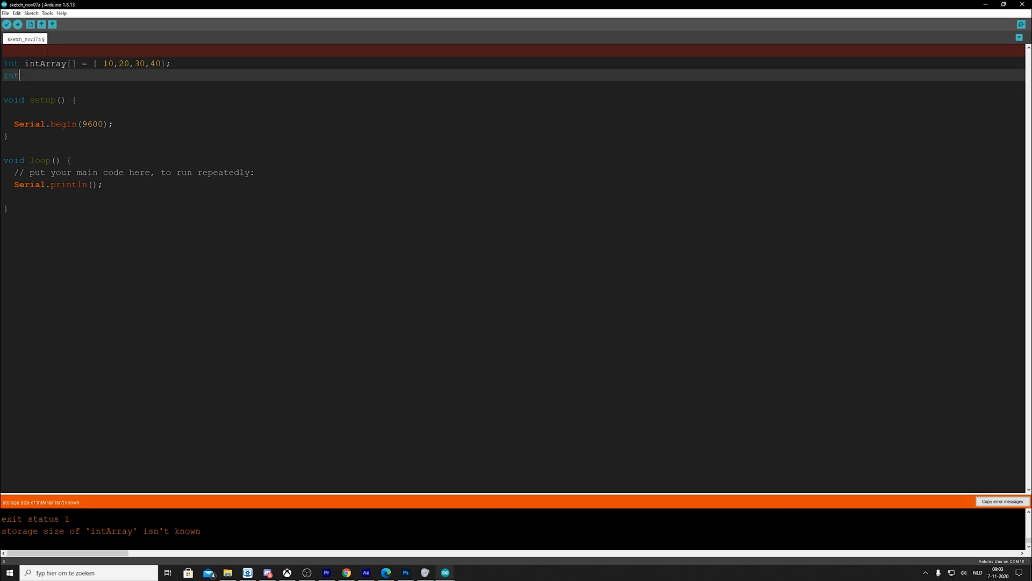
- Declare intArrayB[4] = {10,20,30,40}; and add the A and B name suffixes
text(intArray)
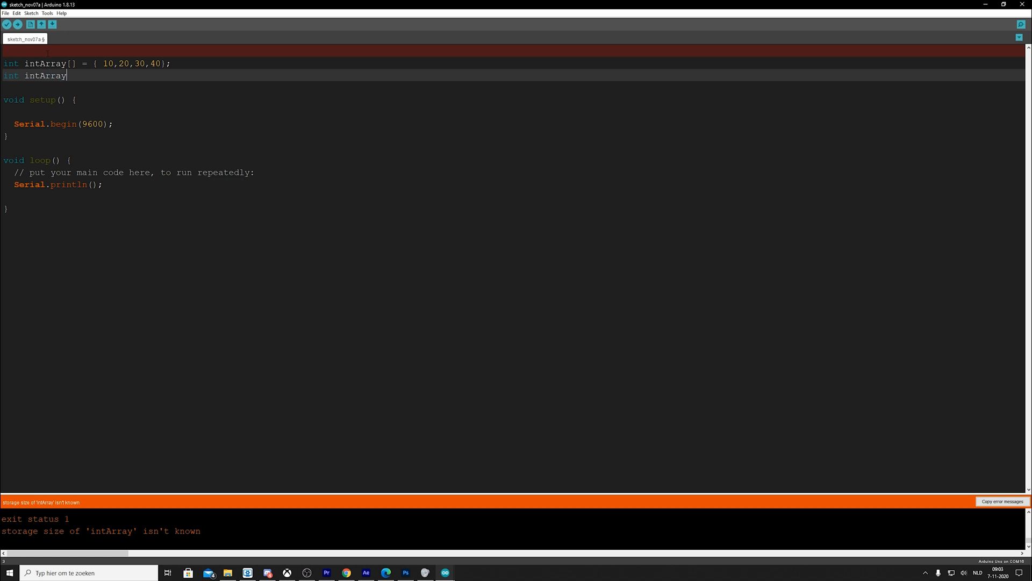
text([)
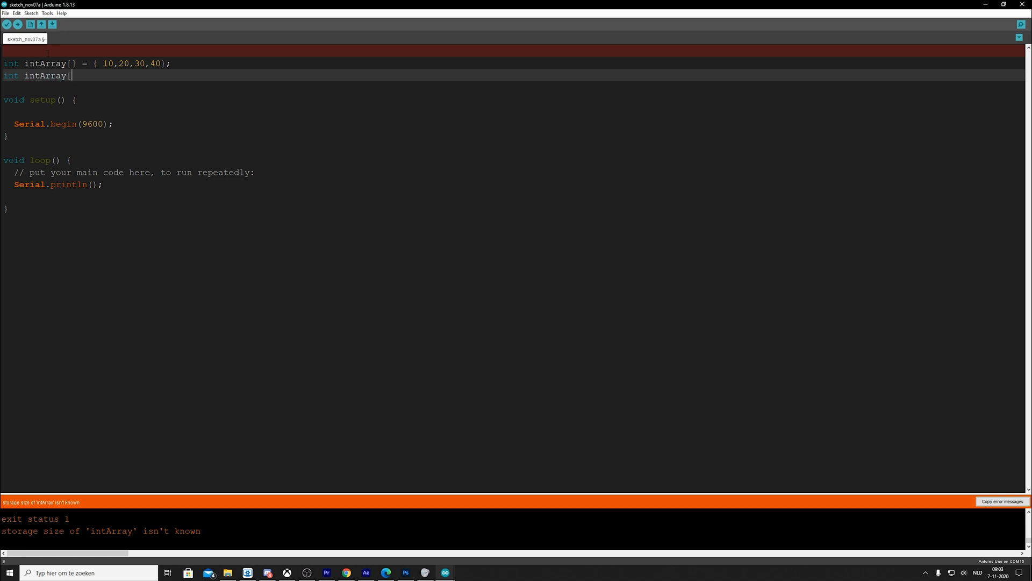
text(4])
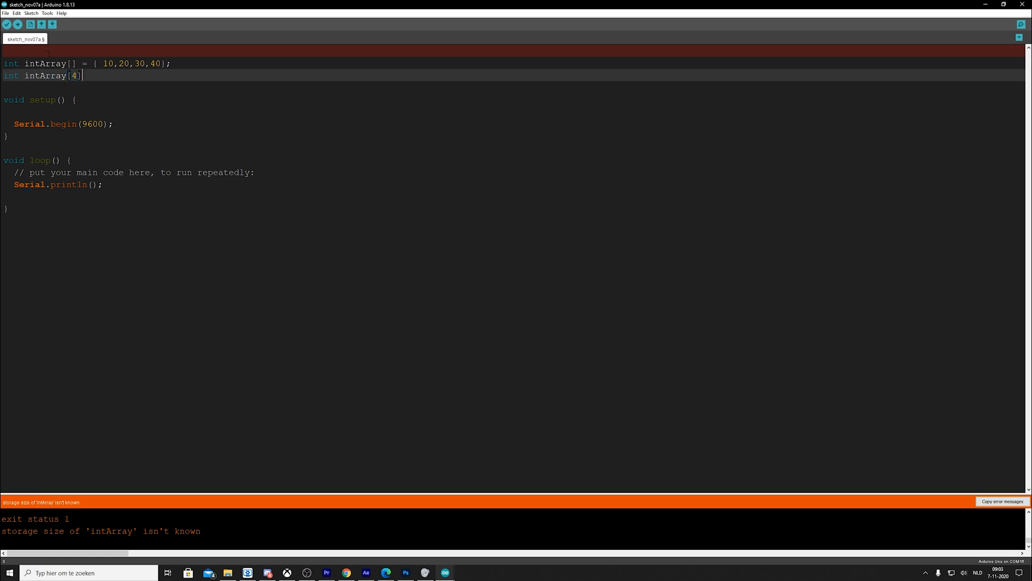
text(= {1)
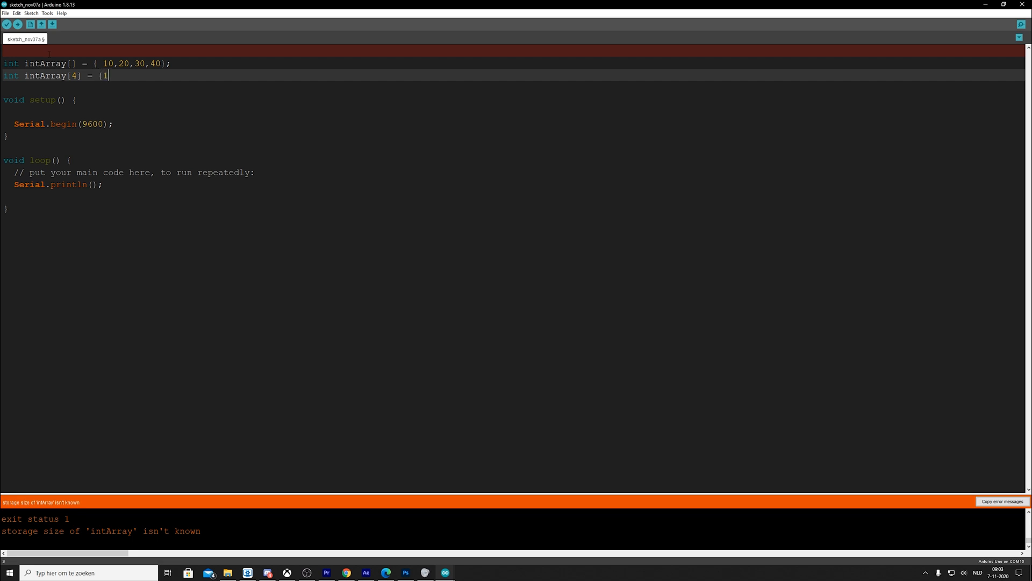
text(0,20,30,4)
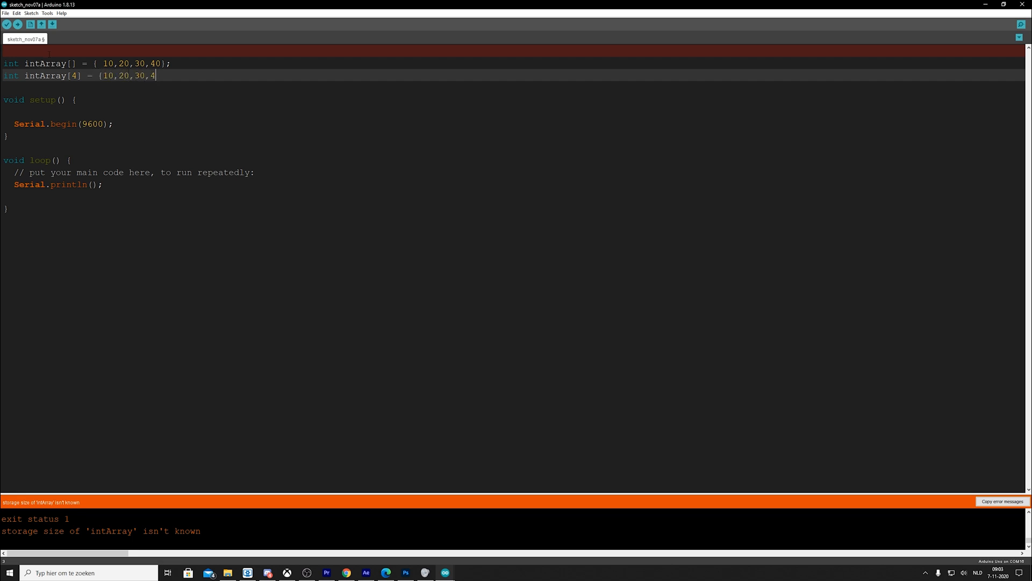
text(0};)
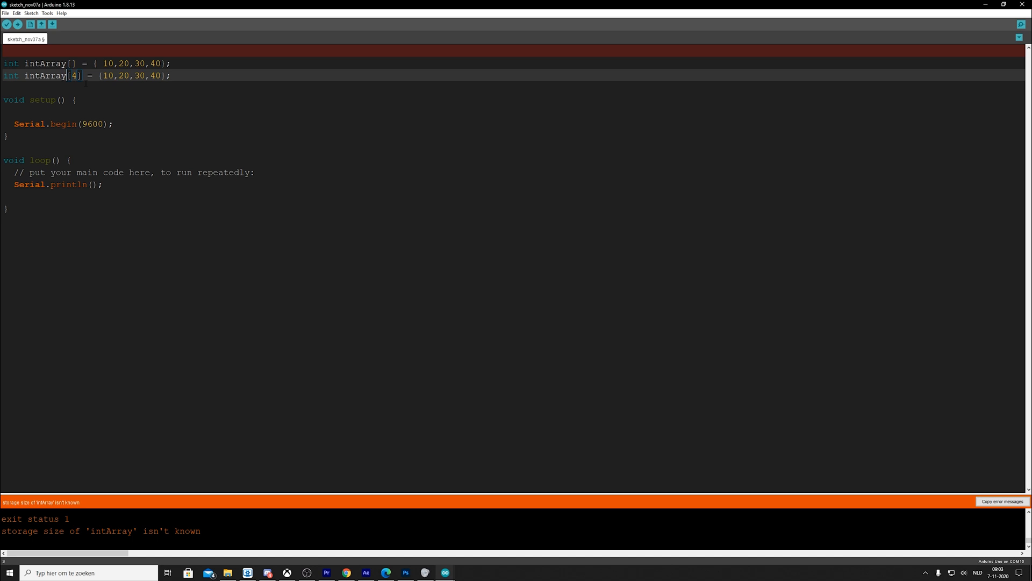
text(A)
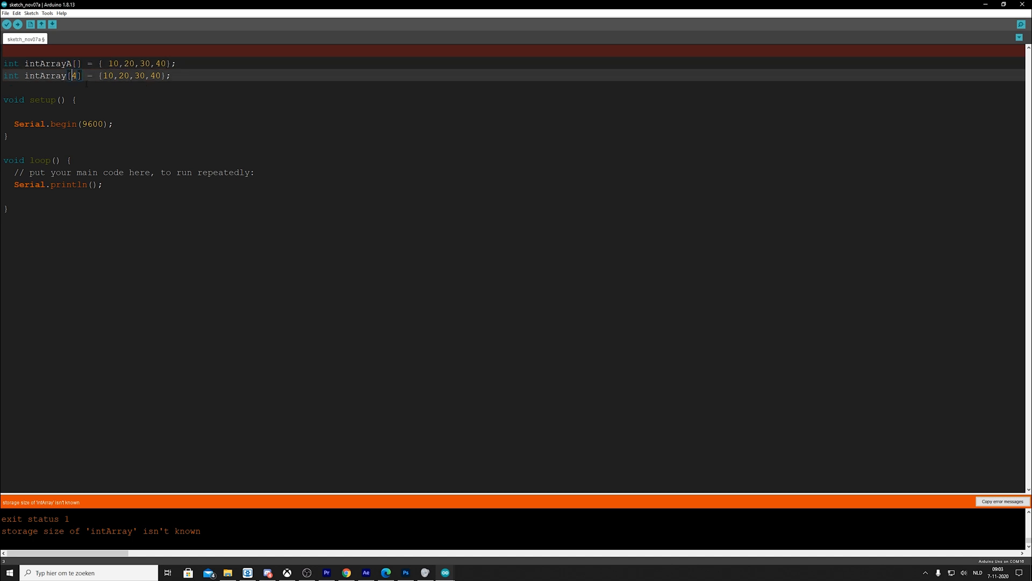
text(B)
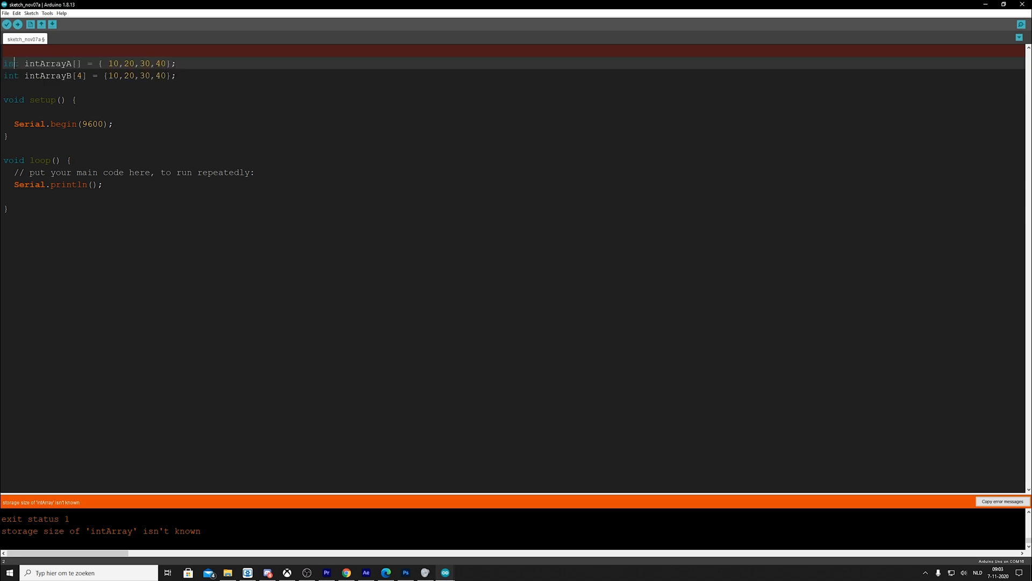
- In setup(), write the assignment of 10 to an intArrayA element
click(53, 111)
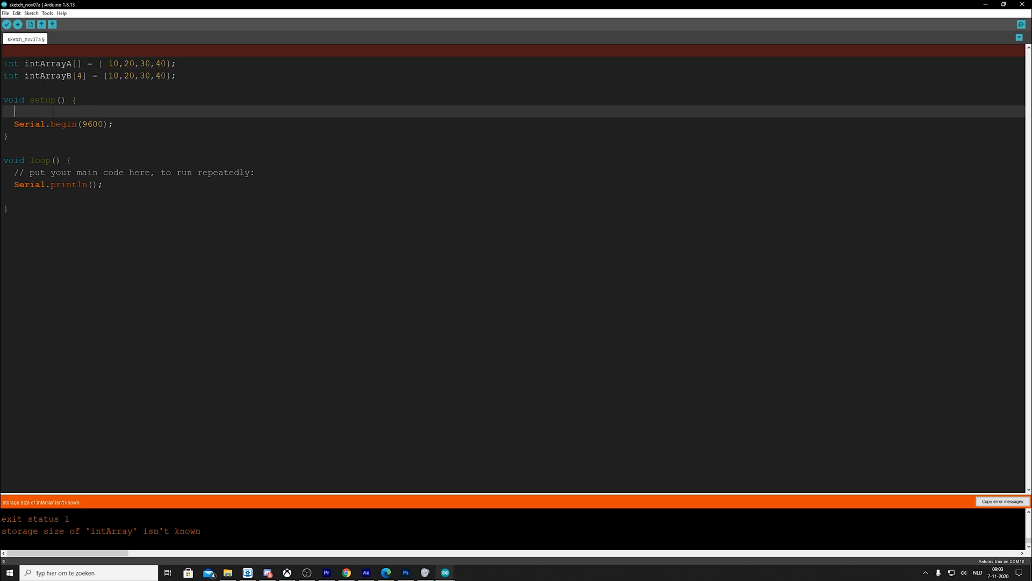
text(int)
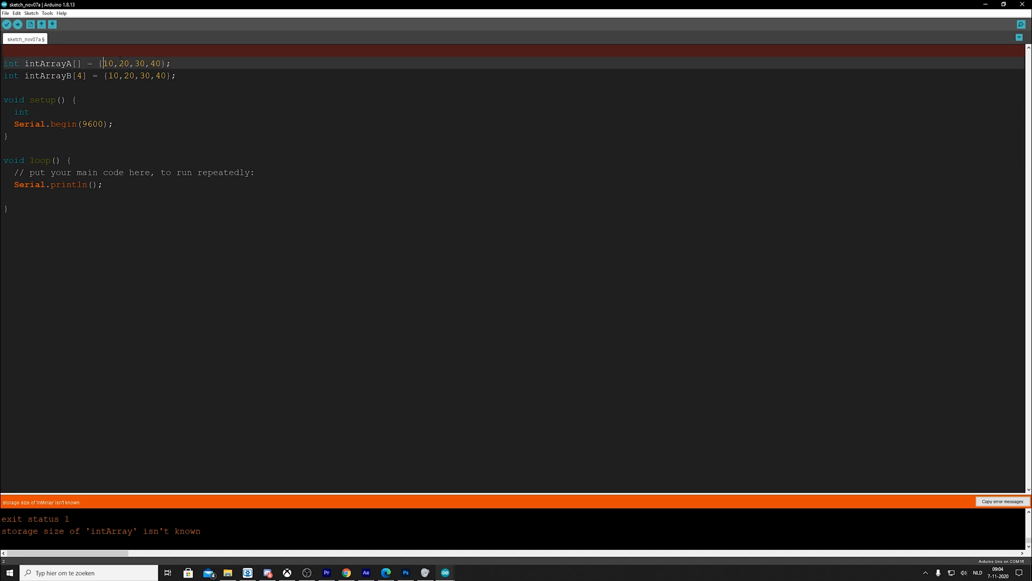
double_click(107, 63)
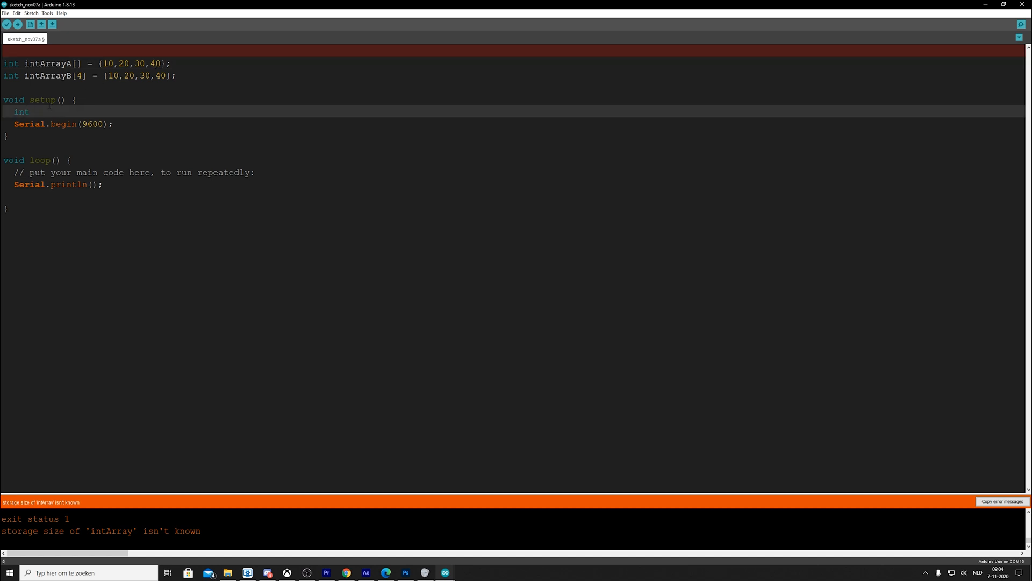
text(in)
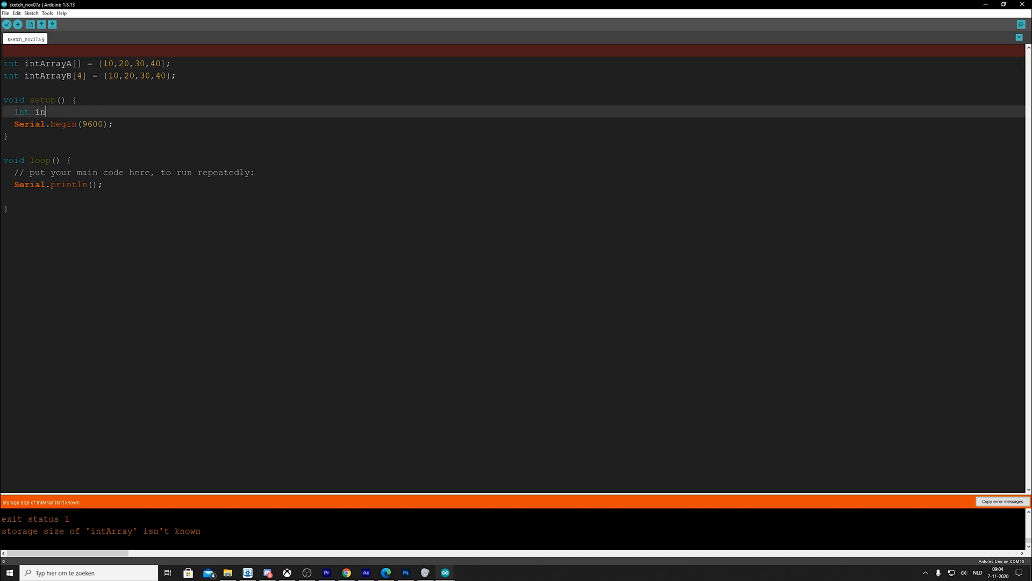
key(BackSpace)
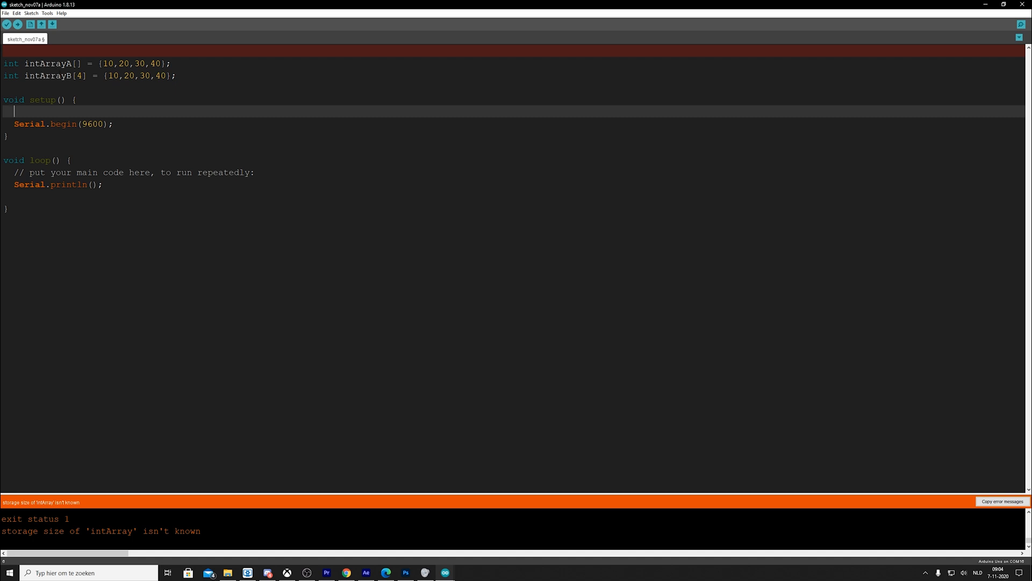
text(intArray)
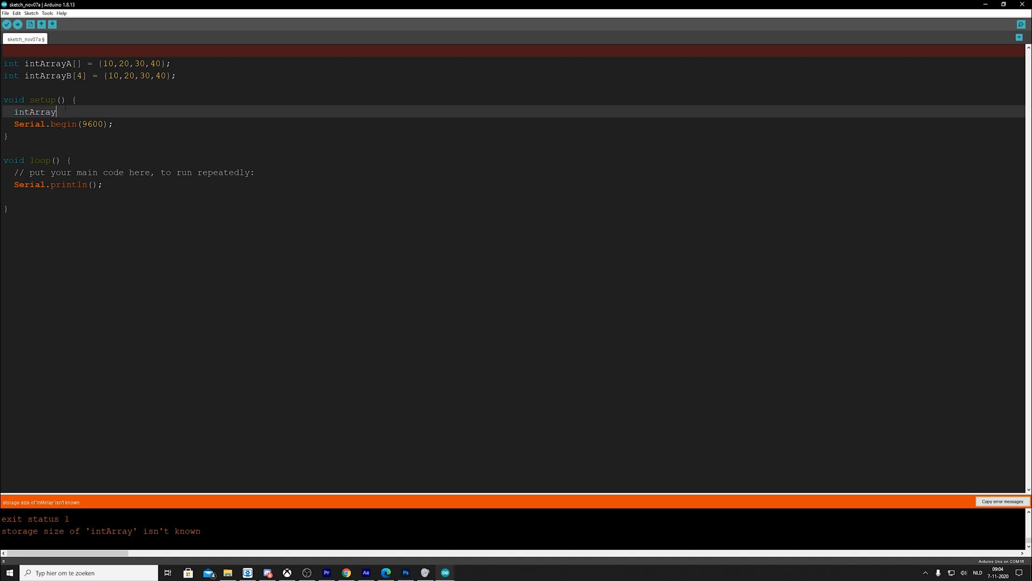
text(A)
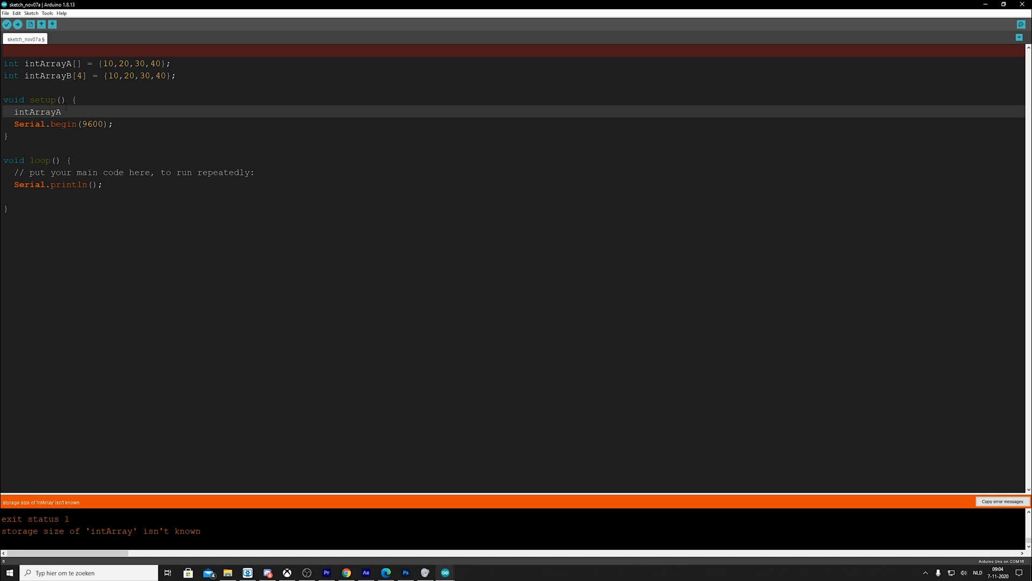
text([])
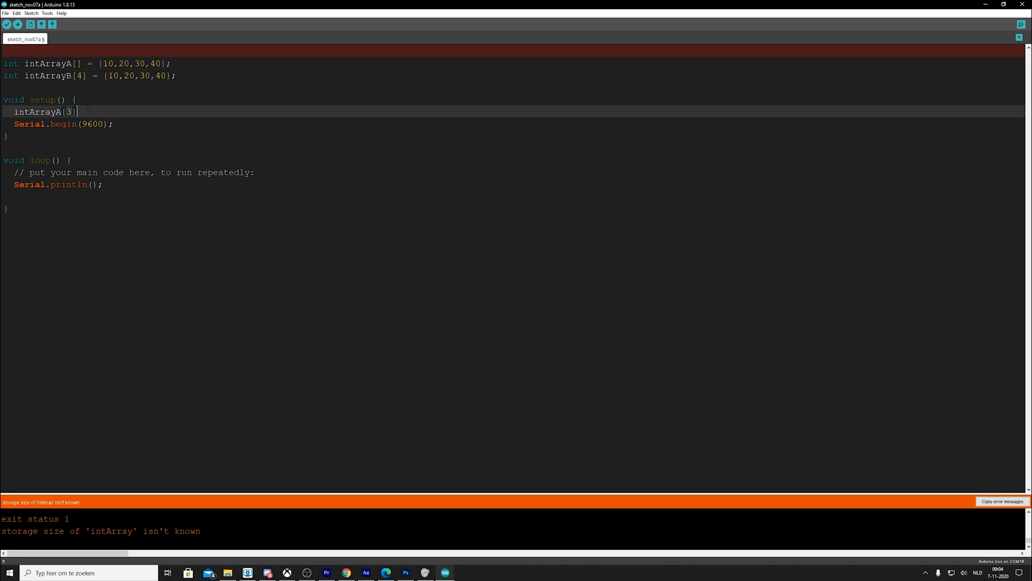
text(= 10)
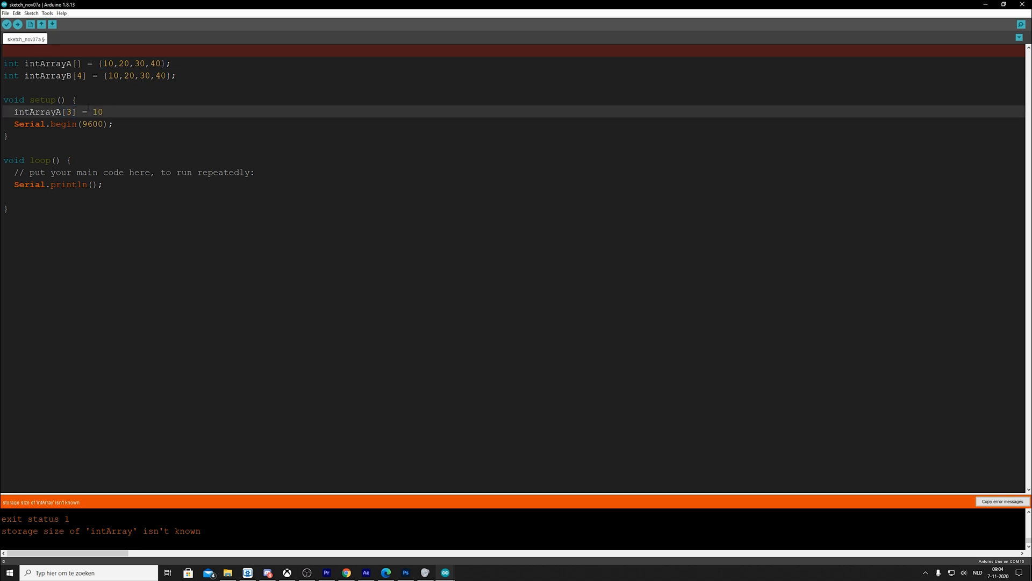
text(;)
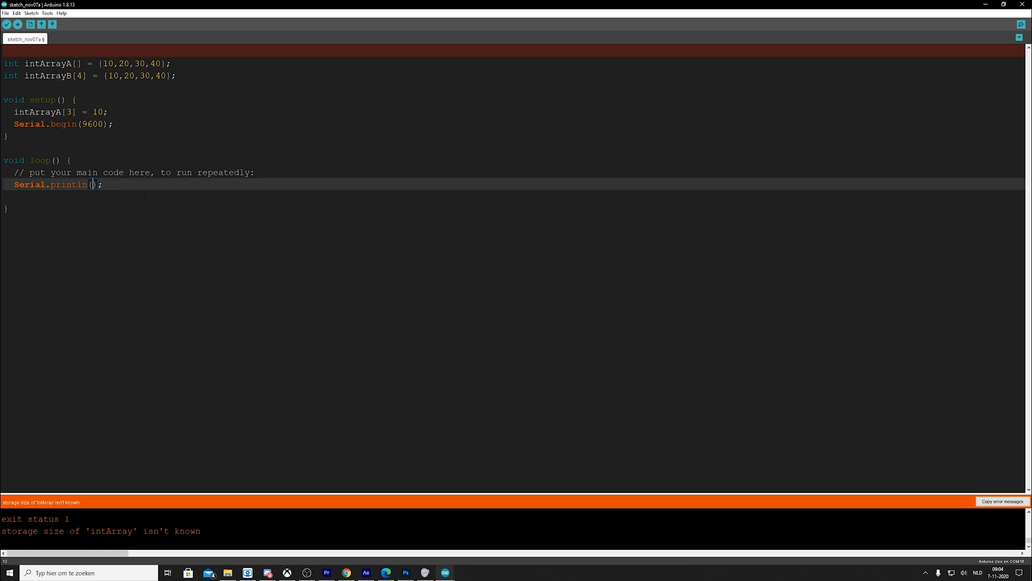
- Make loop() print intArrayA[3] and upload the sketch
text(intArray)
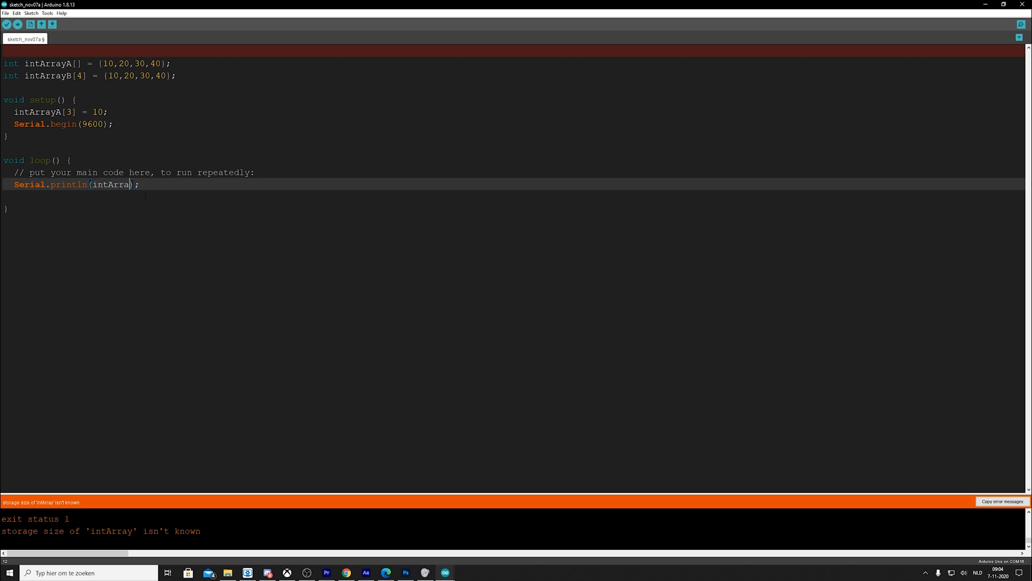
text(A)
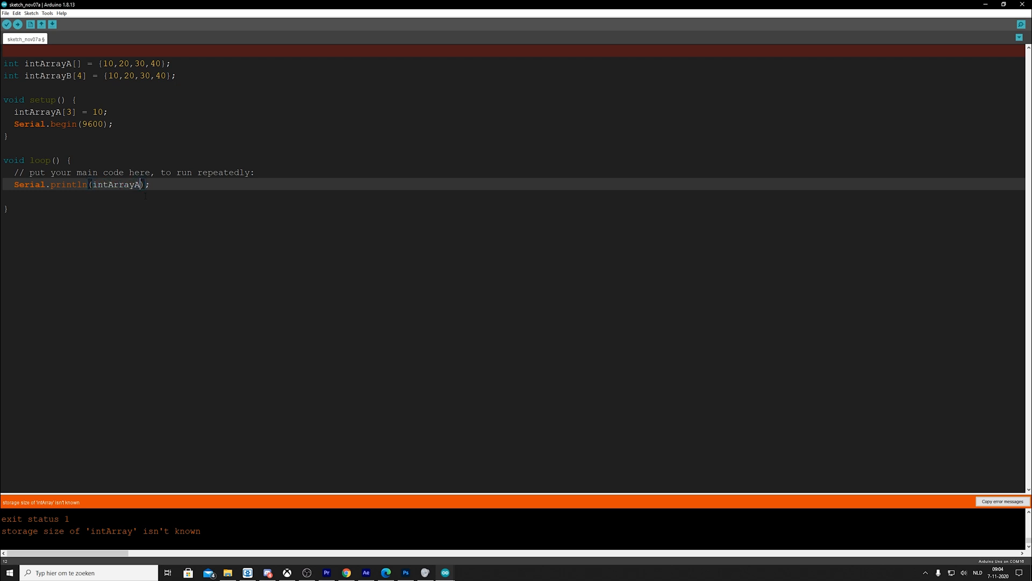
text([3)
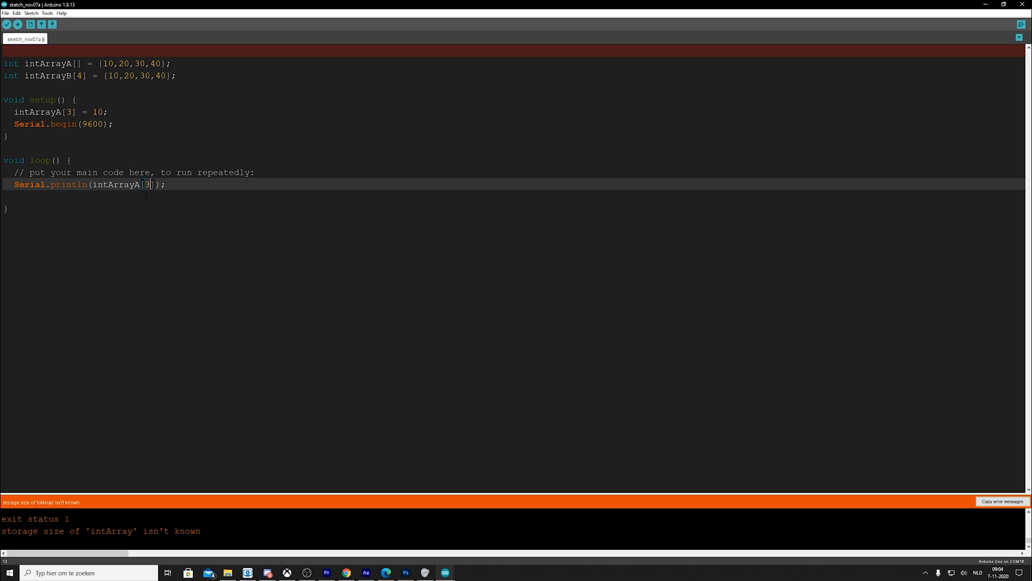
click(17, 24)
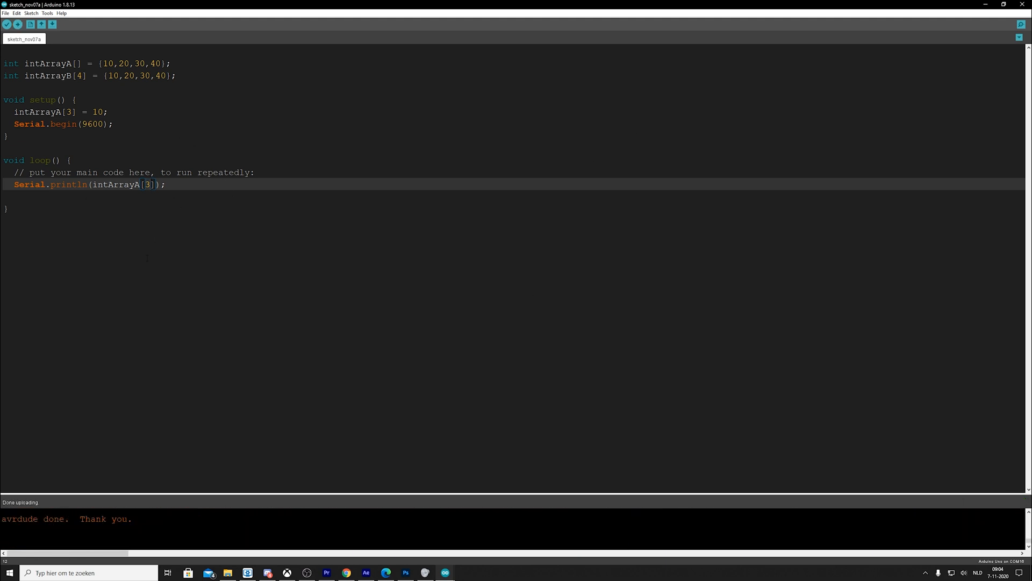
click(1019, 25)
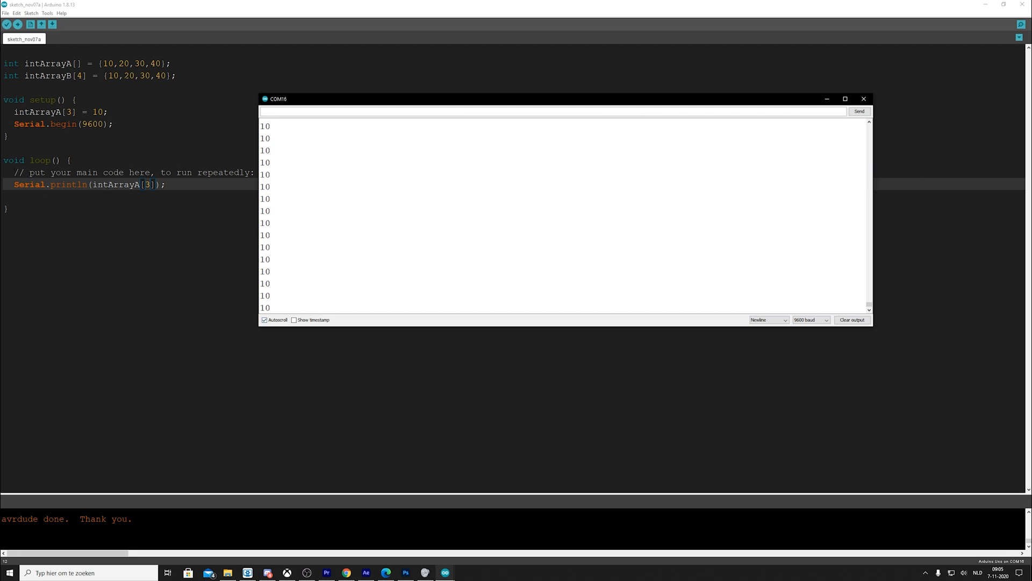
click(863, 99)
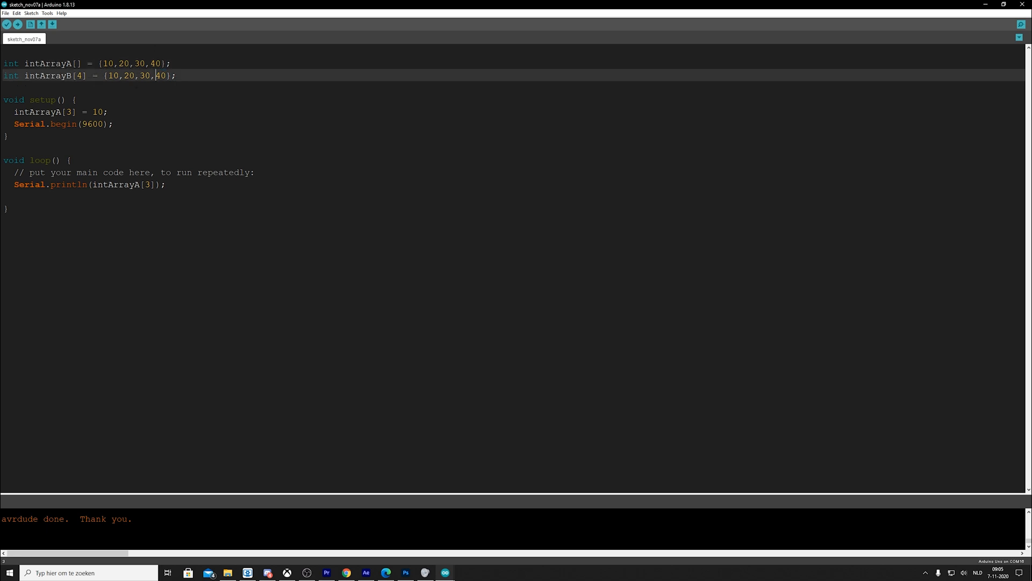
double_click(97, 112)
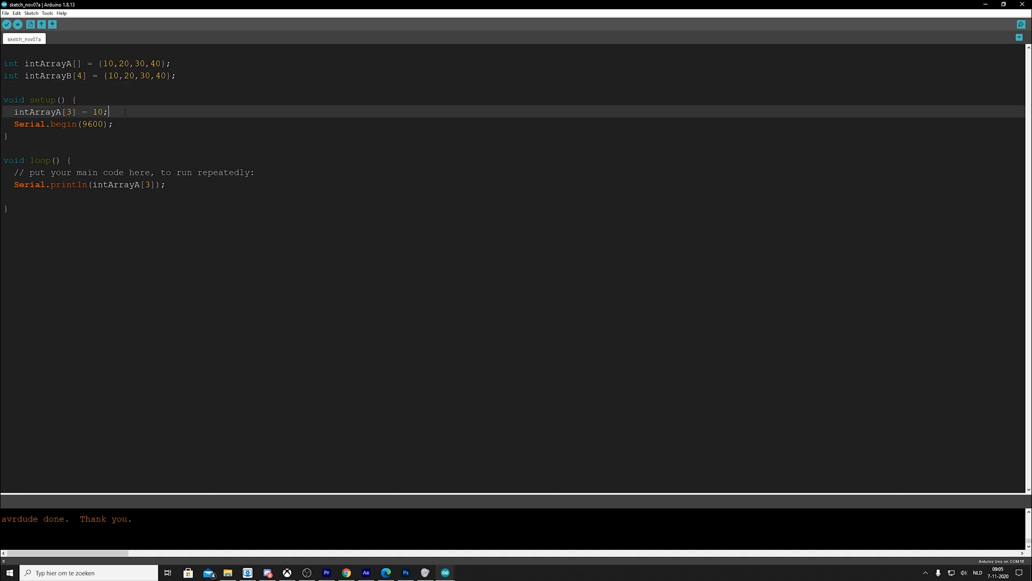
- Add intArrayA[10] = 10; in setup() and print intArrayA[10] in loop()
text(intA)
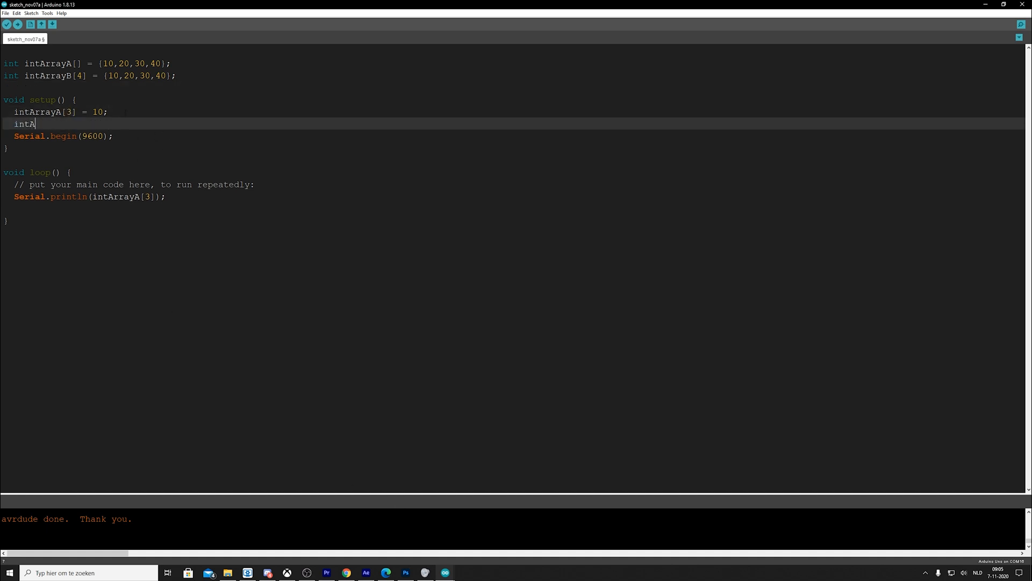
text(rrayA[)
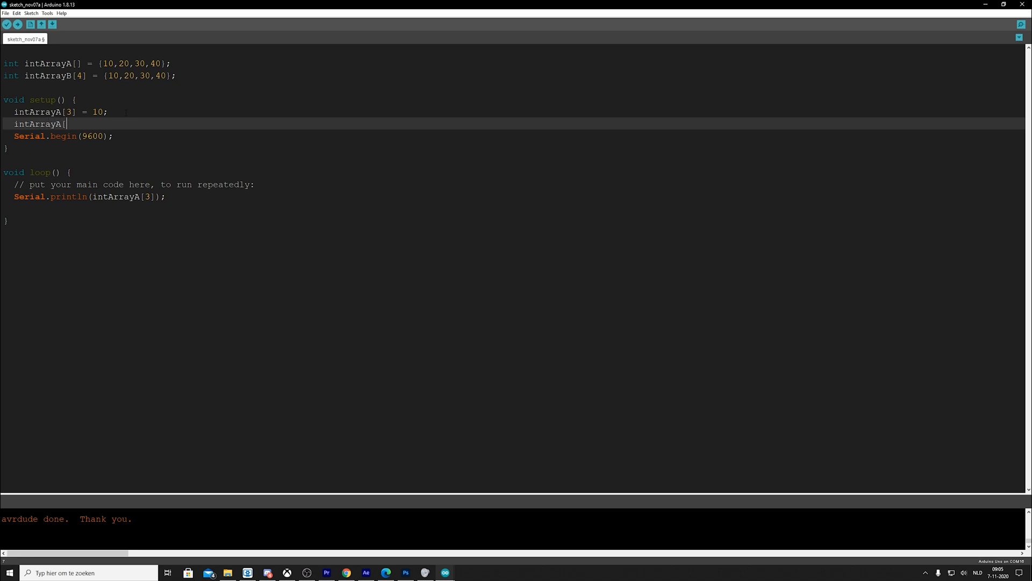
text(10])
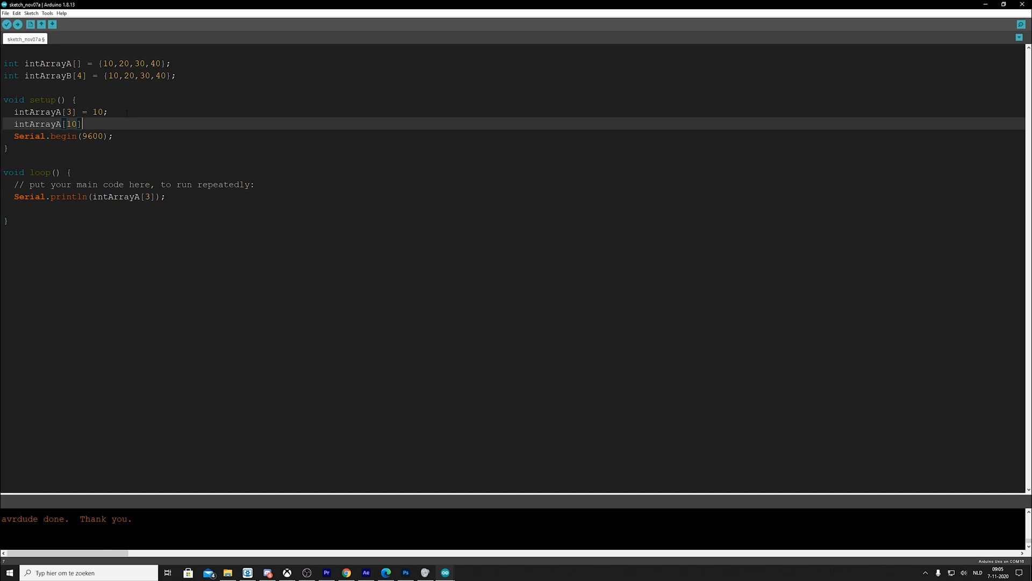
text(= 10;)
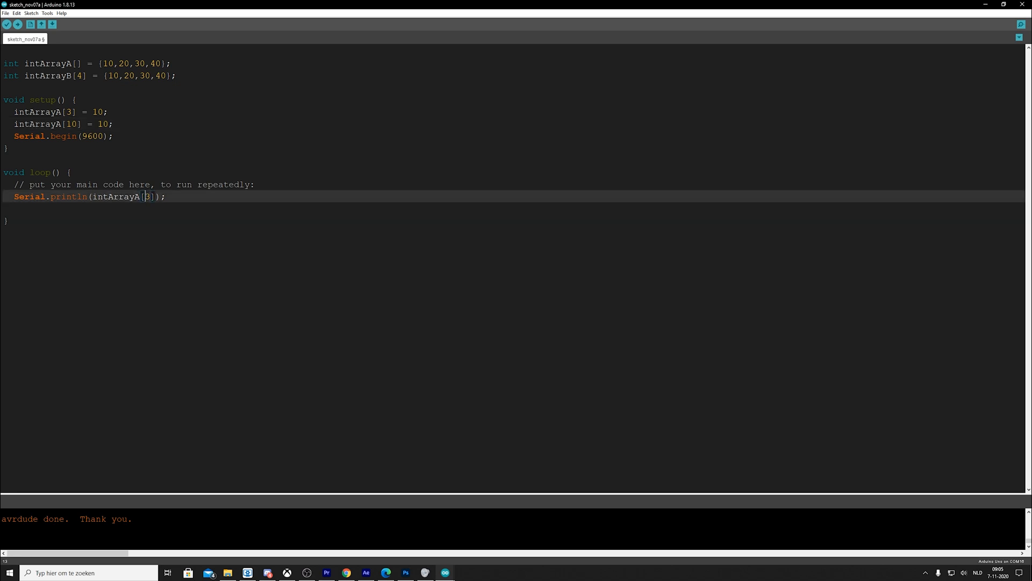
text(10)
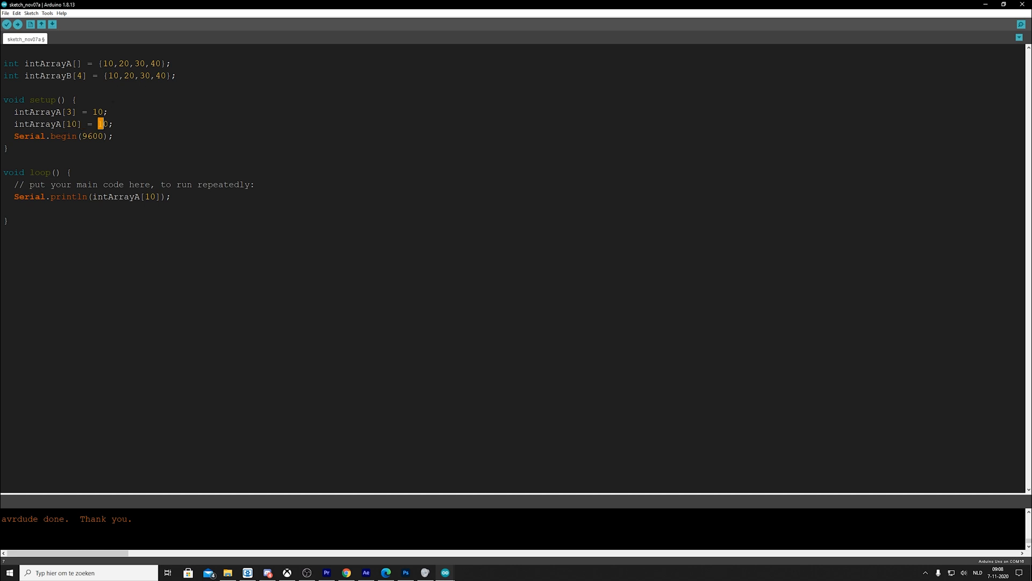
text(1)
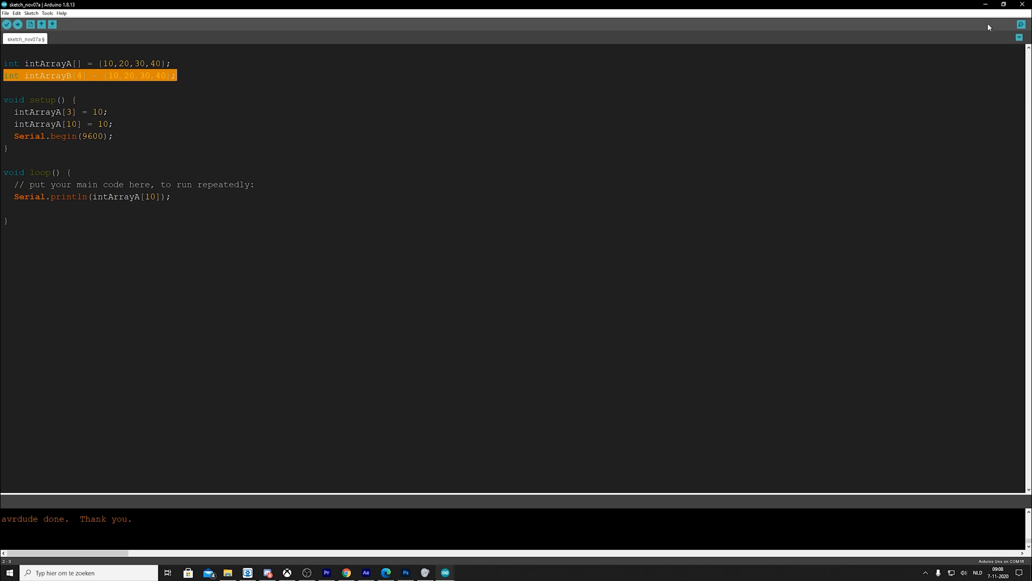
- Open the serial output to see 10 printed repeatedly, then close it
click(18, 24)
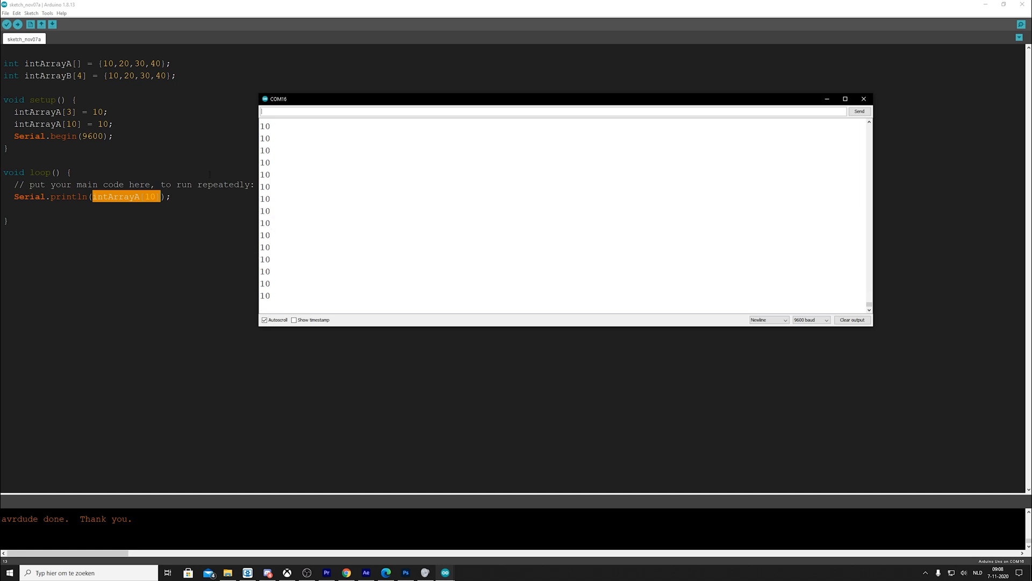
click(863, 99)
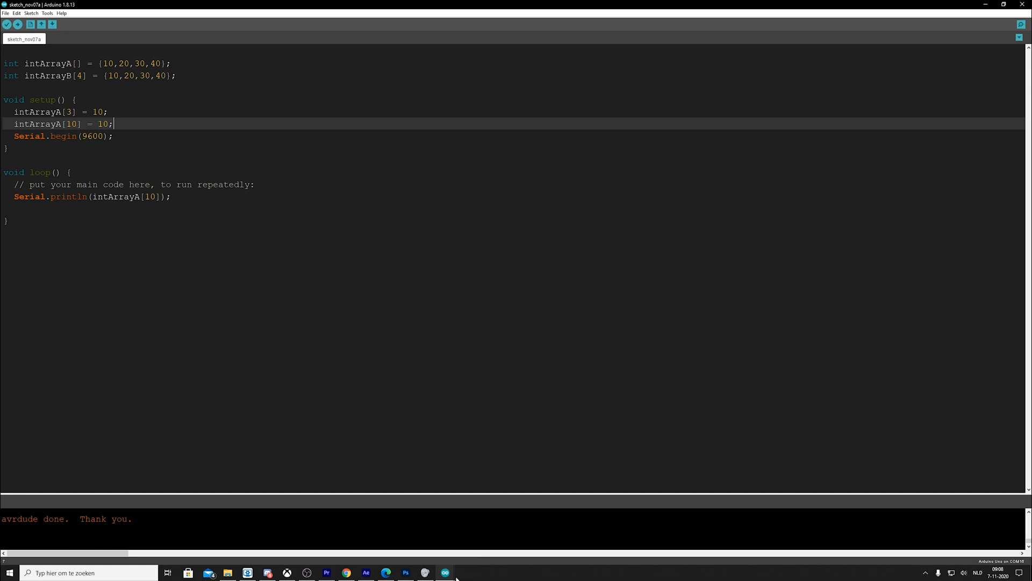
mouse_move(445, 572)
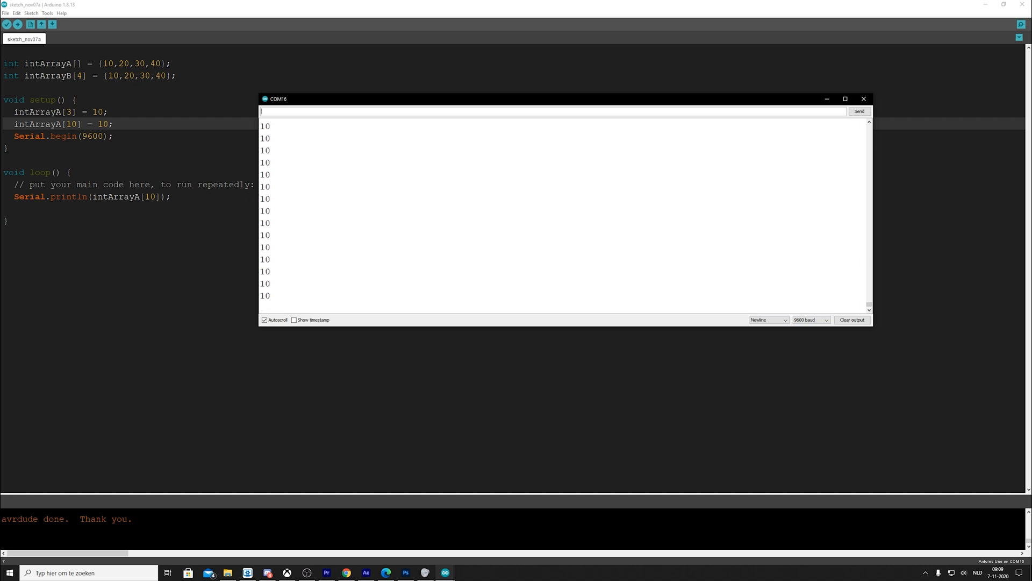
click(863, 99)
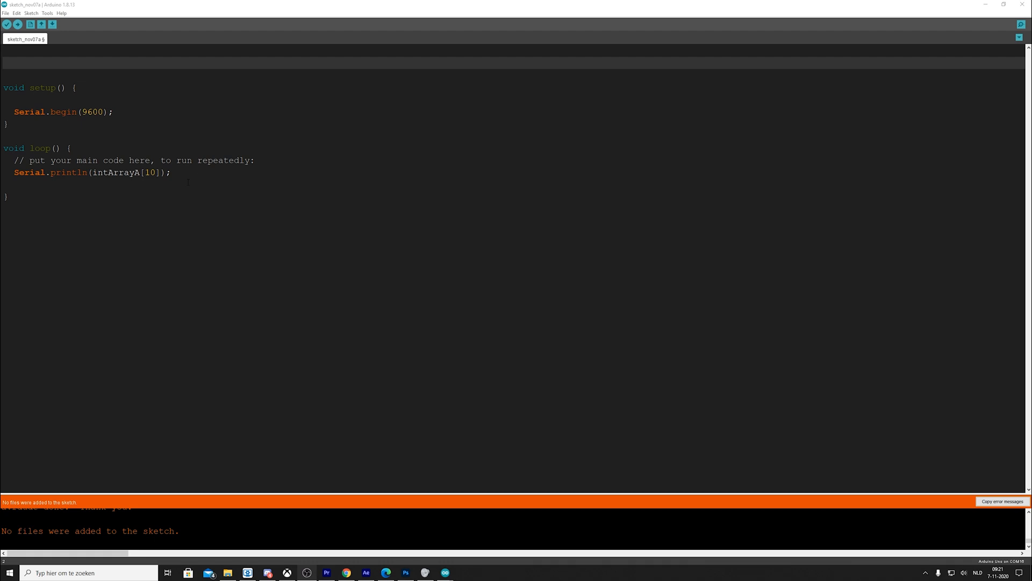
- Remove the print argument and start declaring String stringArray[2][2] = {
double_click(116, 172)
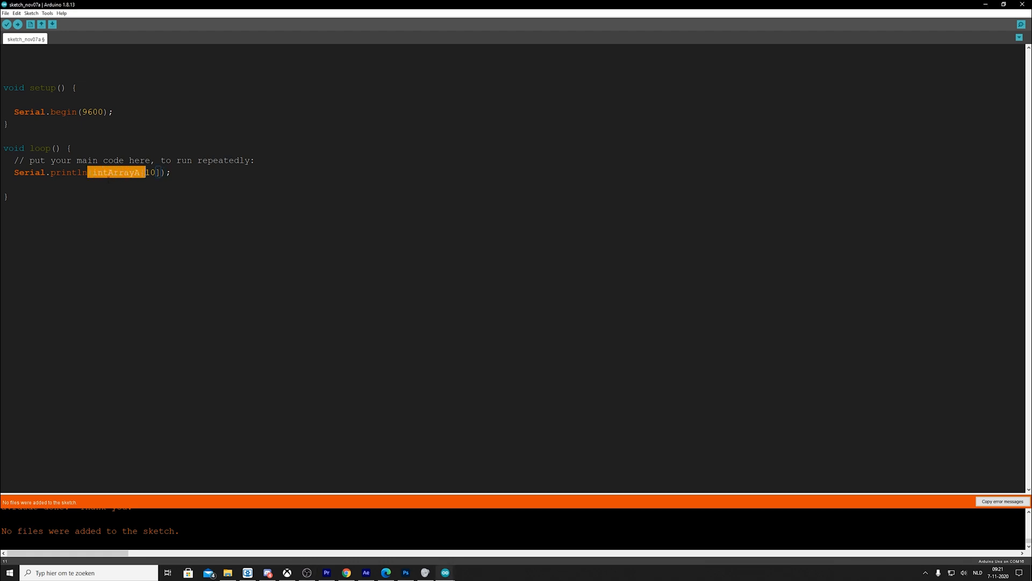
key(Delete)
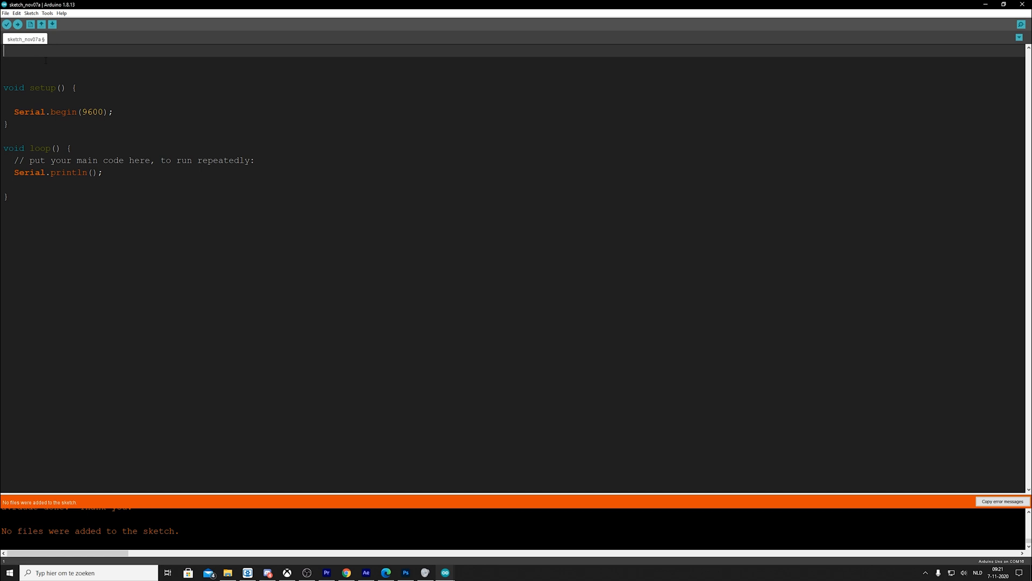
text(stri)
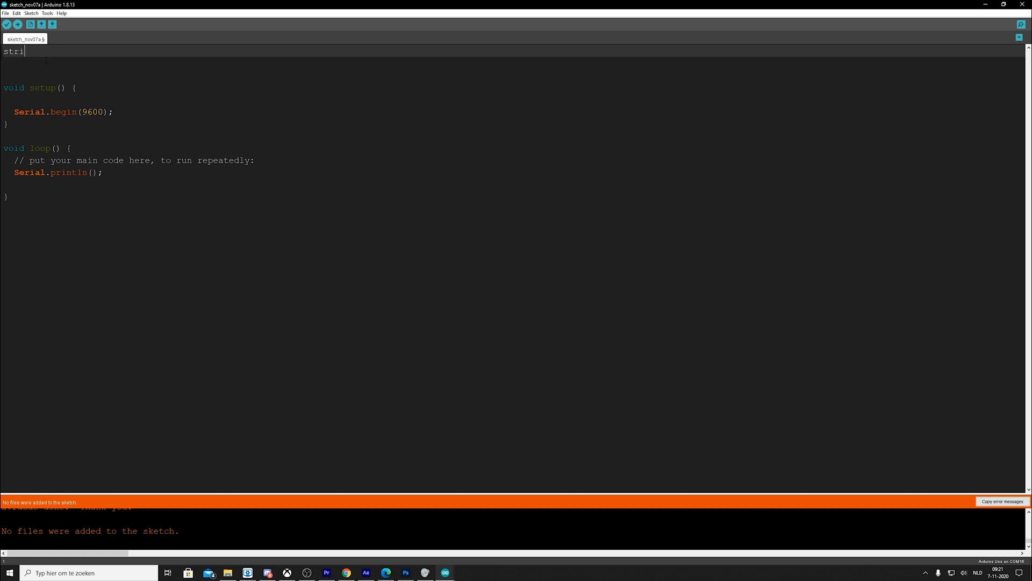
text(String)
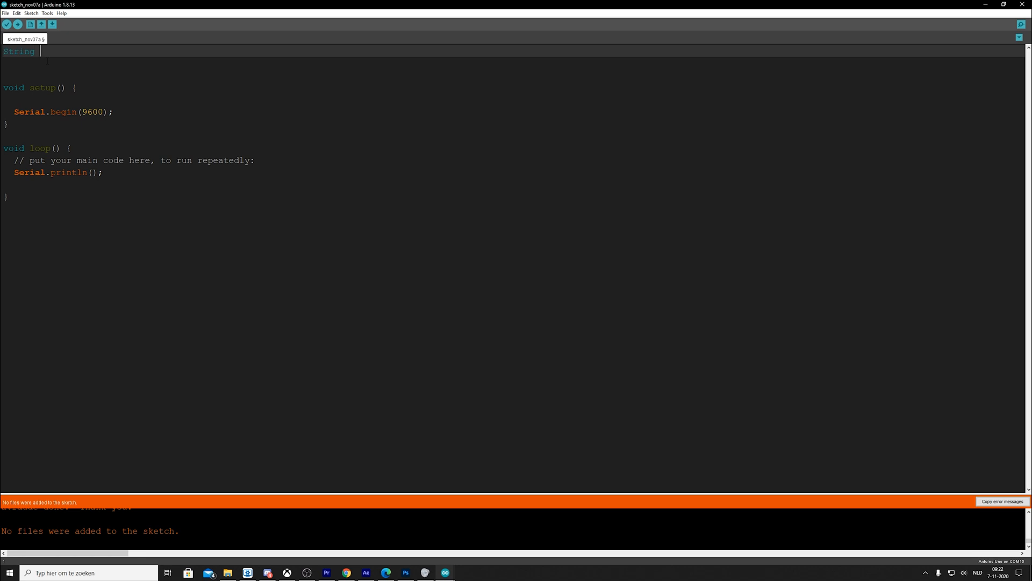
text(string)
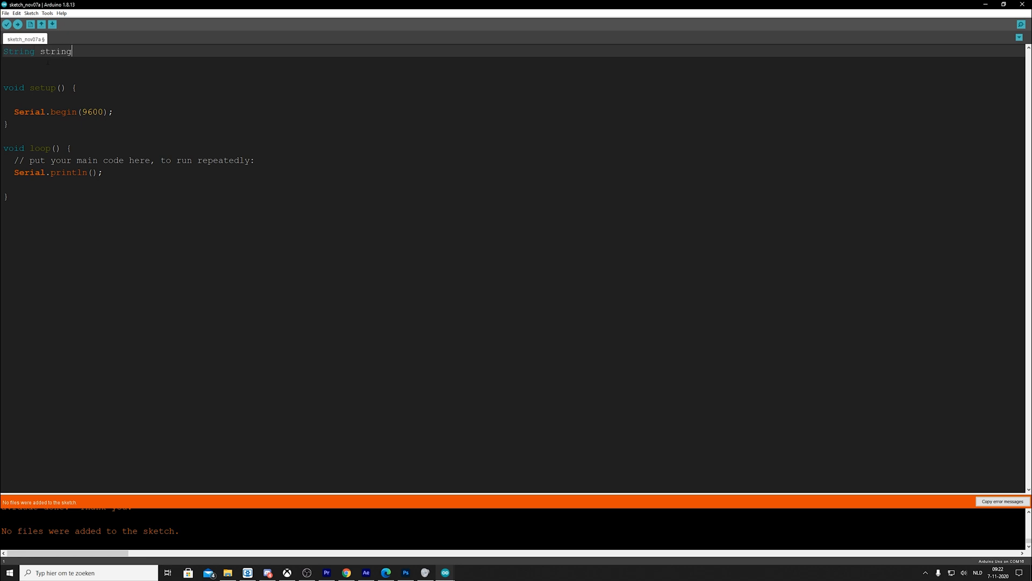
text(Array[)
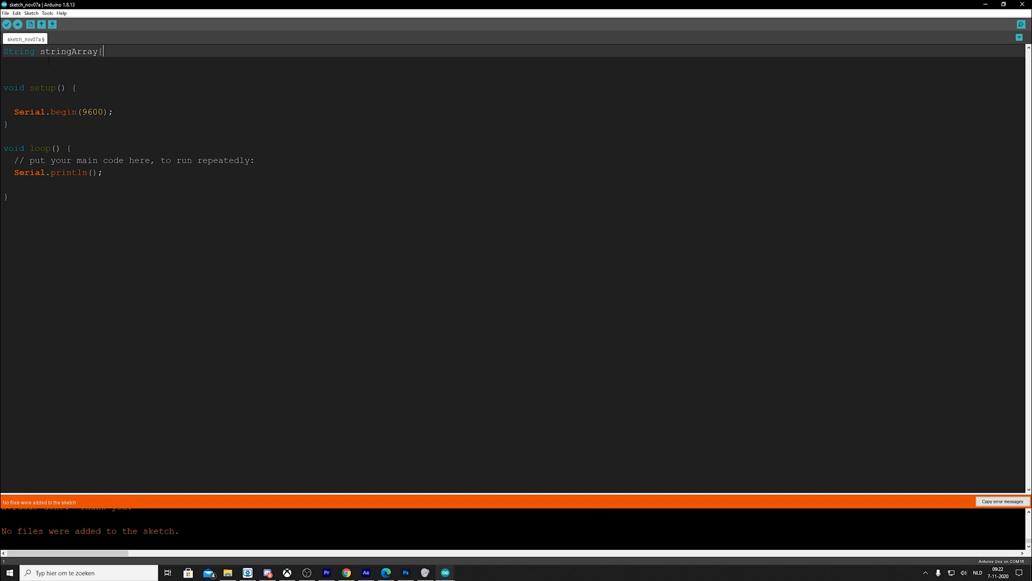
text(2])
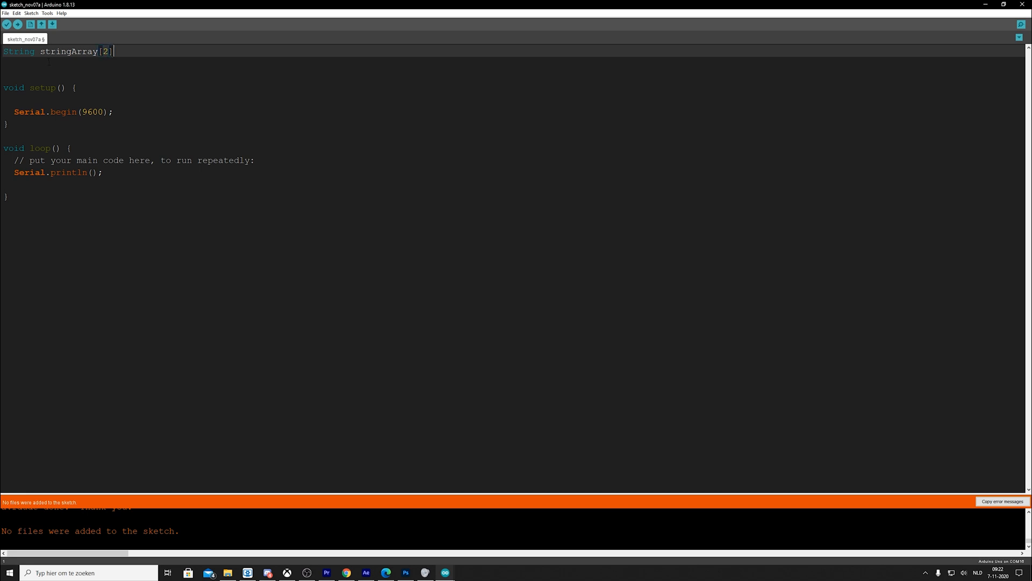
text([2])
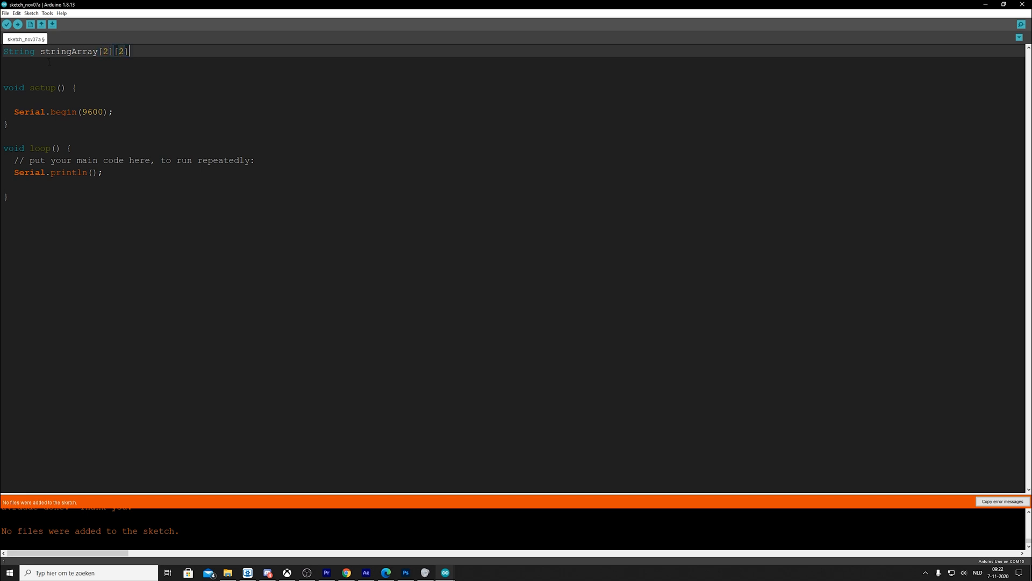
text(= {)
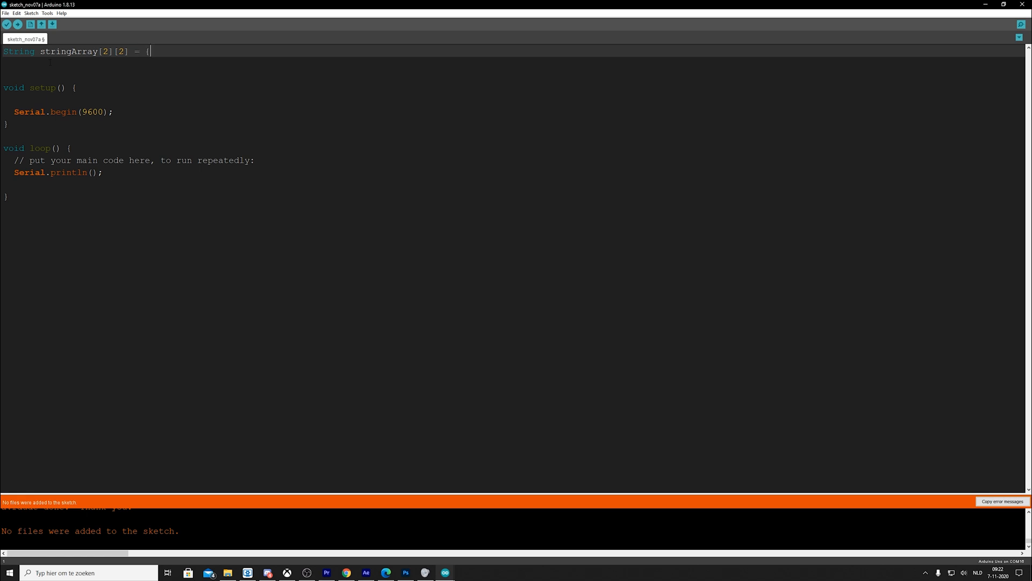
key(enter)
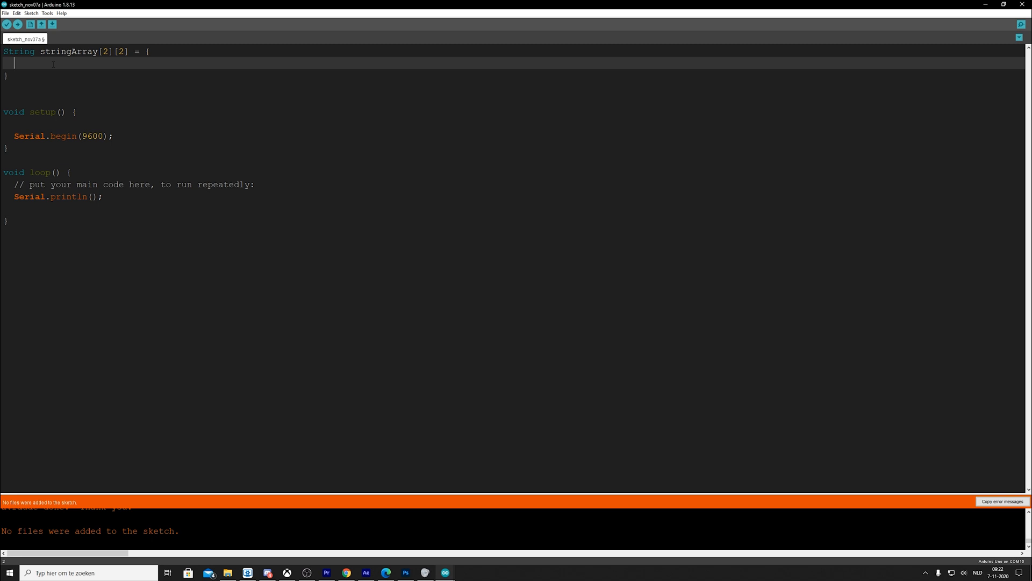
- Fill in rows {"Hi", "Hello"} and {"Bye", "Goodbye"} and end with a semicolon
text({)
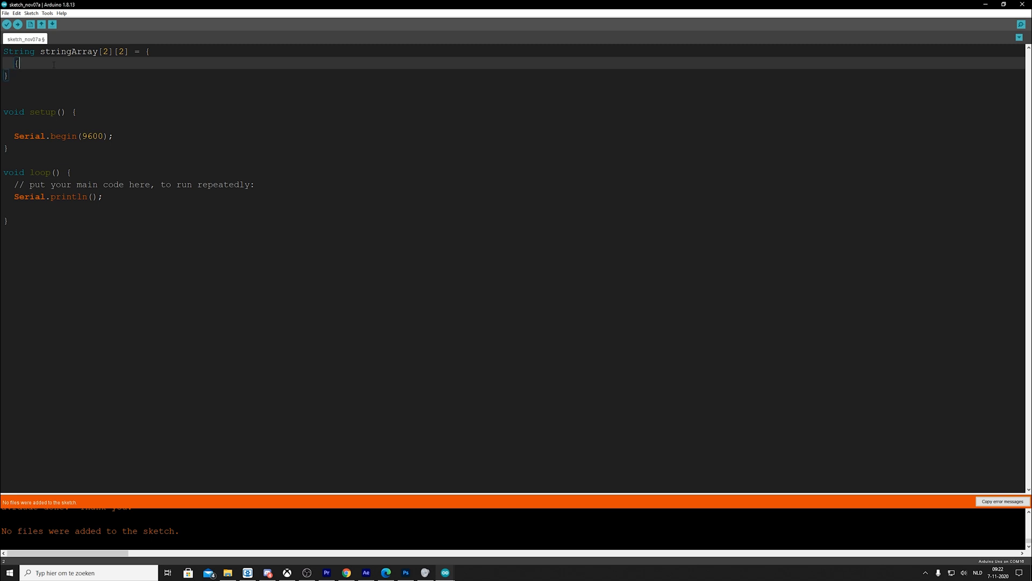
text(")
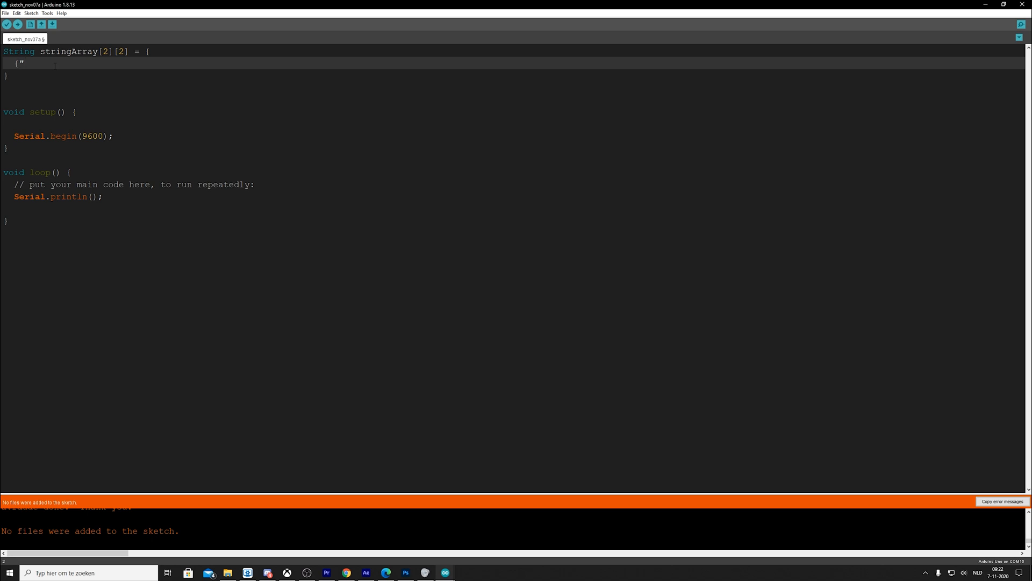
text(Hi)
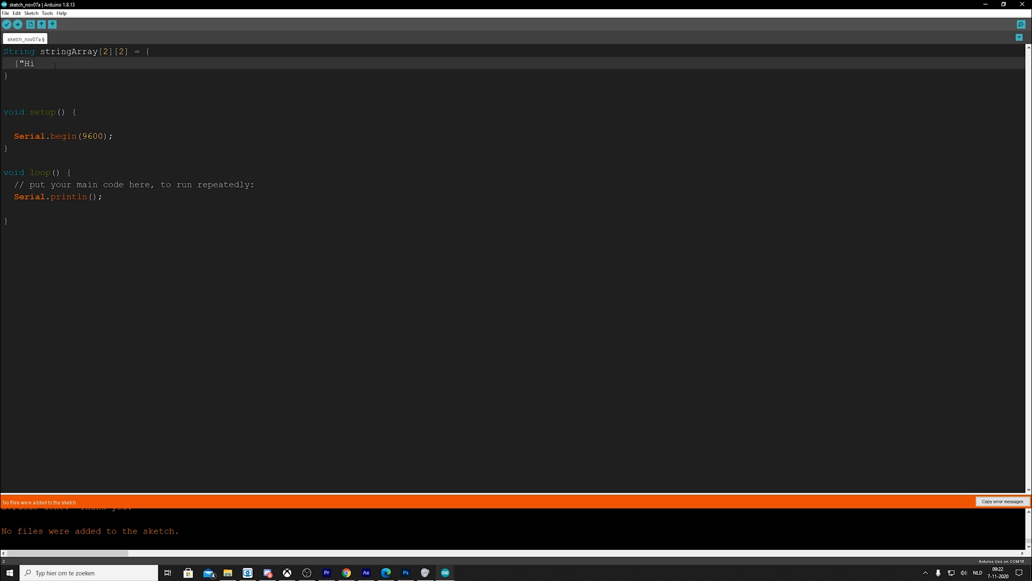
text(",)
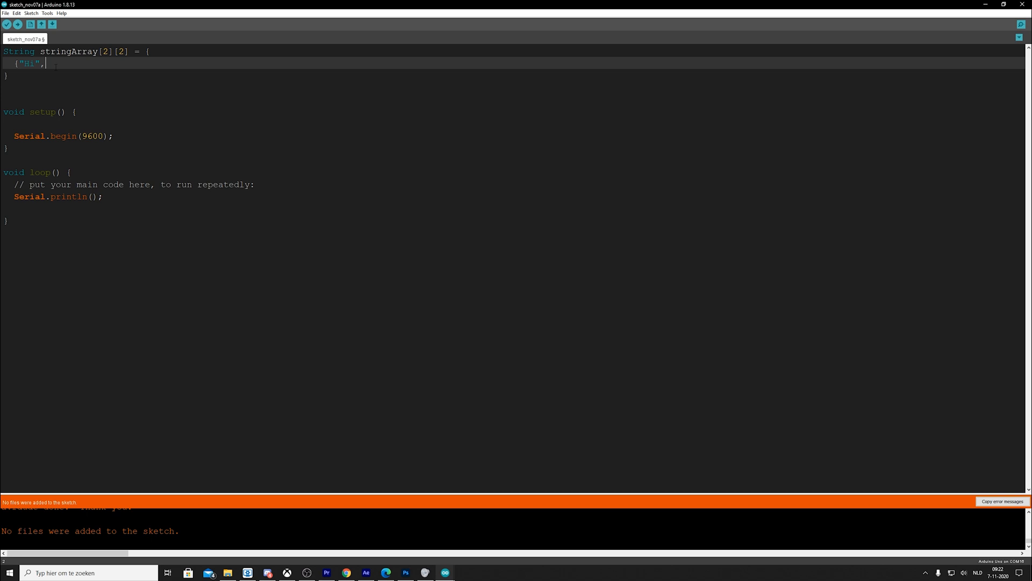
text("Hell)
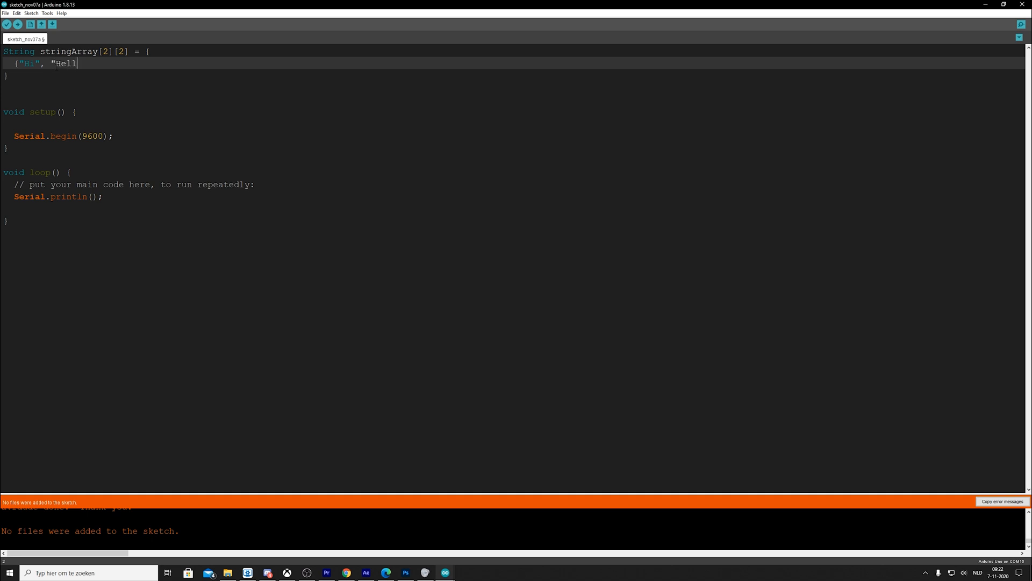
text(o")
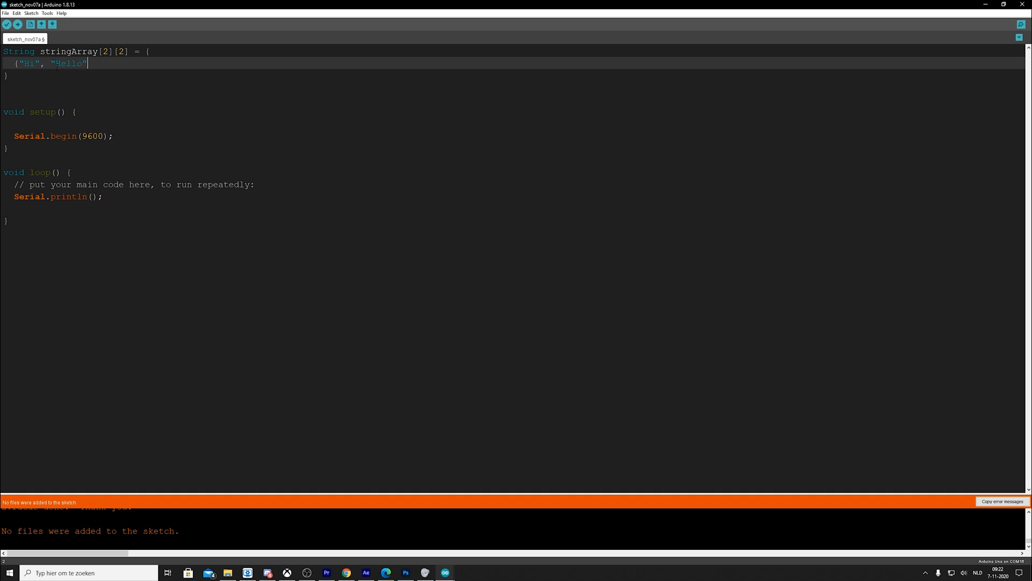
text(})
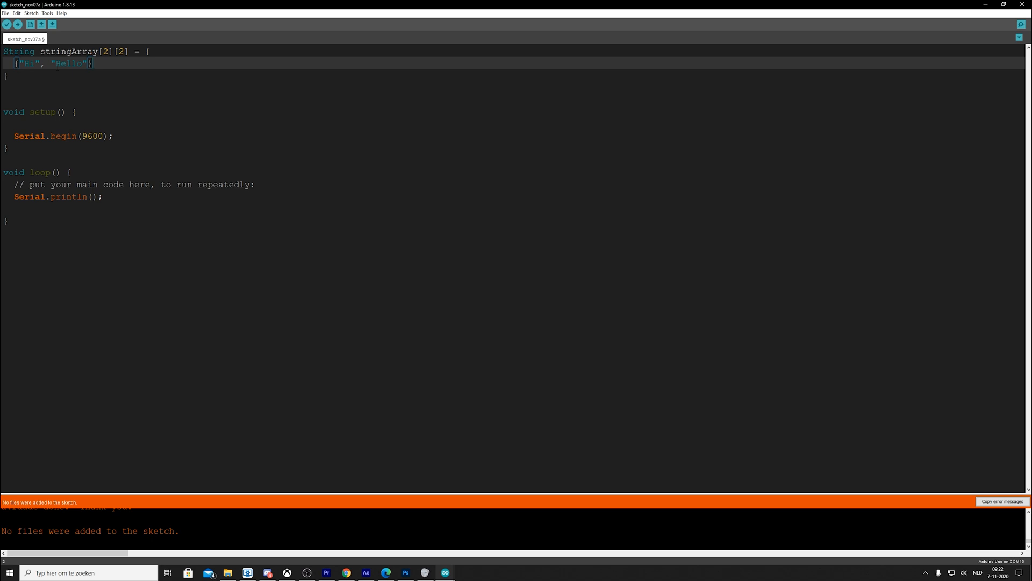
text(,)
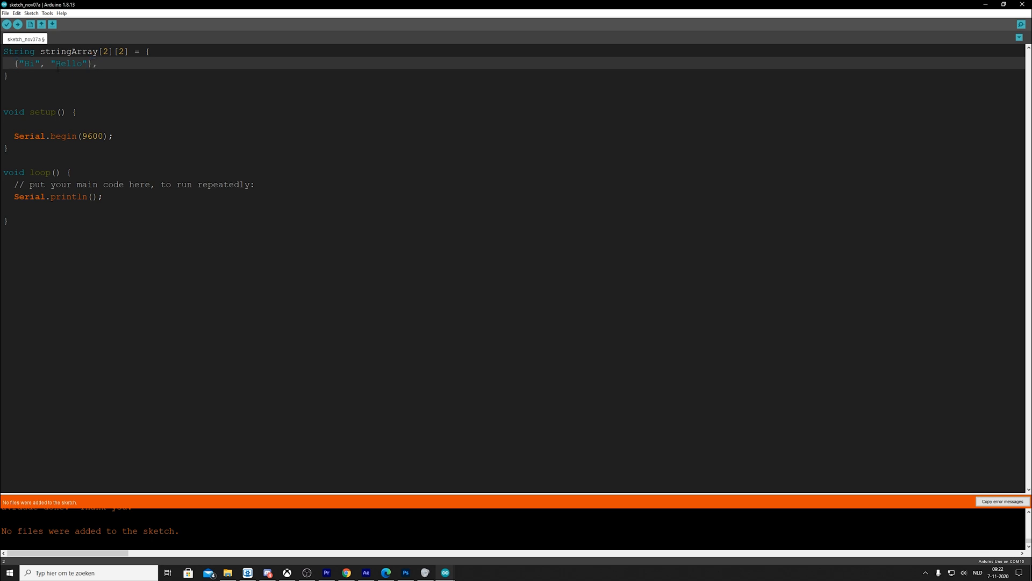
text({")
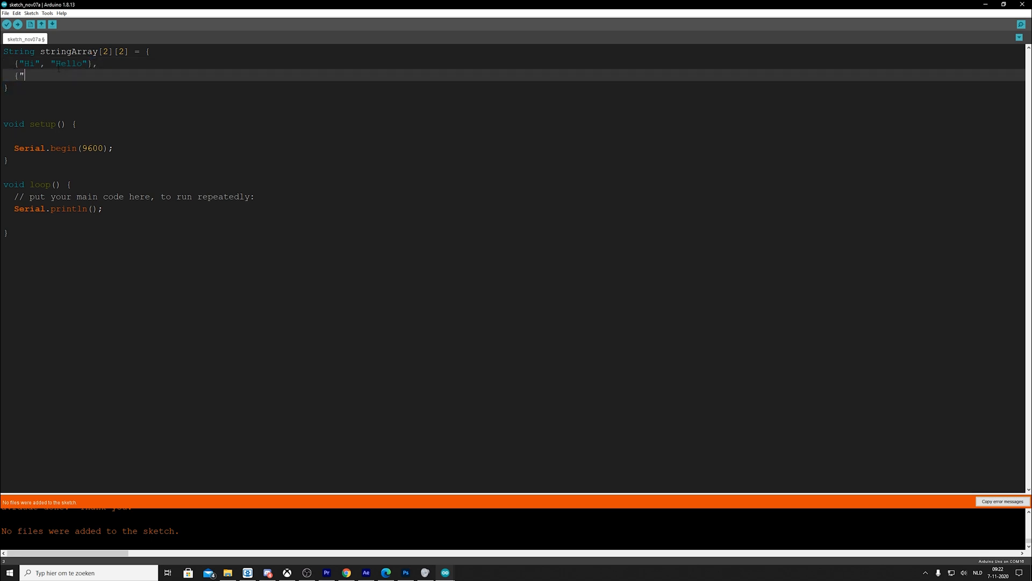
text(Bye",)
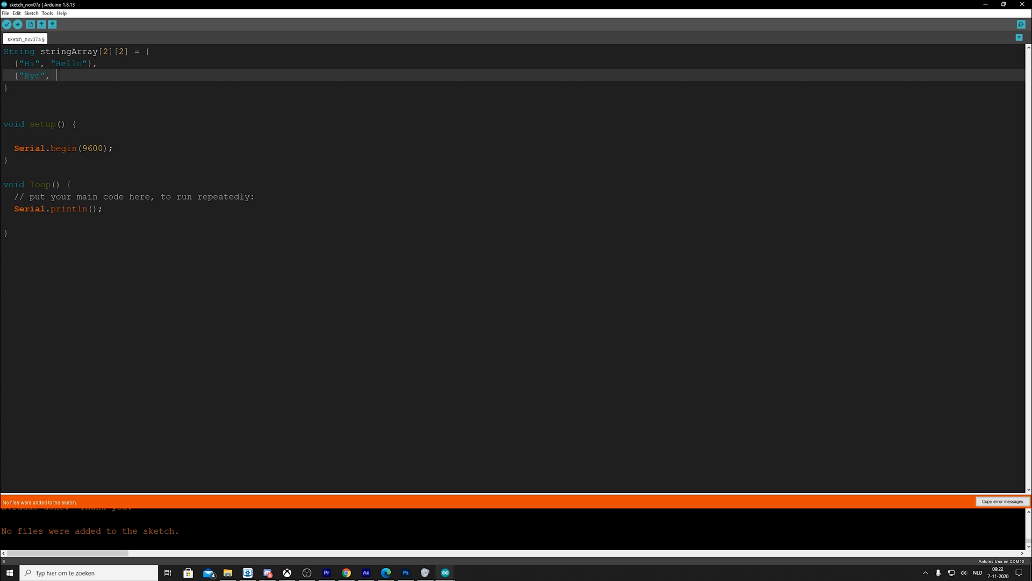
text(")
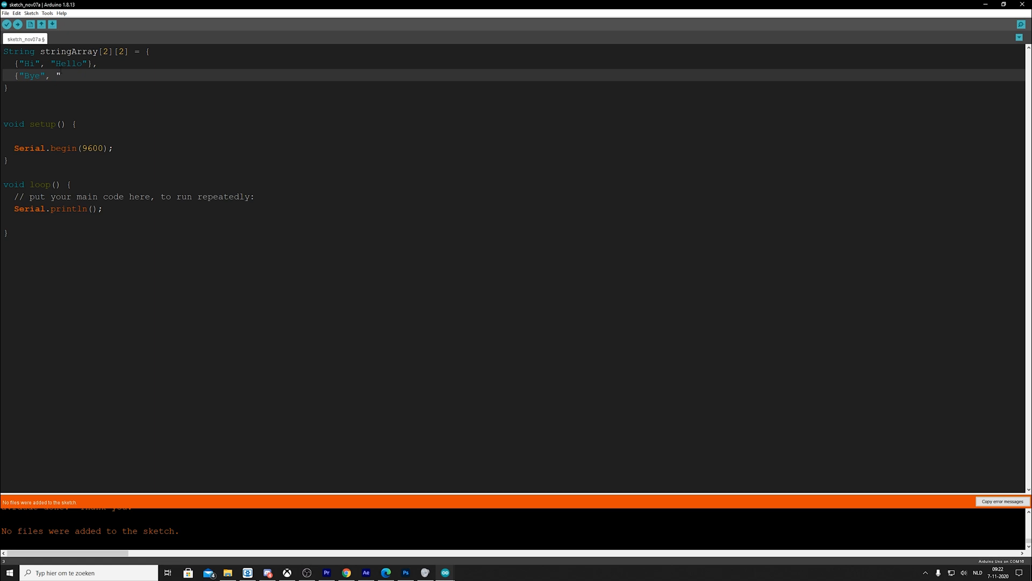
text(Goodbye)
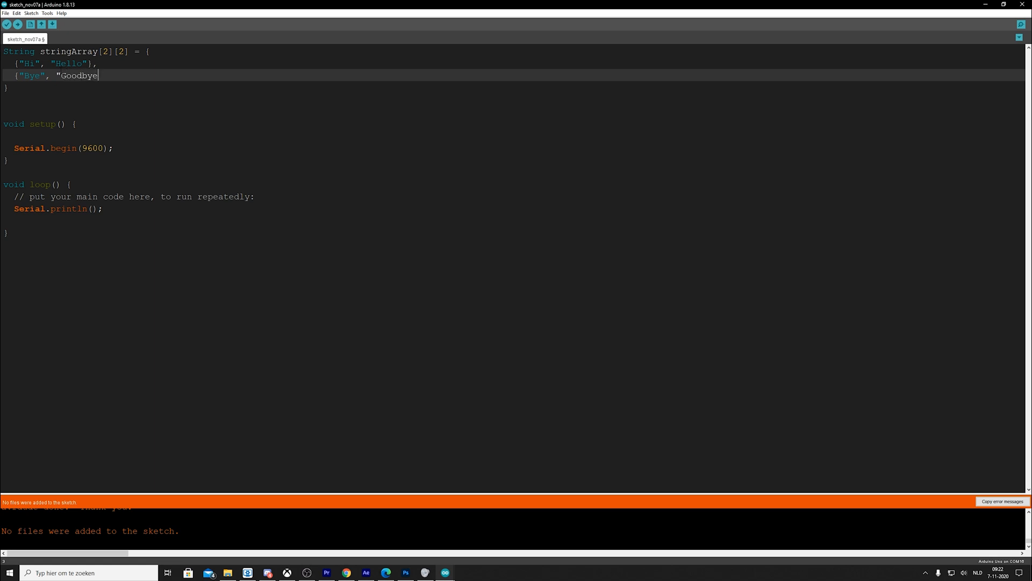
text("})
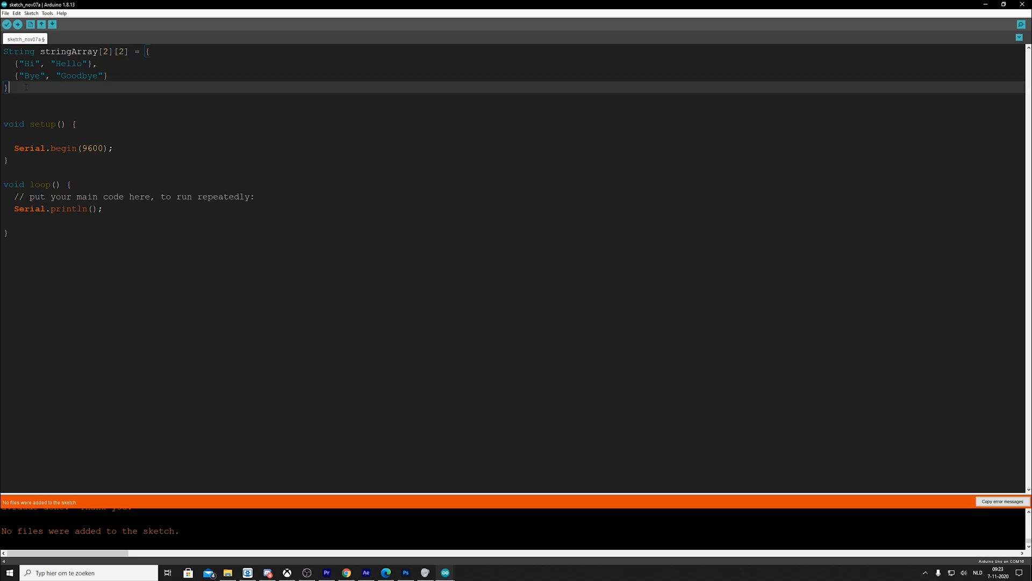
text(;)
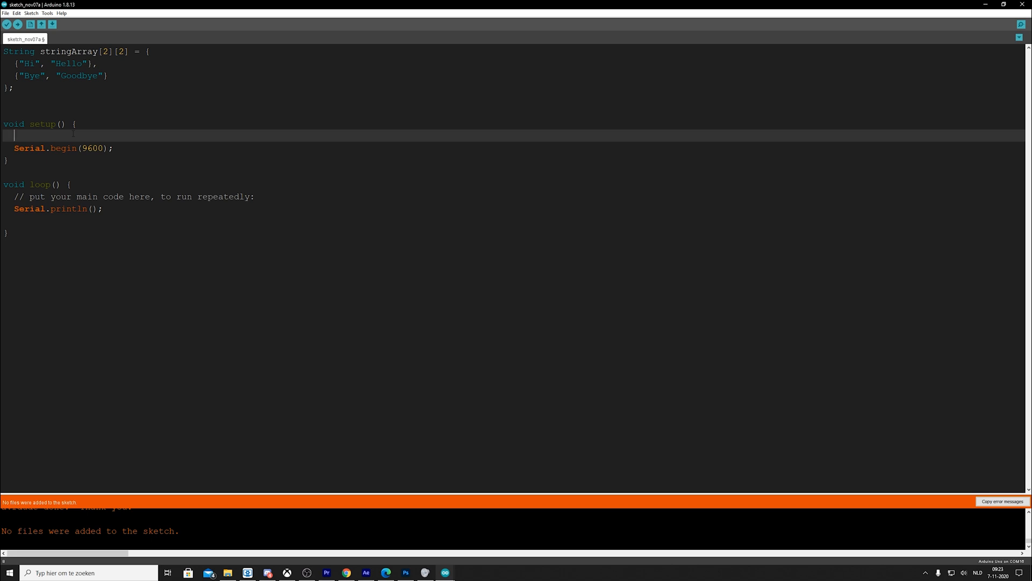
- Type the expression stringArray[1][1] on a line in setup()
text(stringAr)
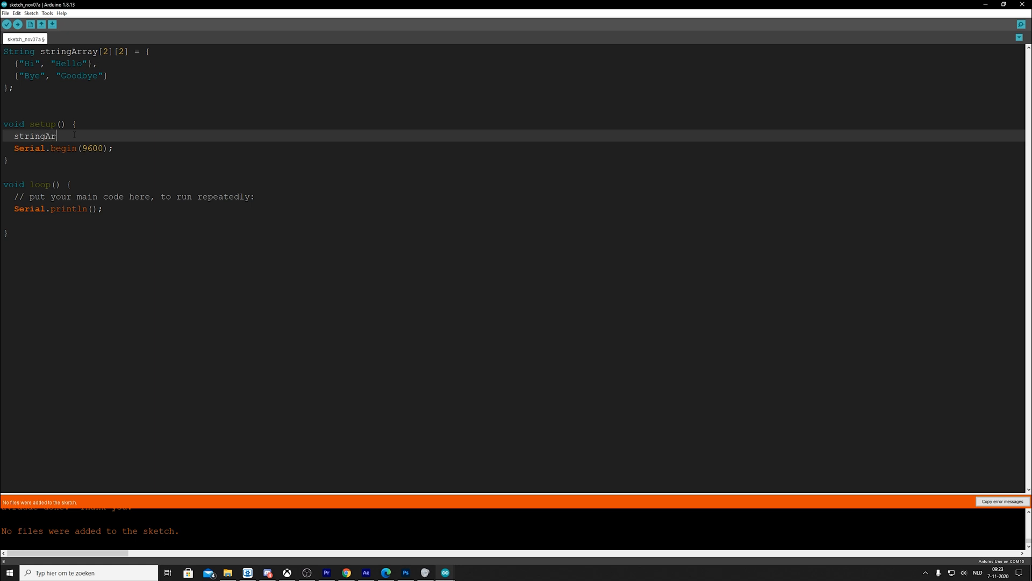
text(ray[)
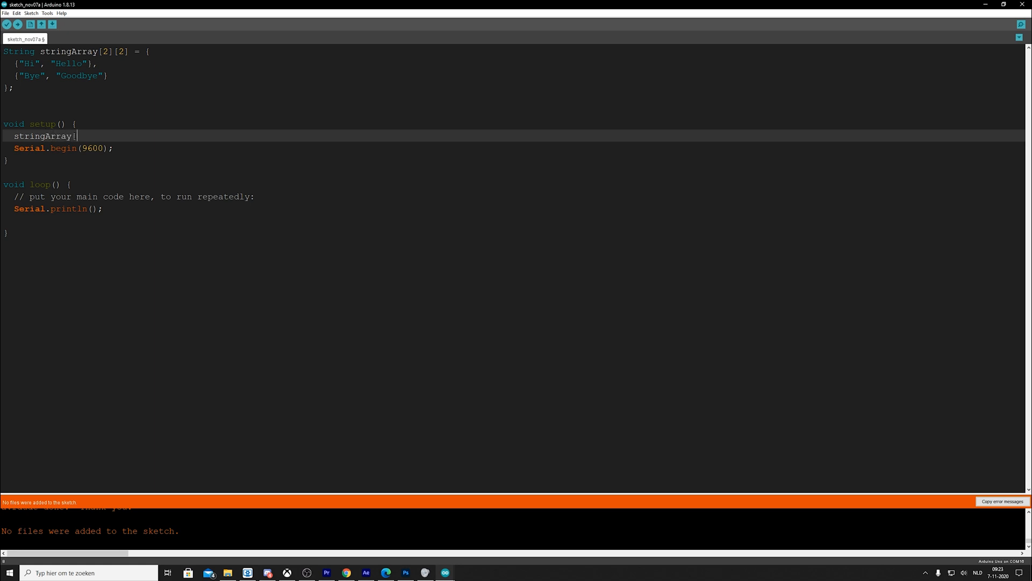
text([)
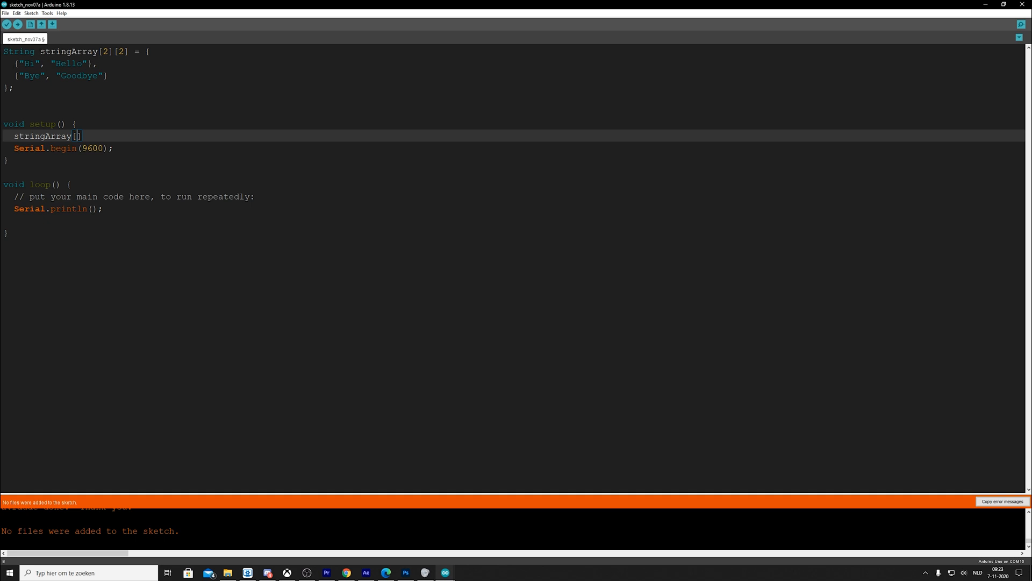
double_click(65, 64)
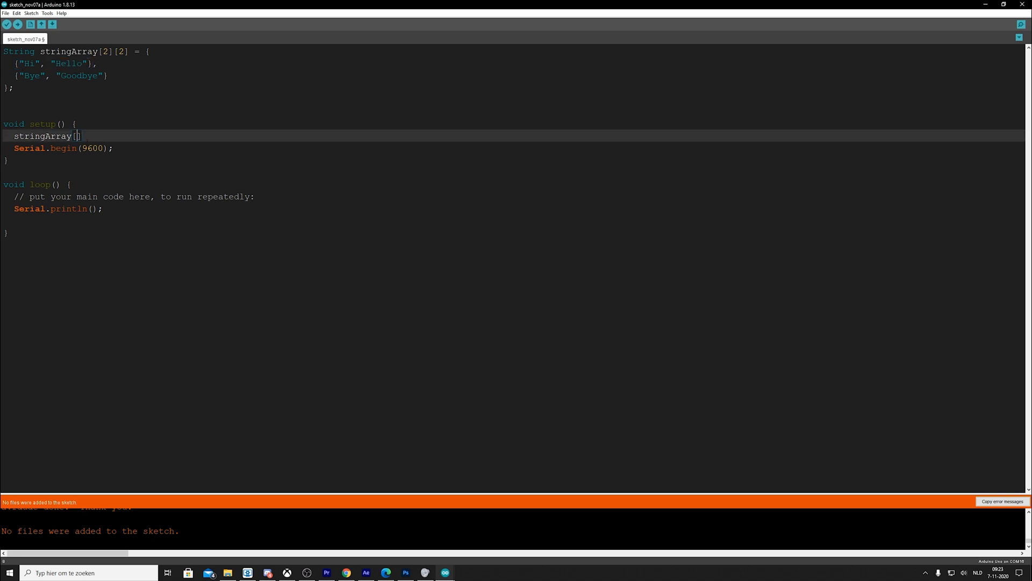
text(1];)
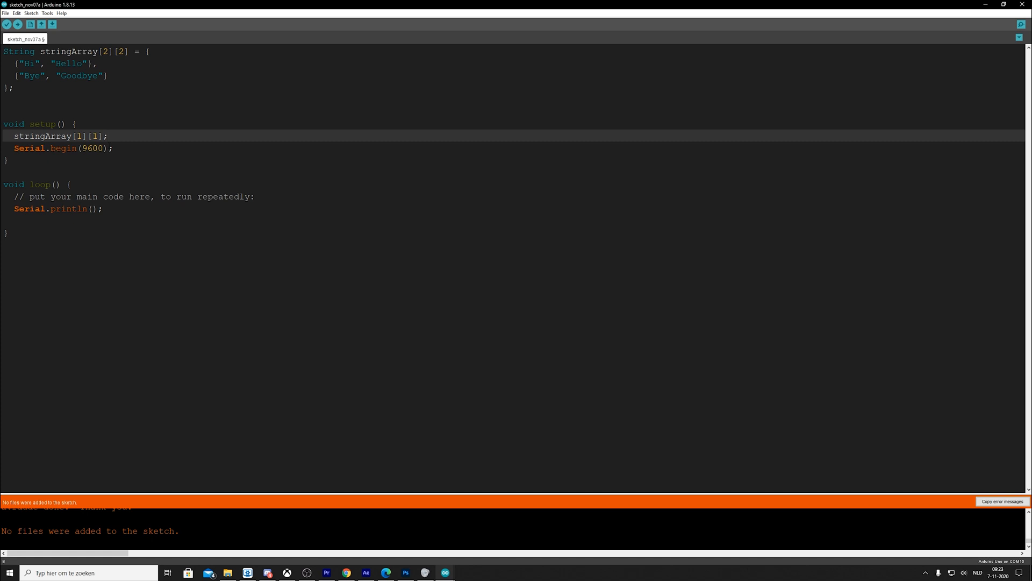
- Put stringArray[1][1] inside Serial.println() and delete the setup line
double_click(56, 136)
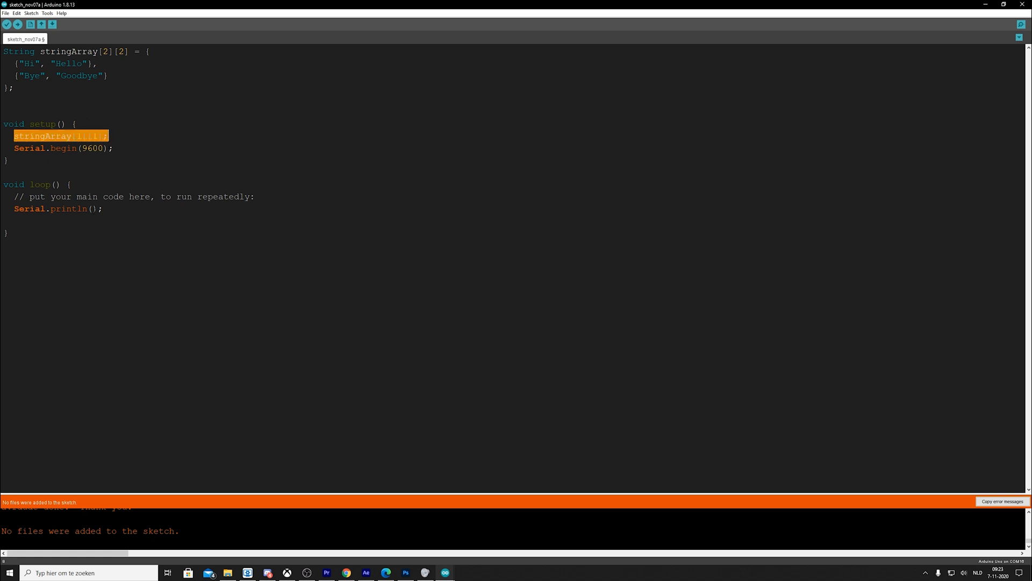
text(stringArray[1][1];)
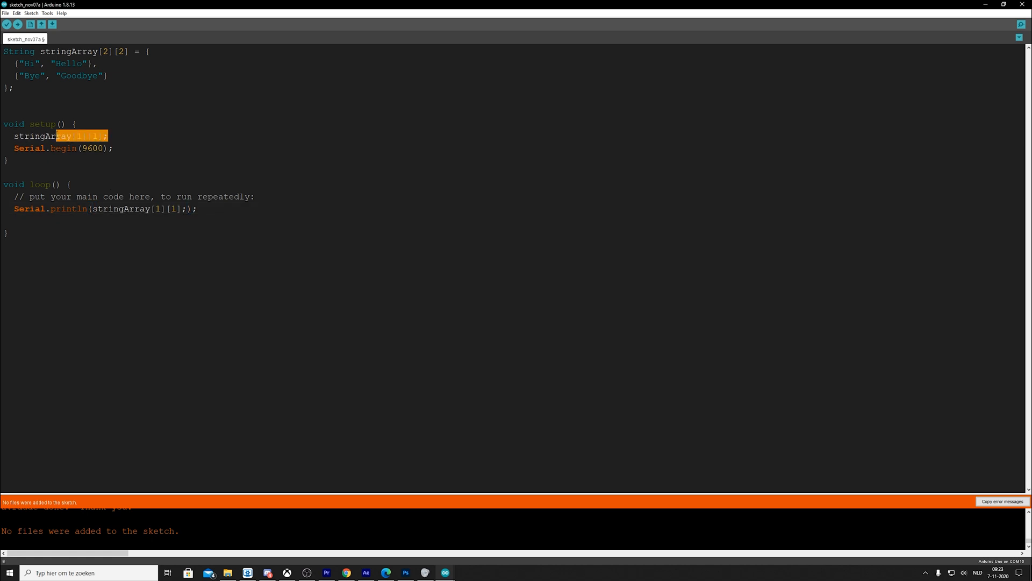
key(Delete)
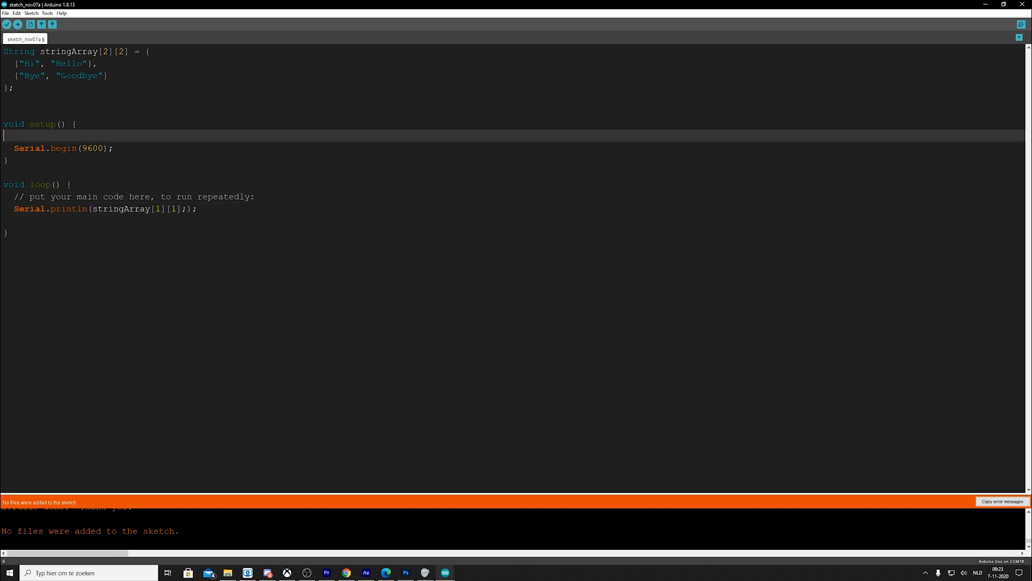
click(6, 24)
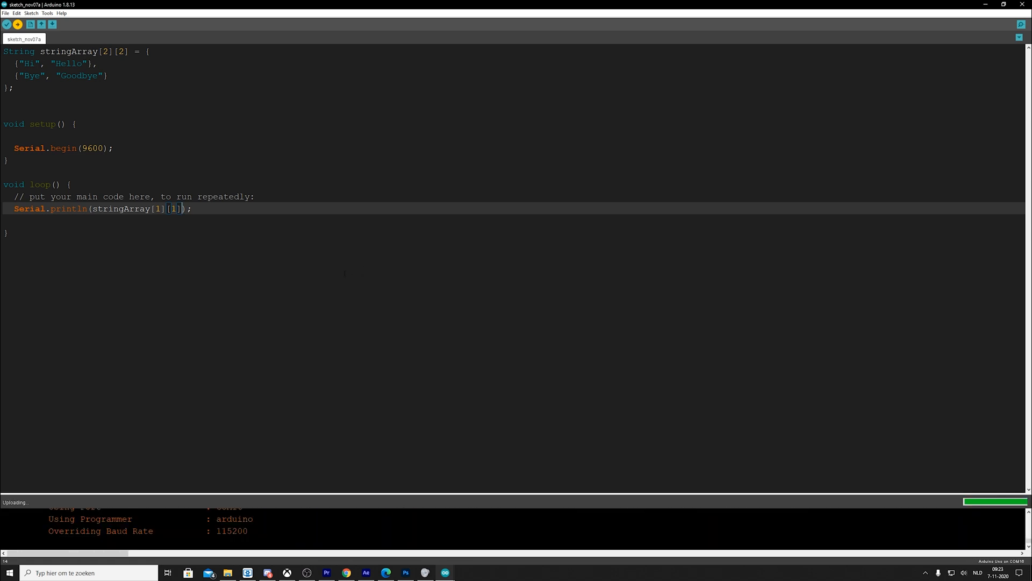
- Upload the sketch, check the repeated Goodbye output, and close the serial monitor
click(1025, 24)
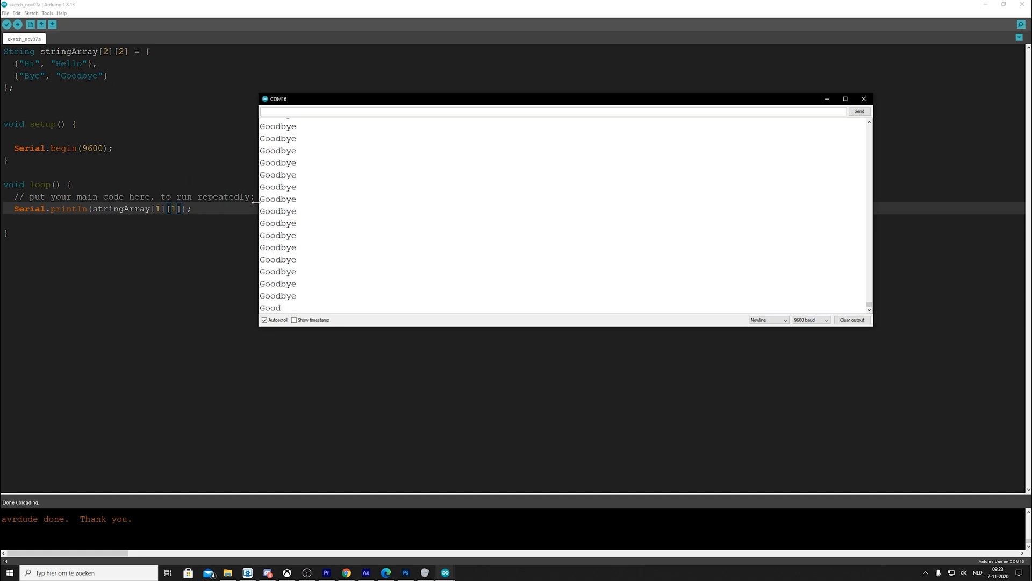
click(863, 99)
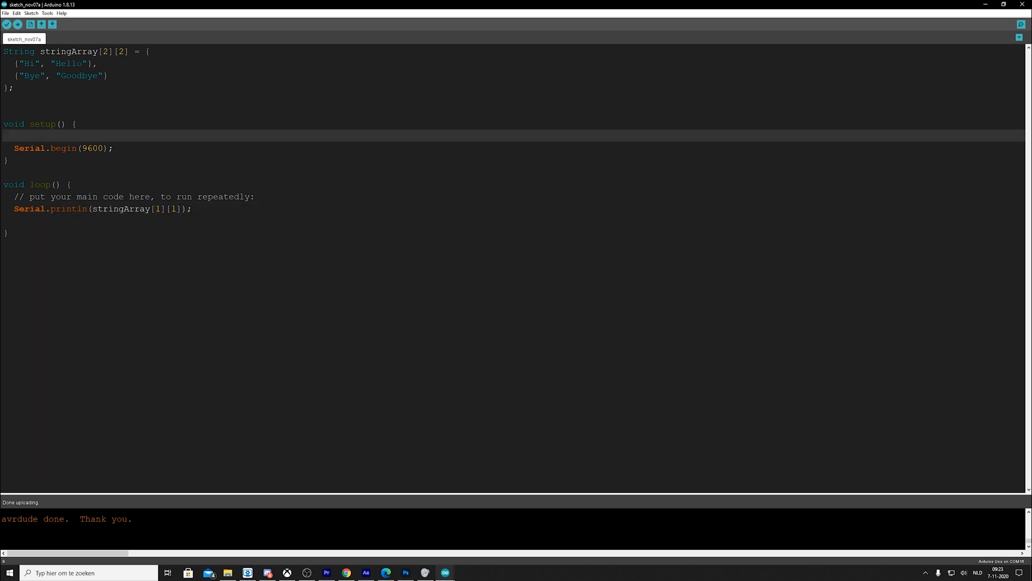
- Add stringArray[1][1] = "Hooray"; in setup() and upload the sketch
text(st)
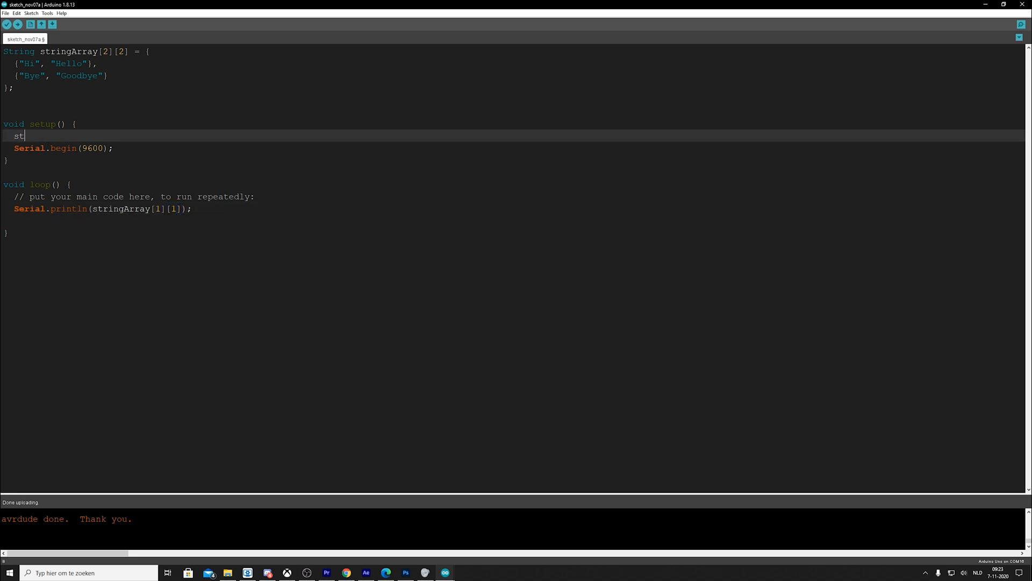
text(ringArray)
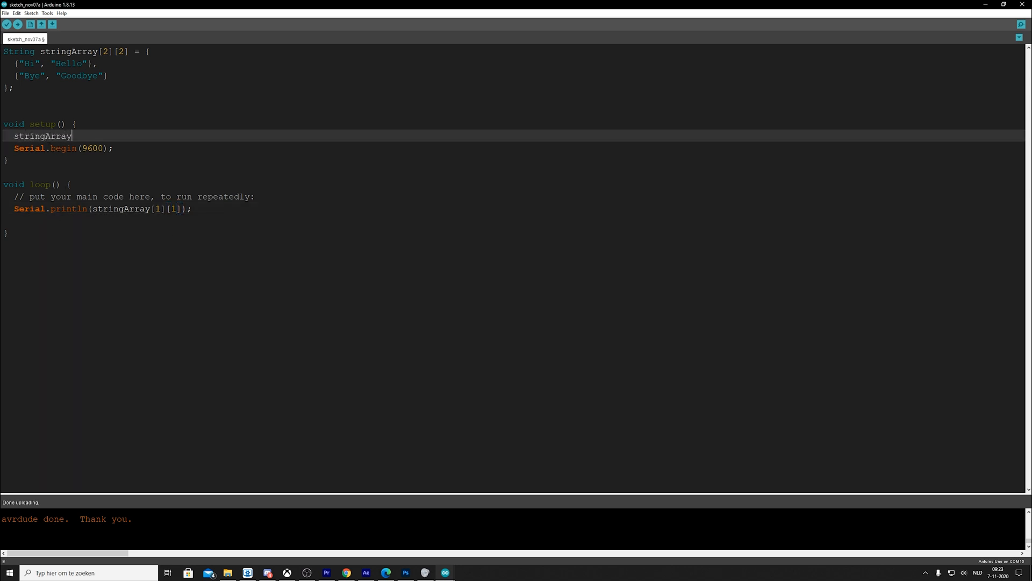
text([1])
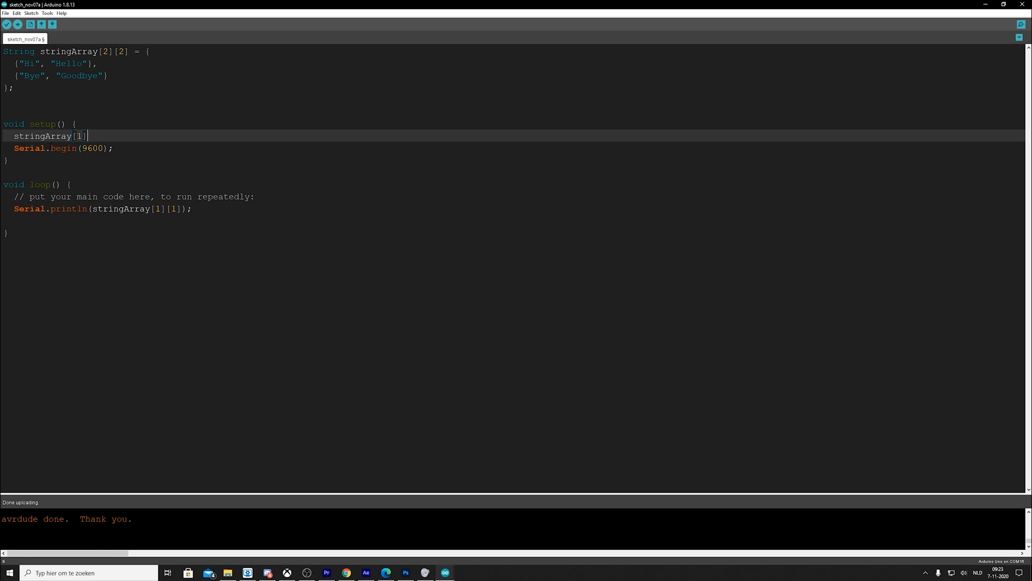
text([1] =)
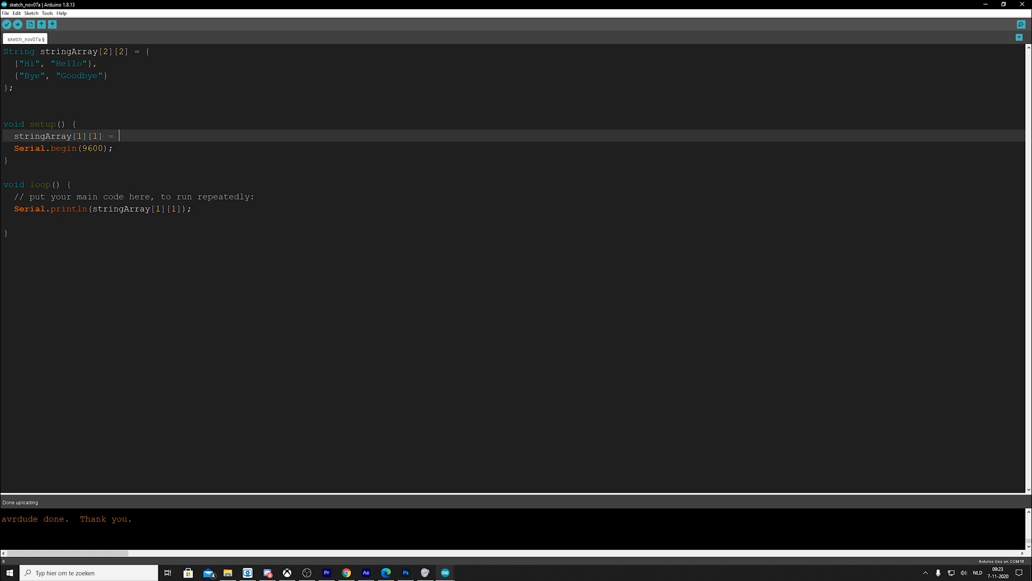
text(")
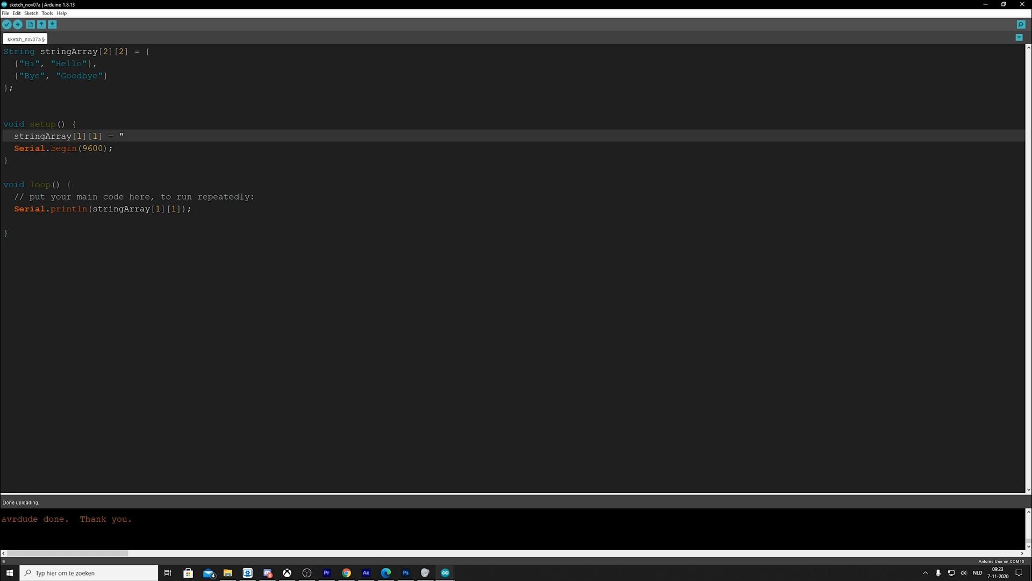
text(Hooray";)
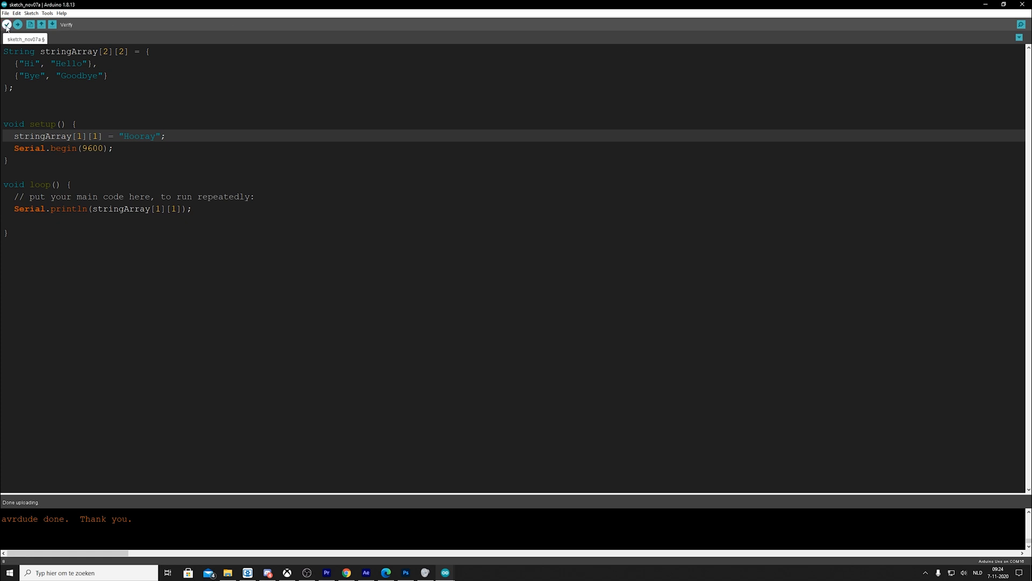
click(18, 24)
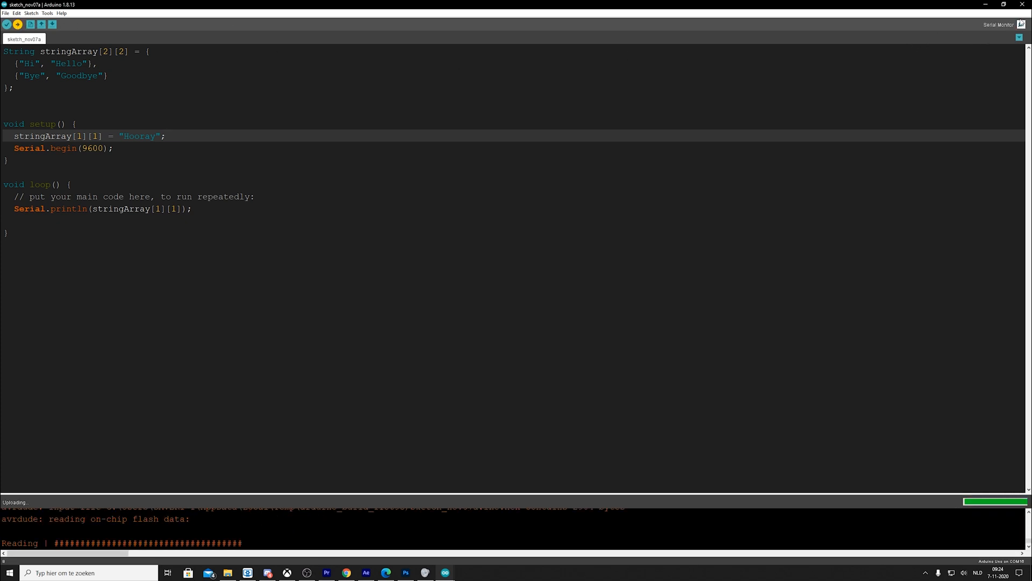
- View the repeated Hooray lines in the serial monitor, then close it
click(998, 26)
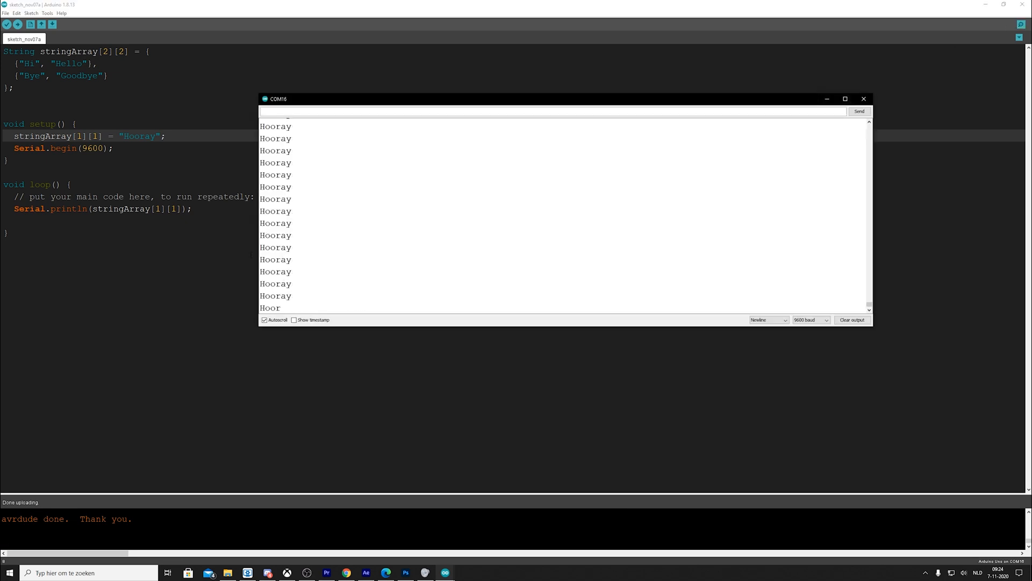
click(863, 98)
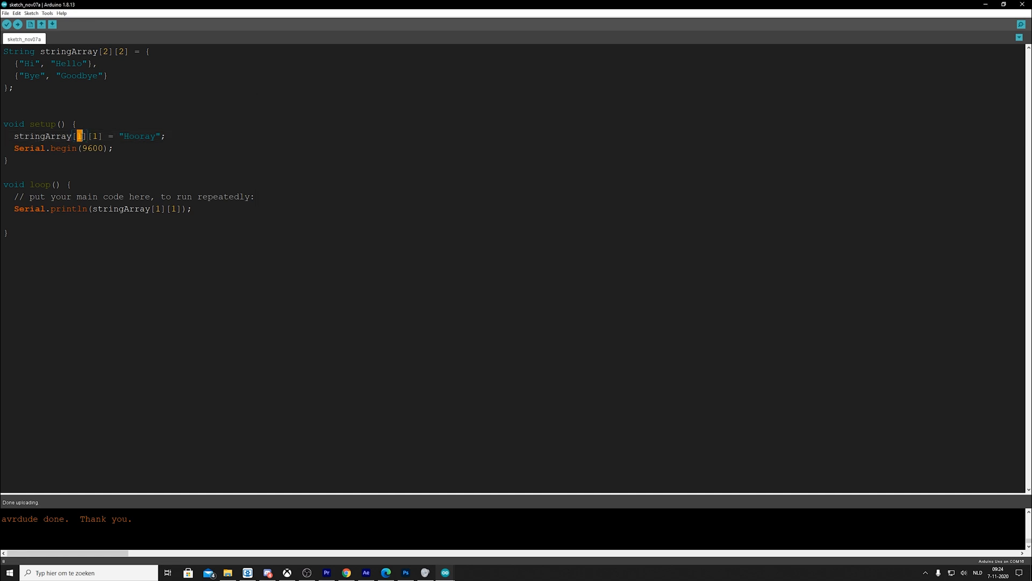
- Change the setup index to [3] and add String stringA = "Hi"; below the array
text(3)
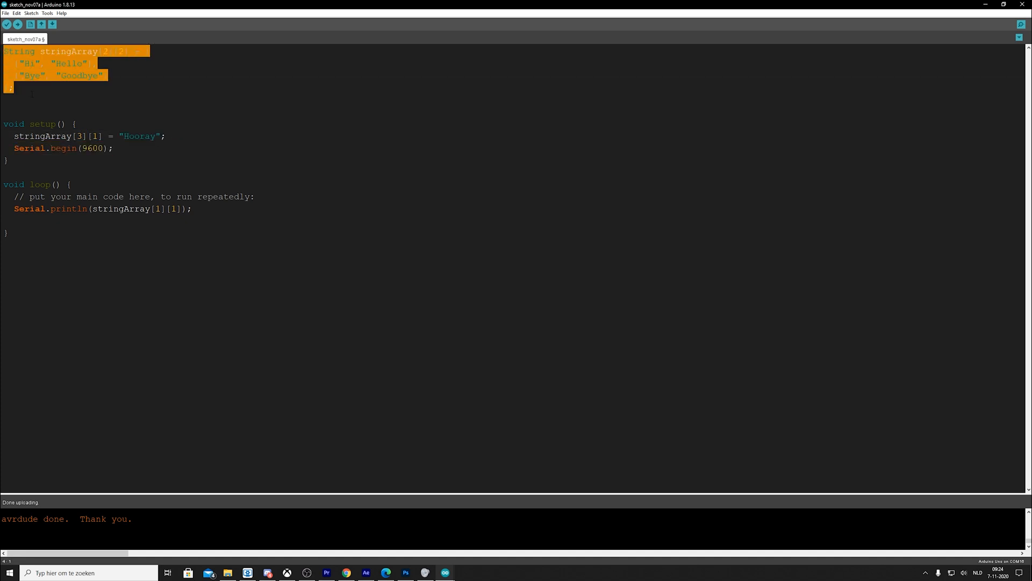
click(66, 95)
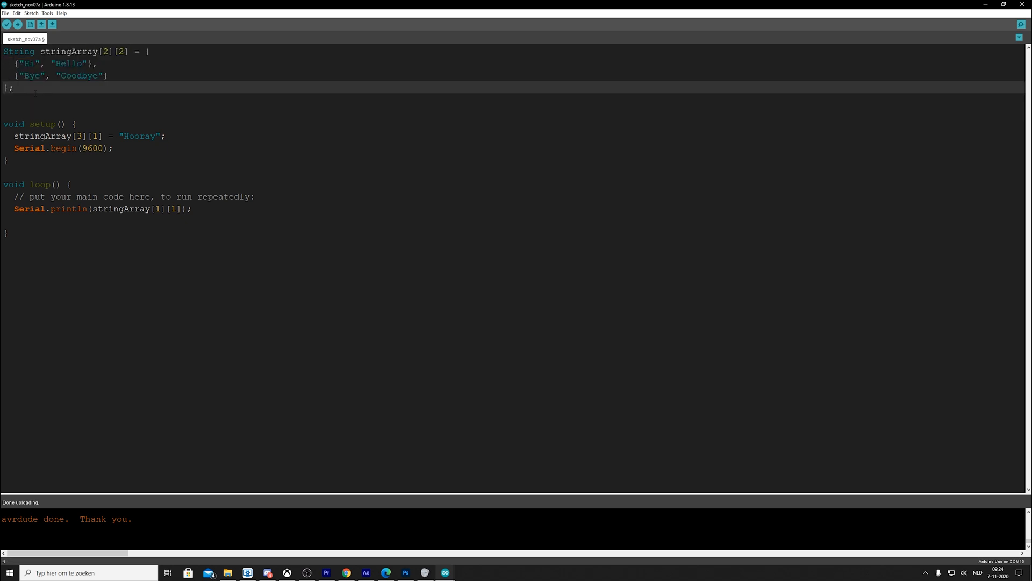
key(Enter)
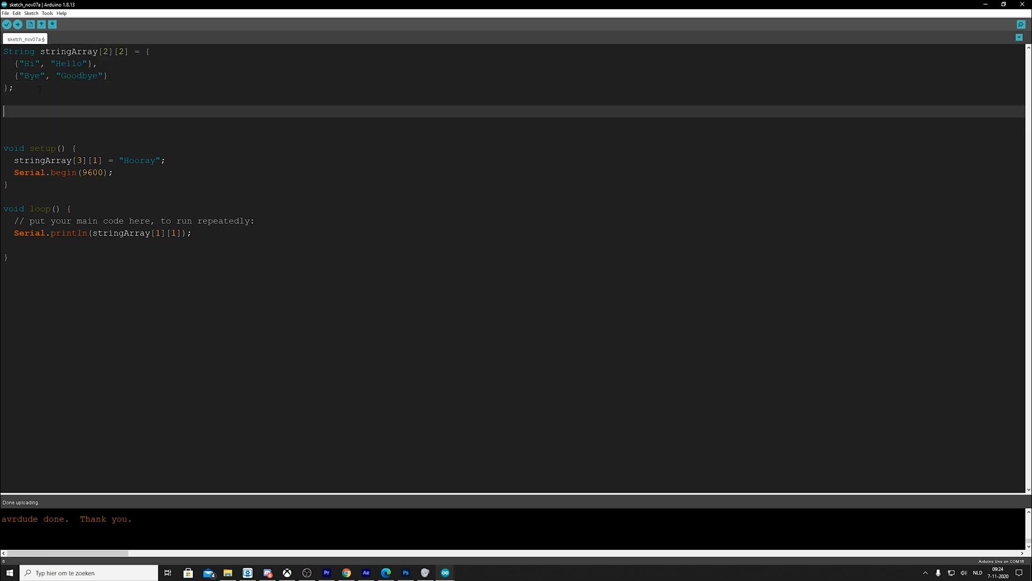
text(String st)
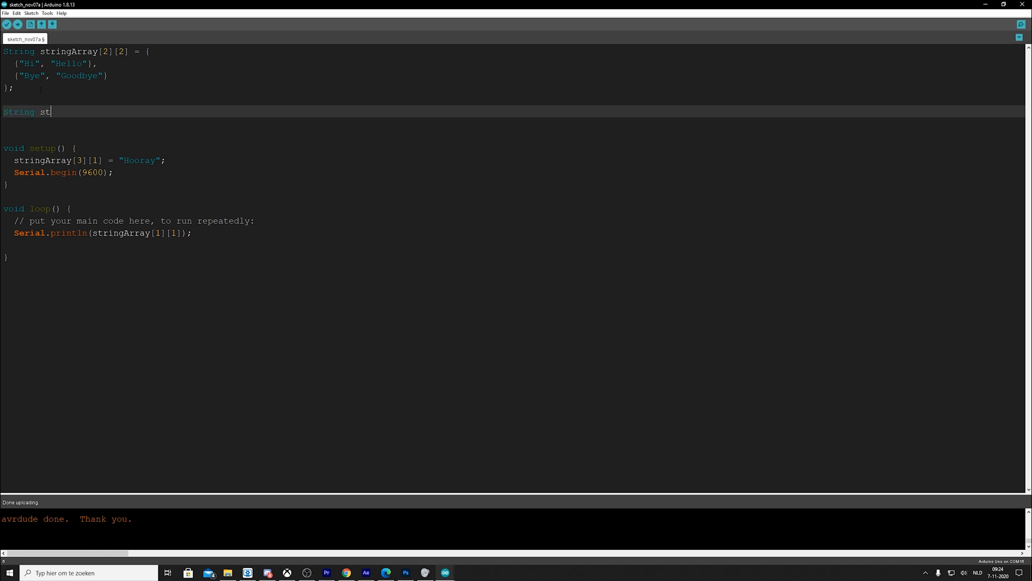
text(ringA =)
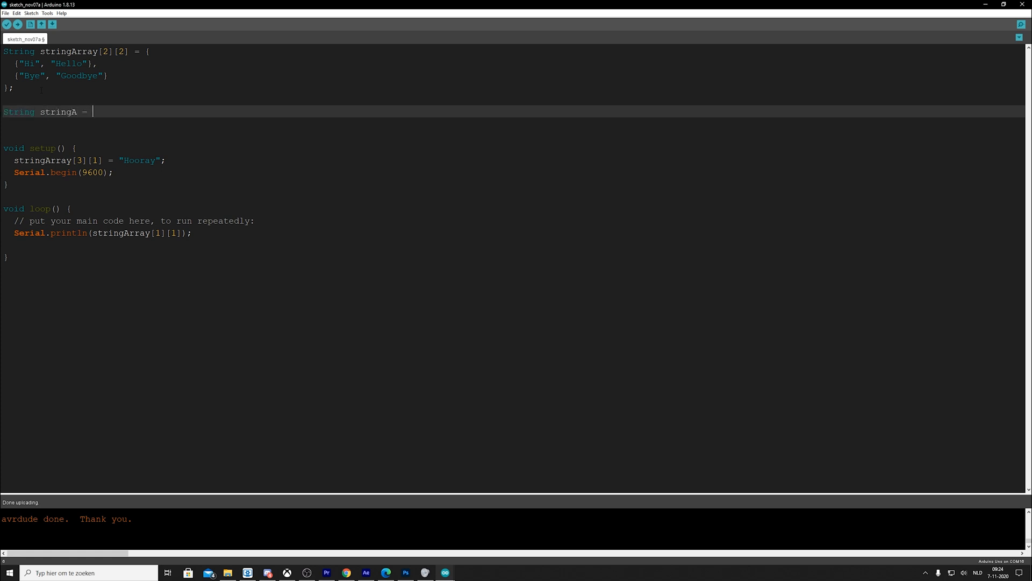
text("Hi";)
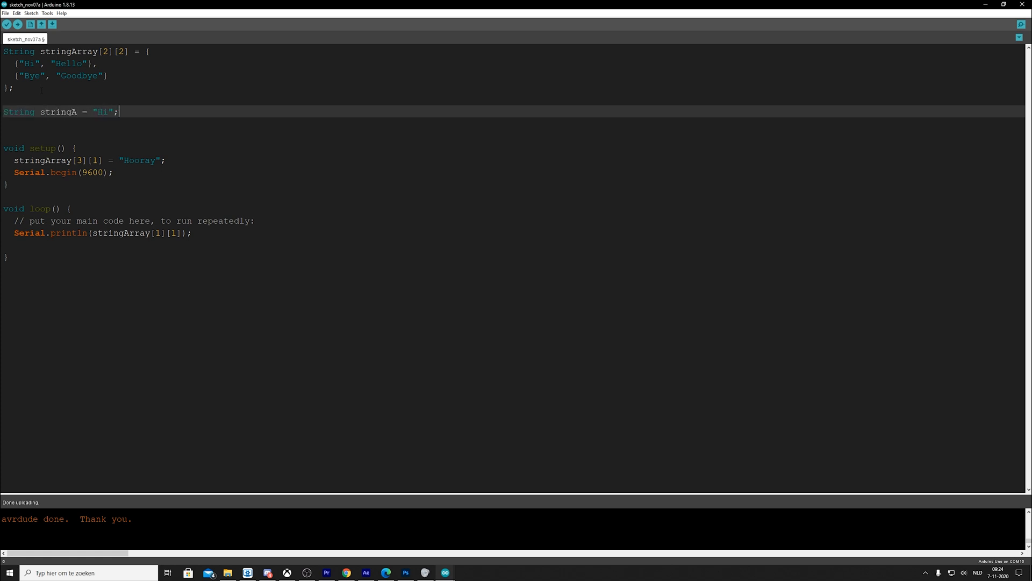
- Declare String stringB = "Hello"; on the next line
text(stri)
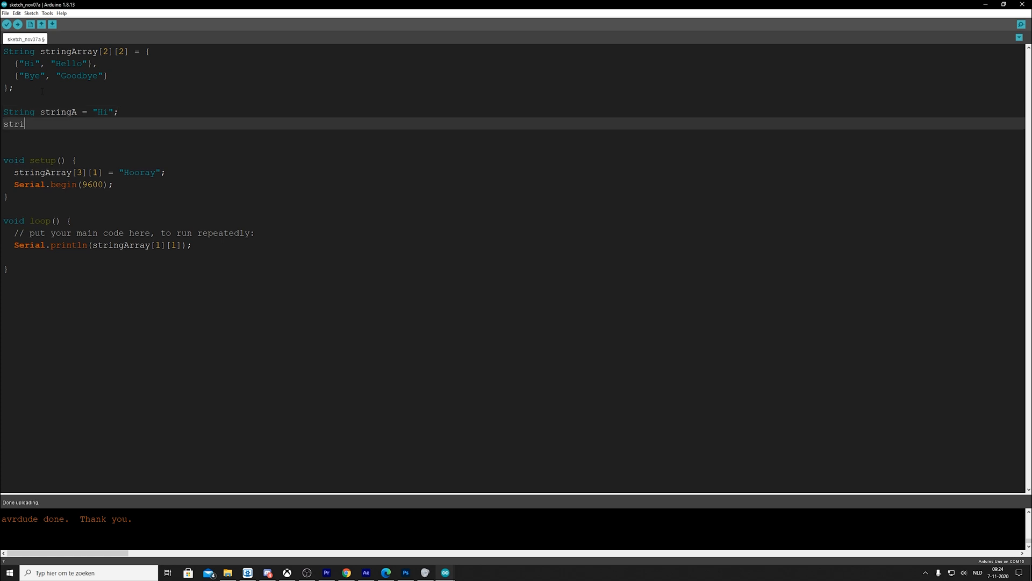
text(ng)
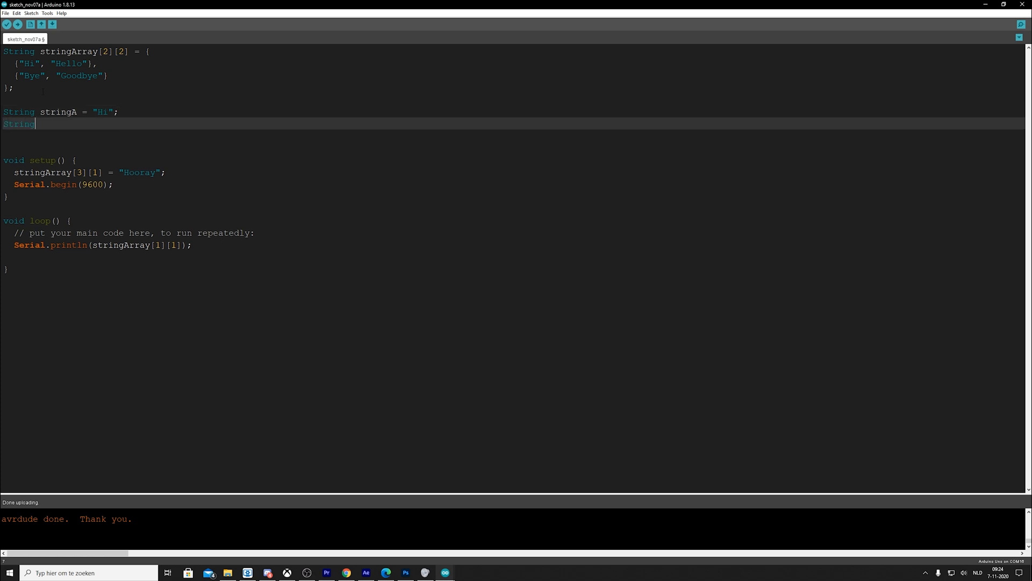
text(stringB)
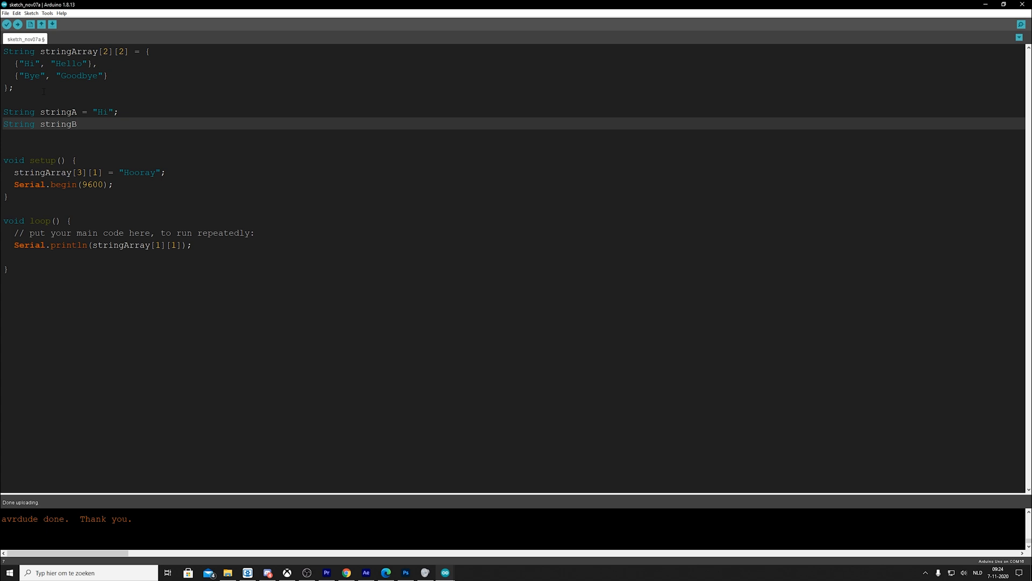
text(="Hell)
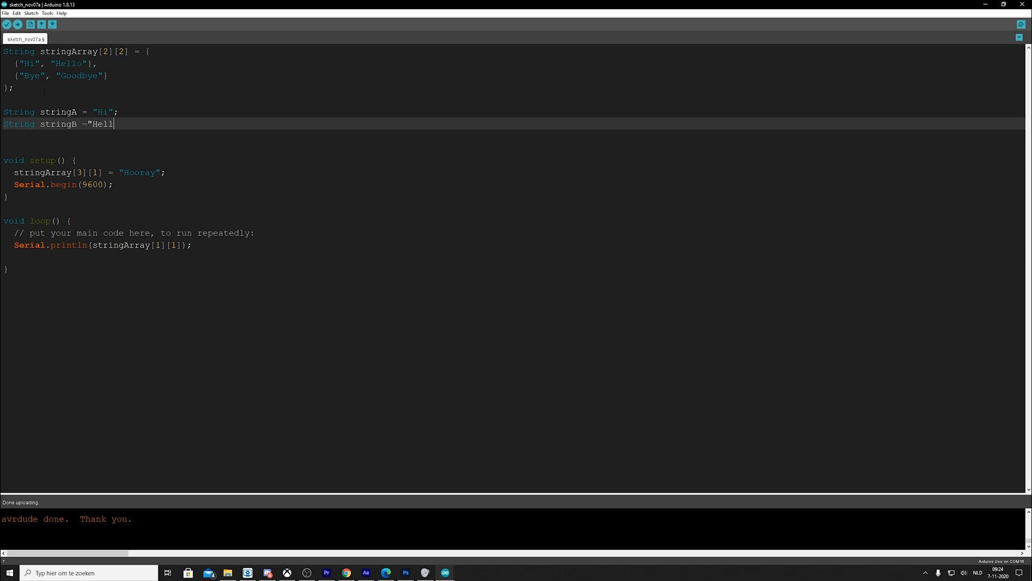
text(o";)
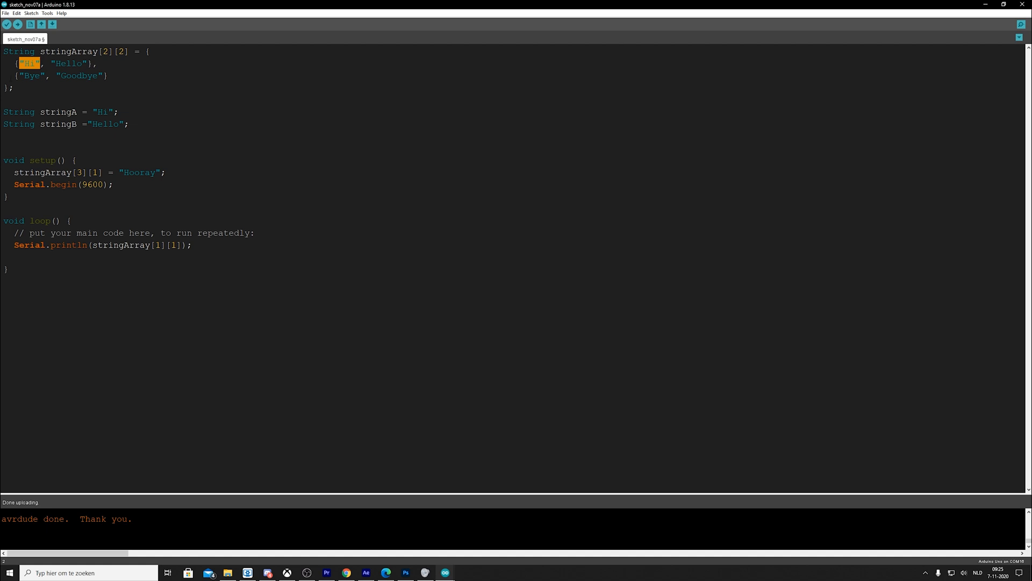
- Retype the array name as 'greetings' and reselect it to remove the String array declaration
double_click(51, 51)
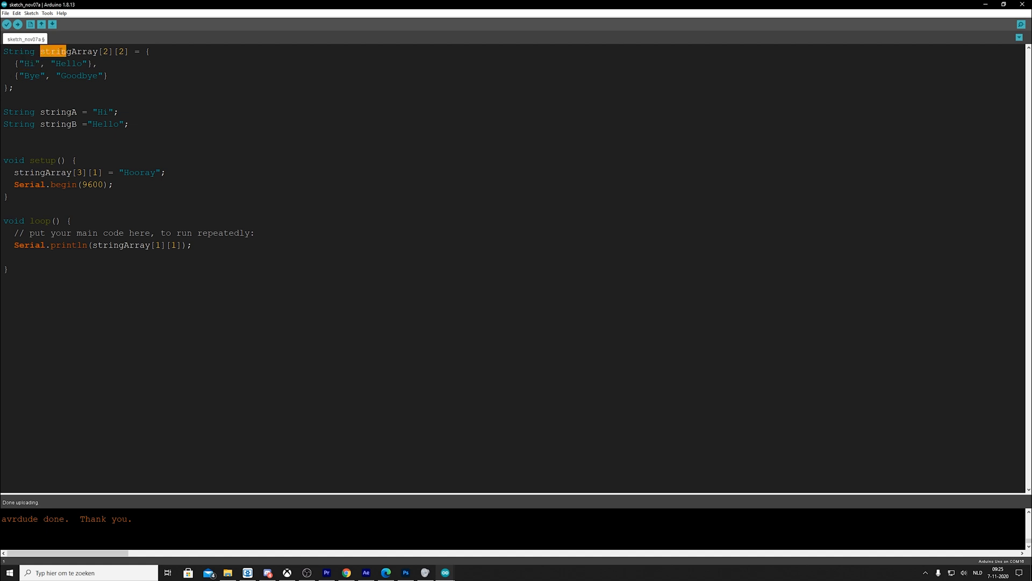
text(gg)
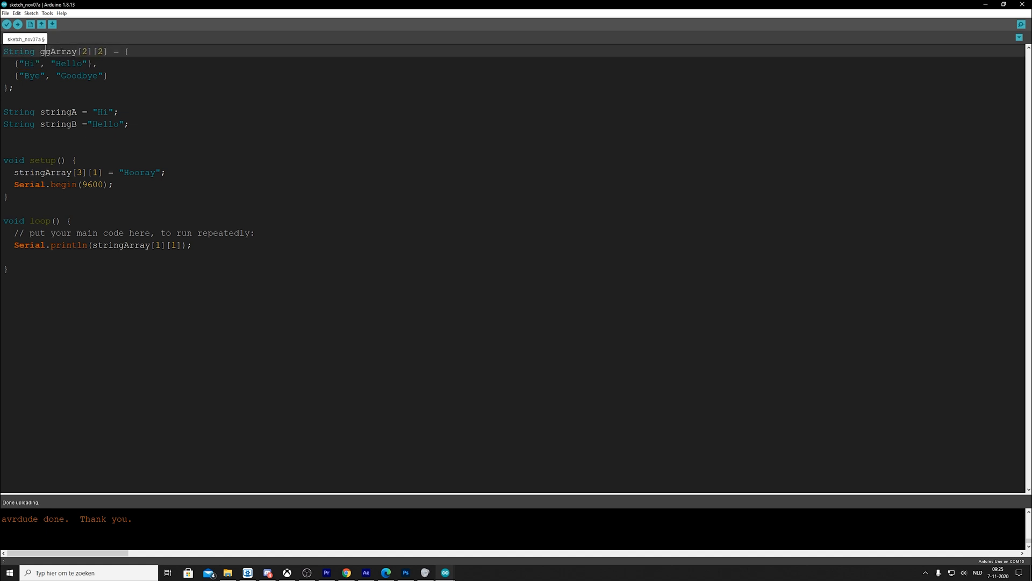
text(greetings)
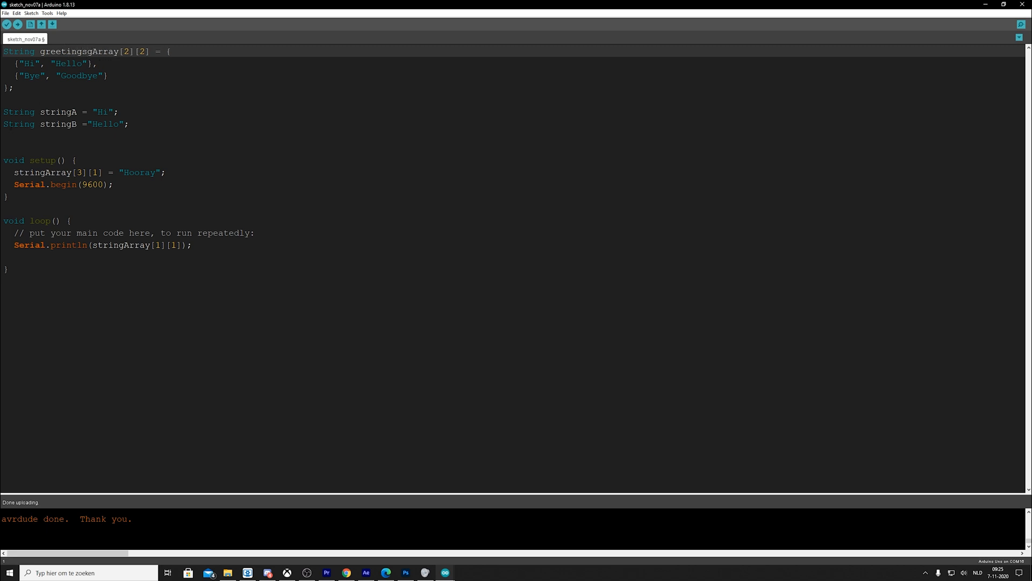
double_click(67, 64)
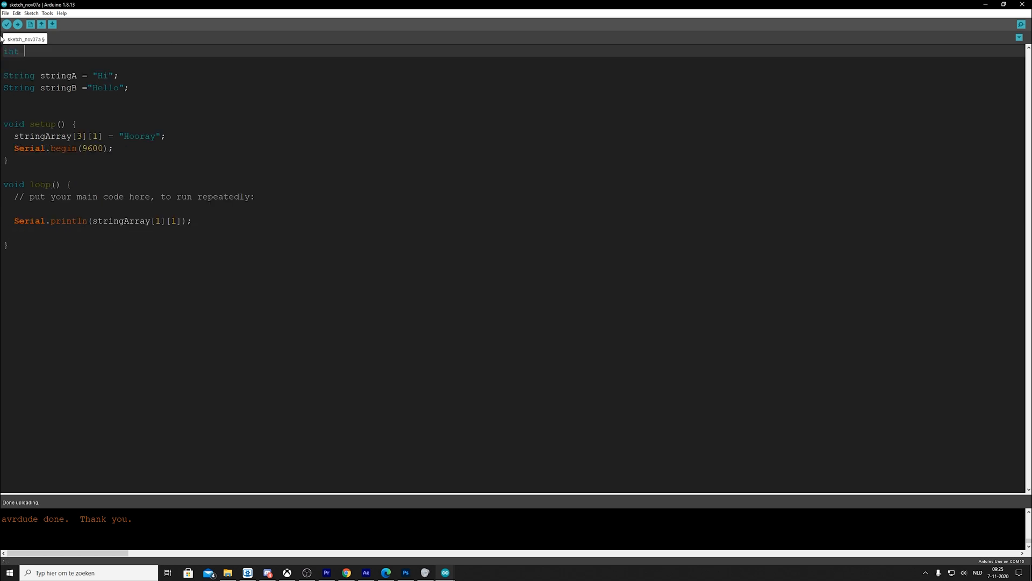
- Declare int intArray[] = {10,20,30,40}; and delete the stringA and stringB declarations
text(intArray)
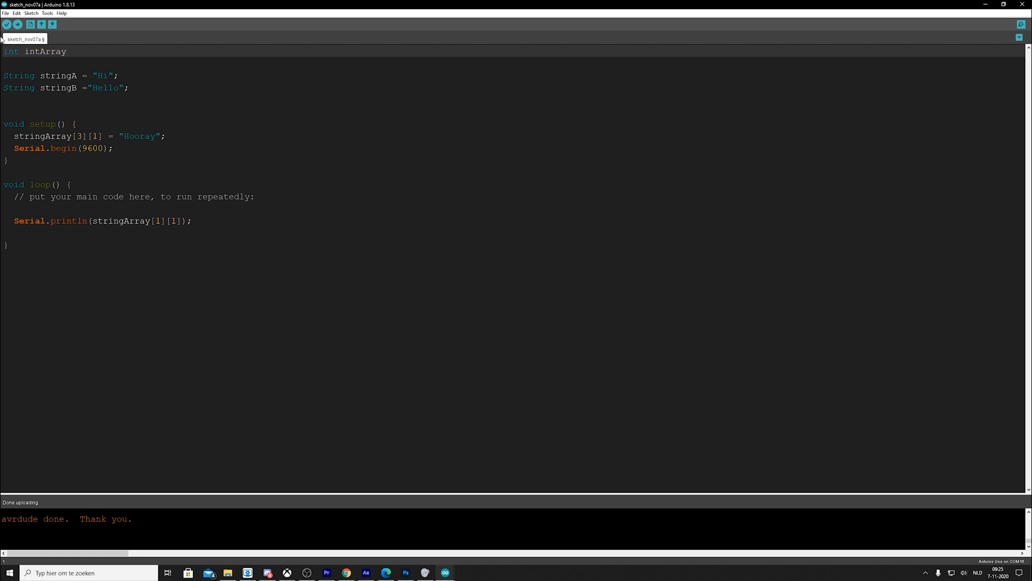
text(=)
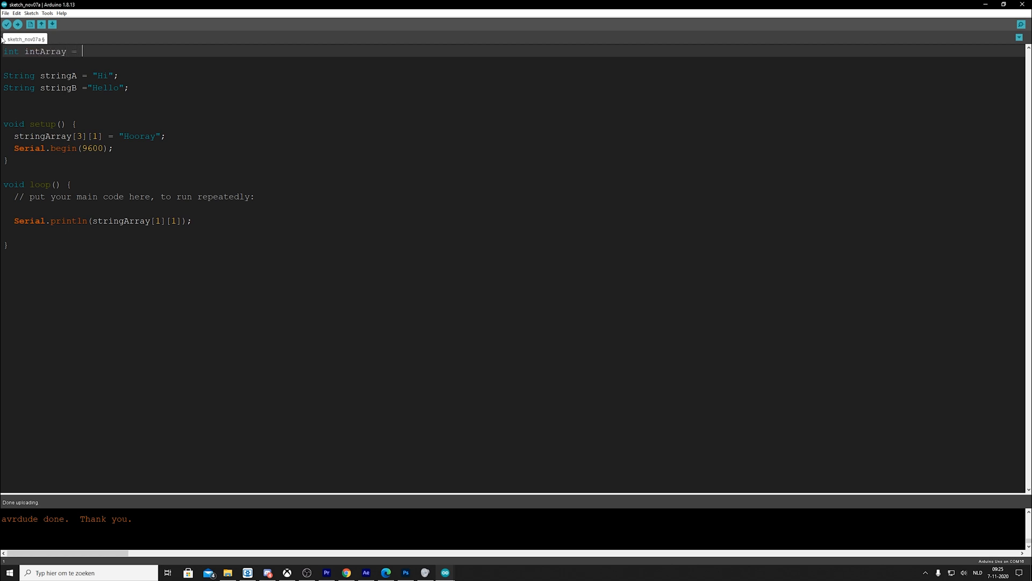
text({)
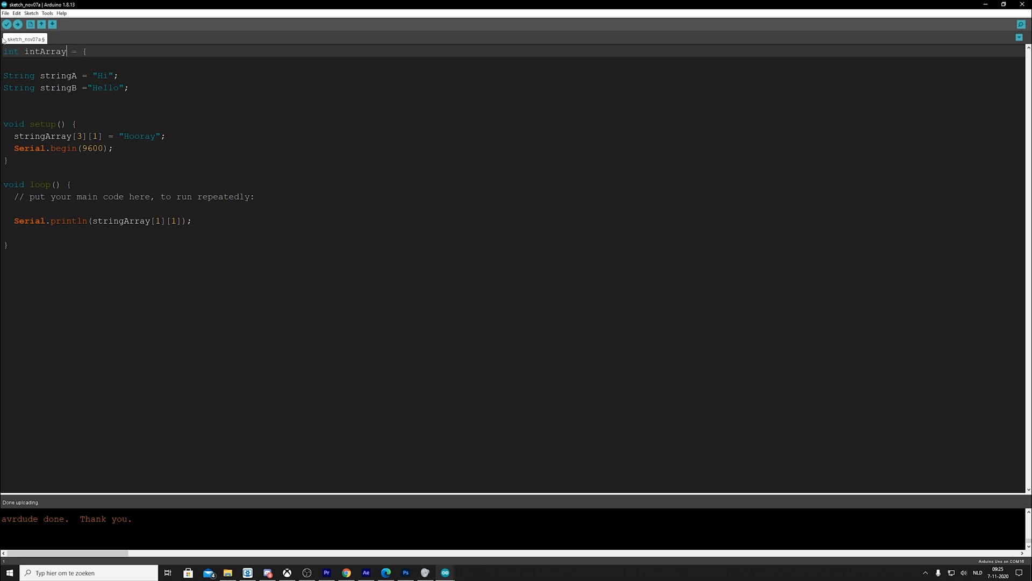
text([])
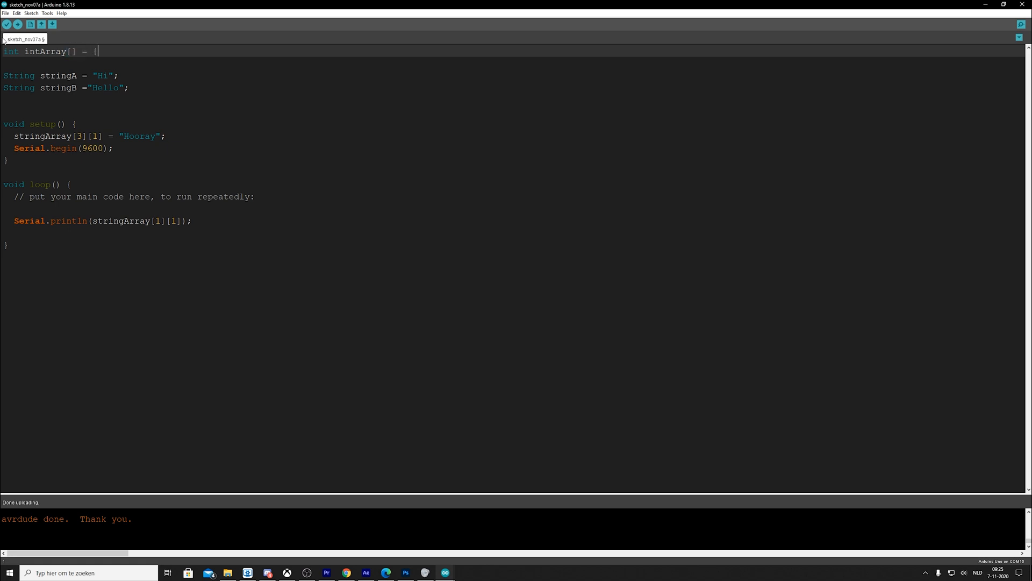
text(10,20,3)
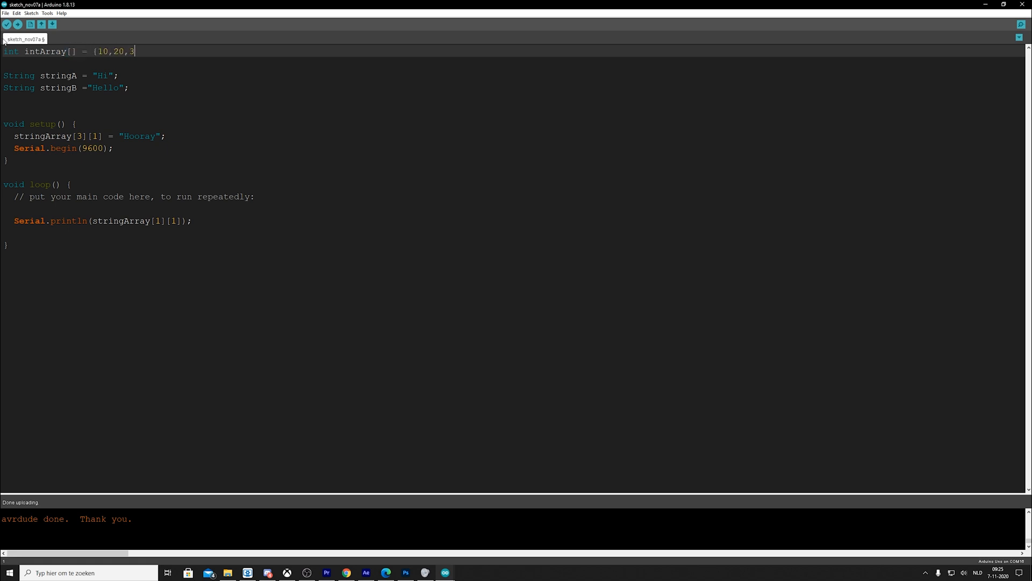
text(0,40};)
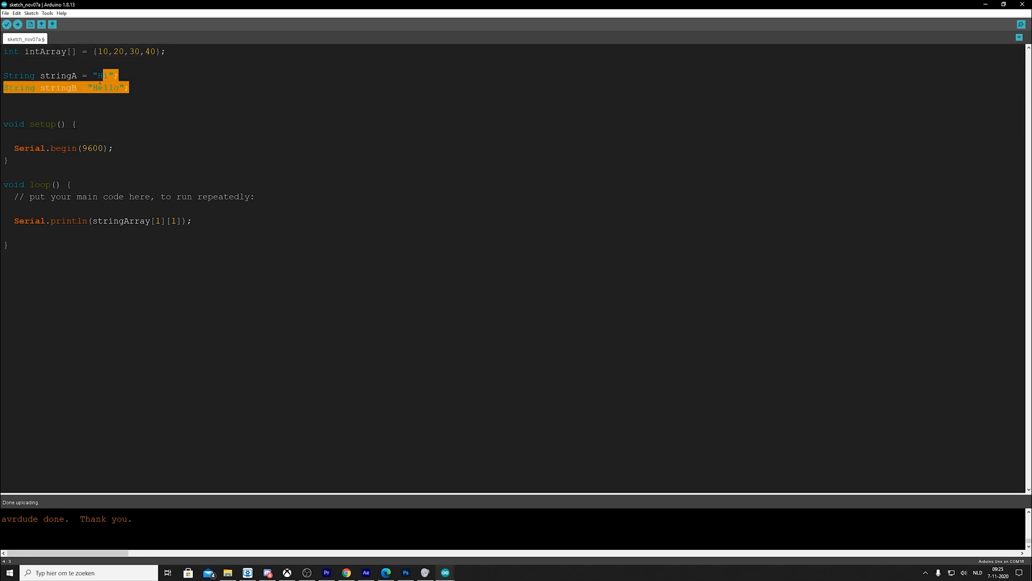
key(Delete)
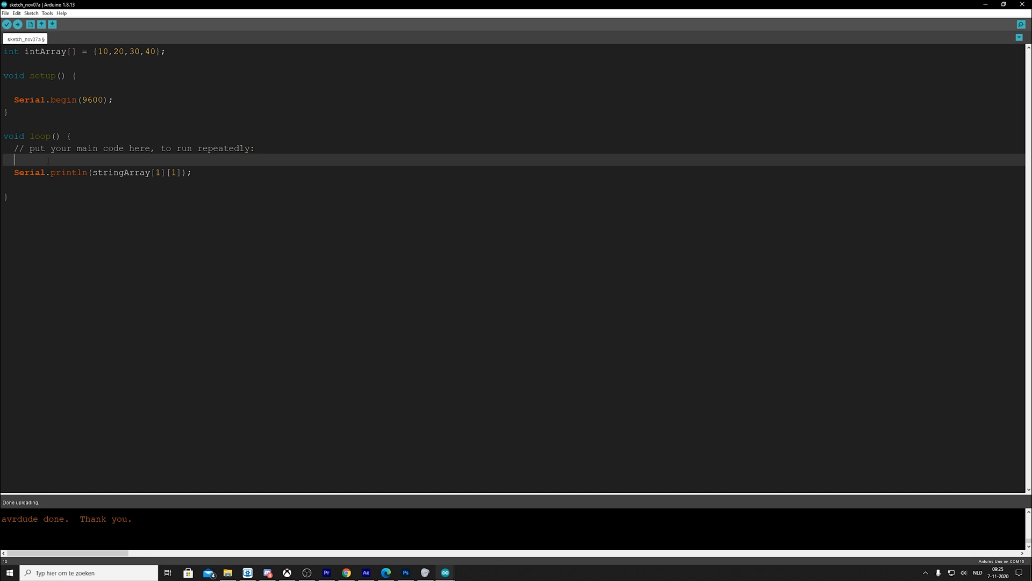
- Write the loop header for (int i = 0; i < 5; i++) {
text(for)
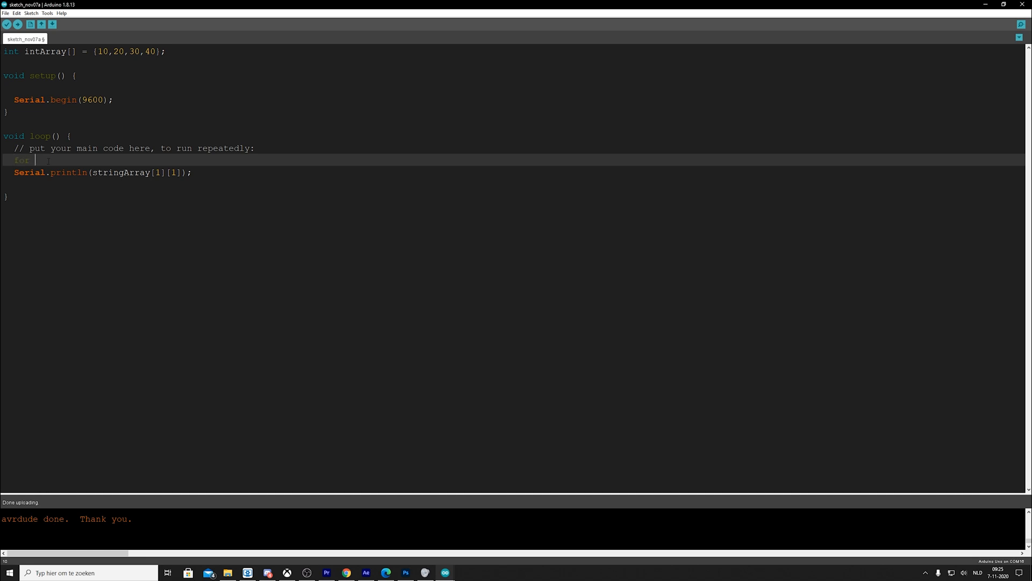
text(()
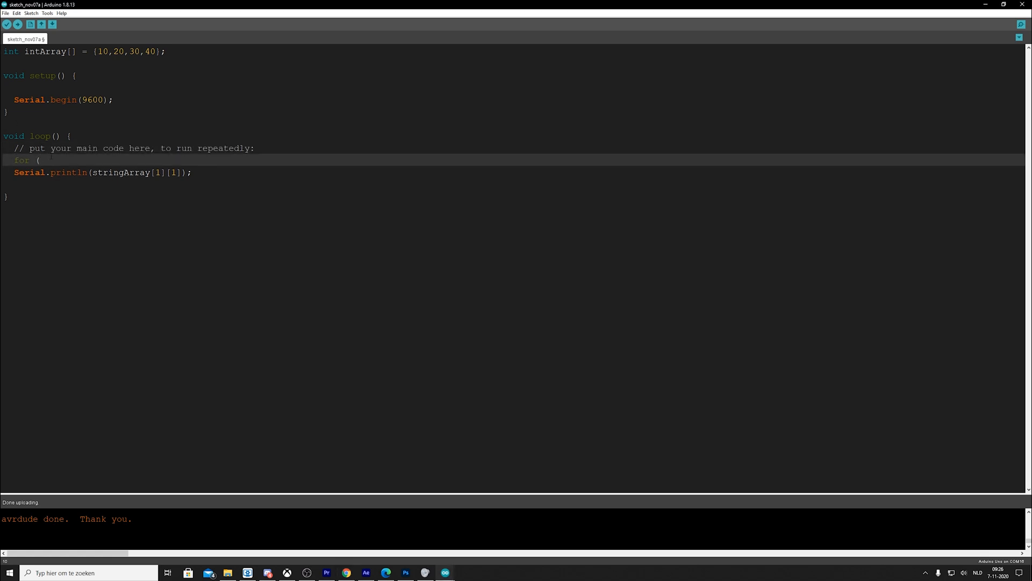
text(inc)
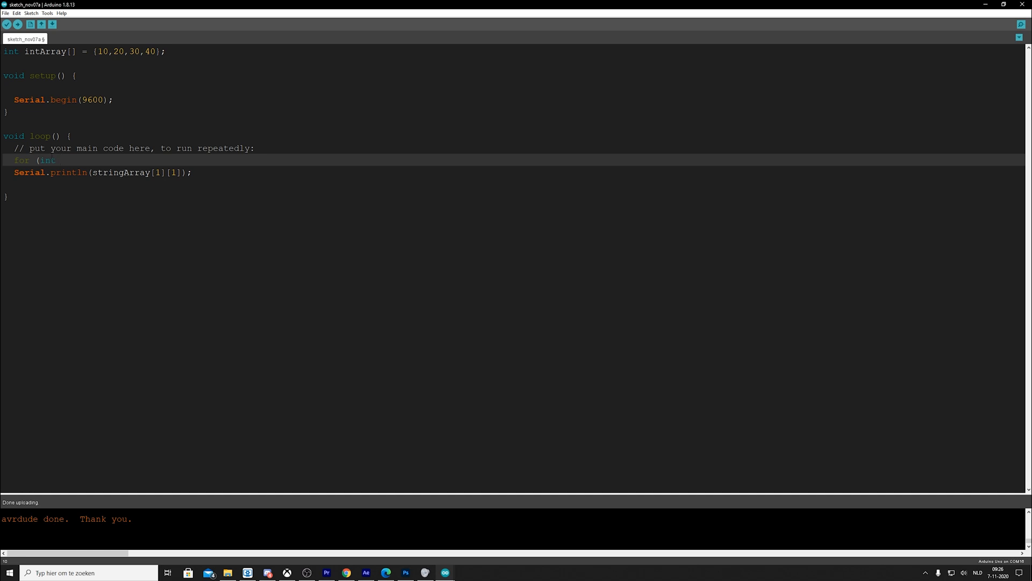
text(i = 0)
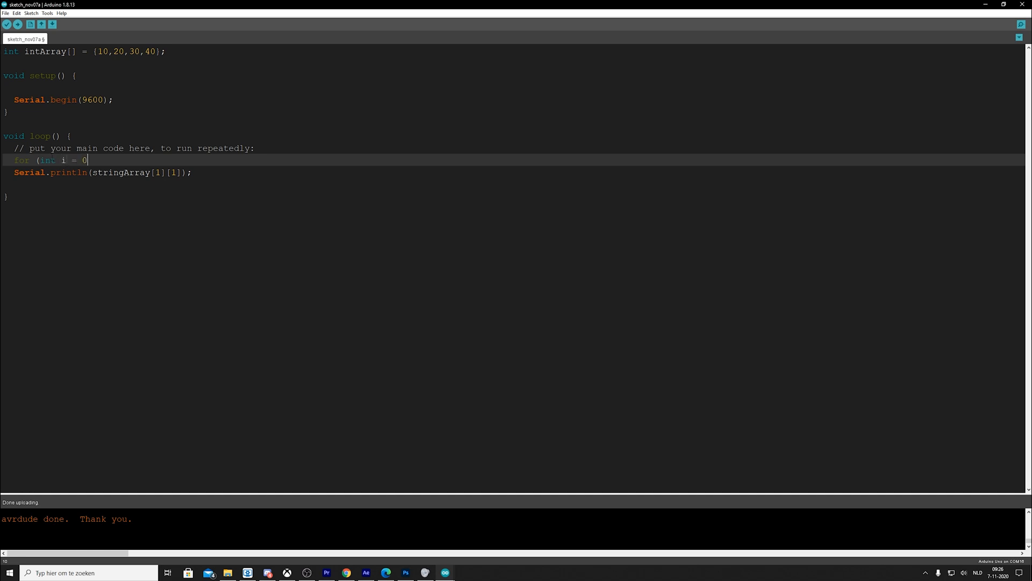
text(;)
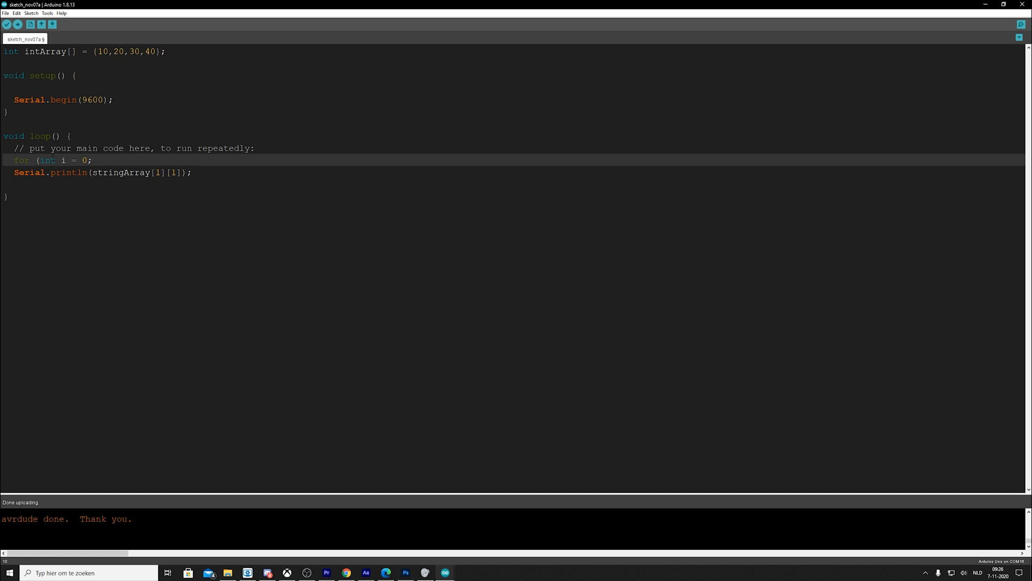
text(i <)
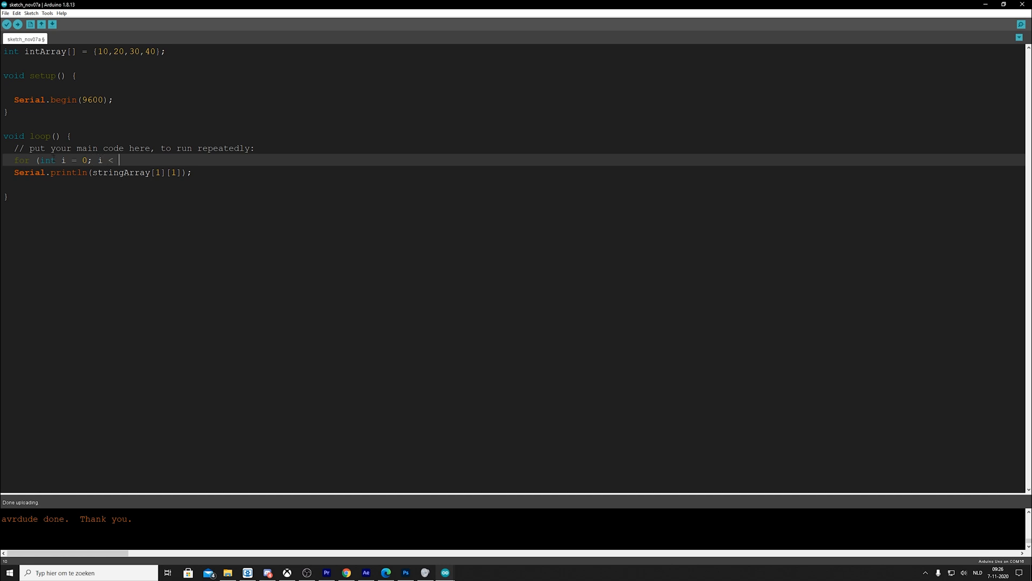
text(5)
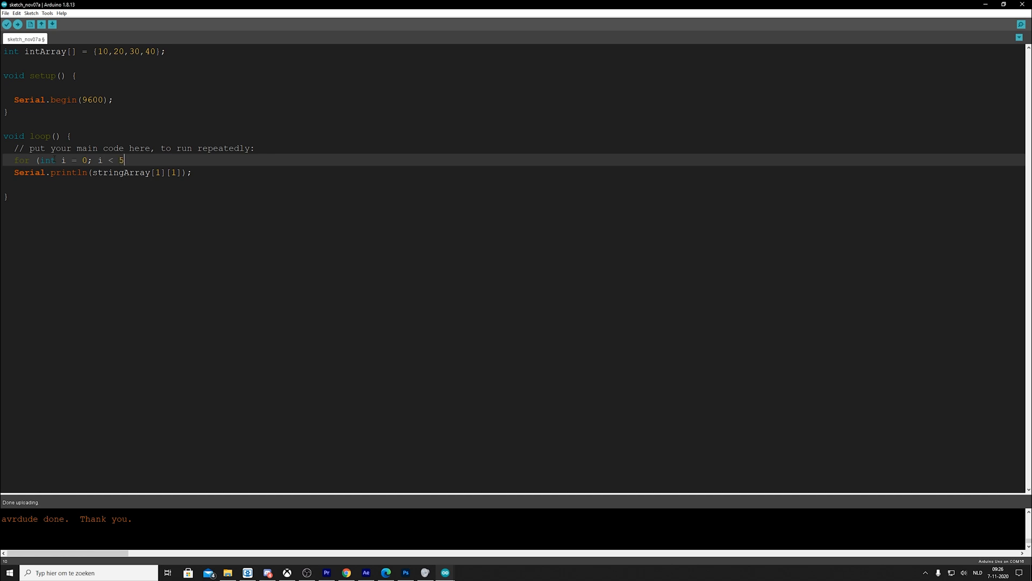
text(; i++)
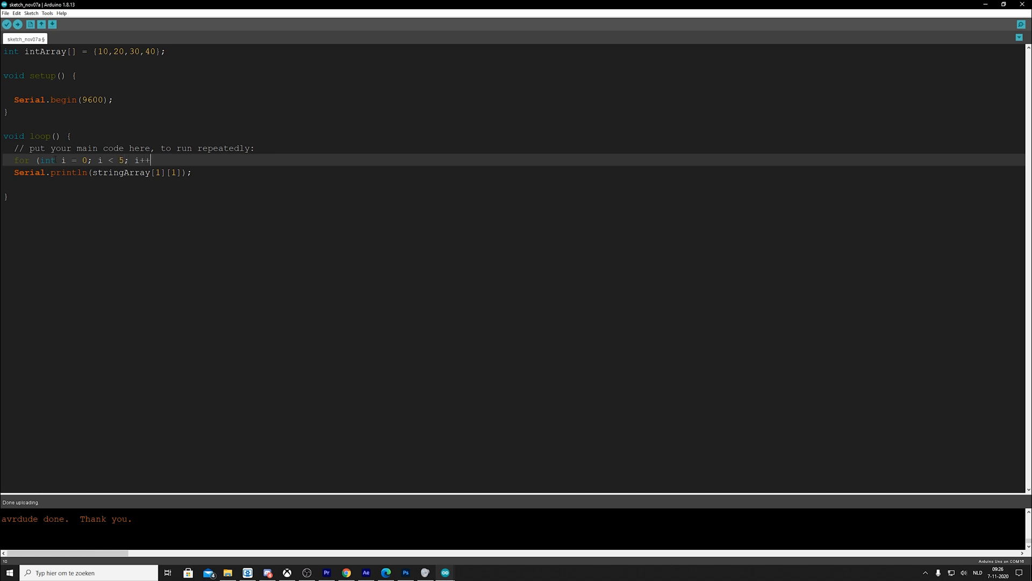
text({)
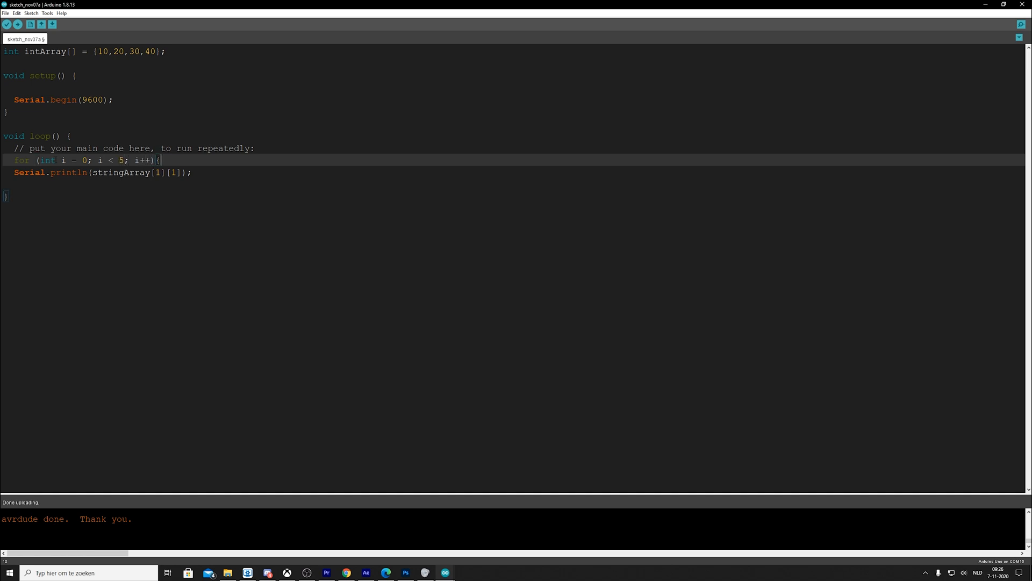
- Move Serial.println into the loop body and change its argument to intArray
key(Enter)
text(Serial.println(stringArray[1][1]);)
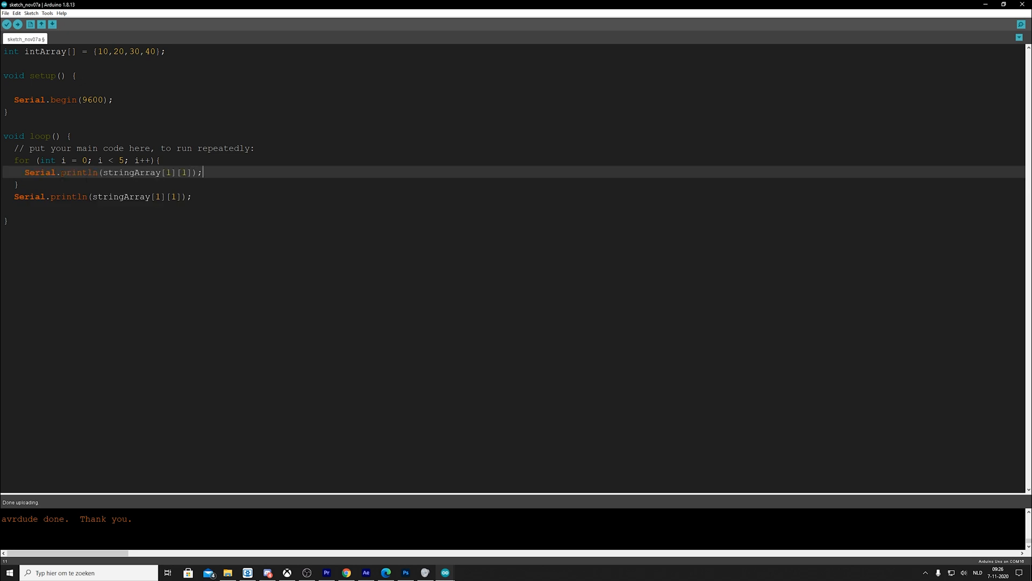
double_click(132, 172)
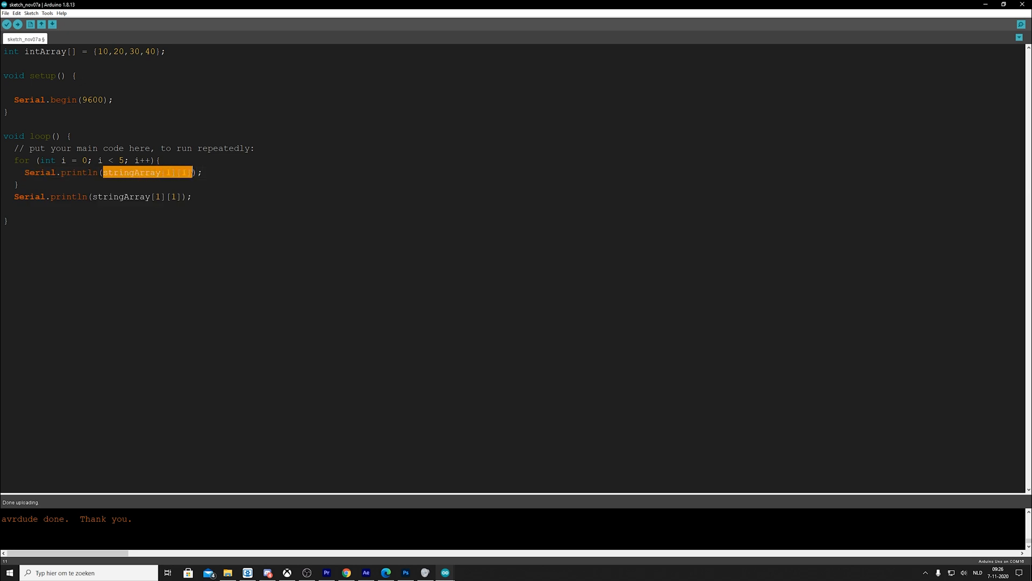
text(intArray)
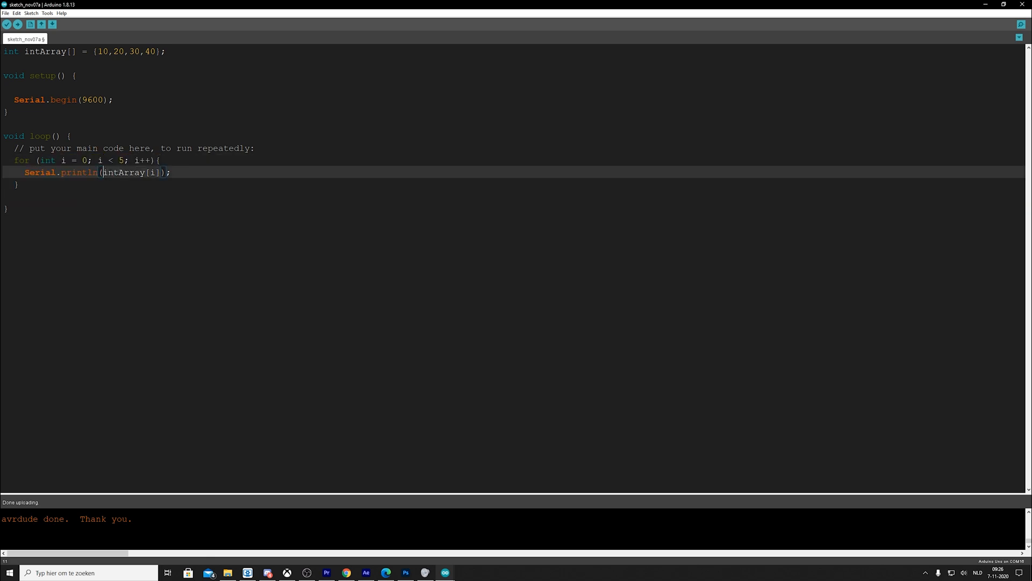
- Change the for loop condition from i < 5 to i < 4
double_click(125, 172)
text(4)
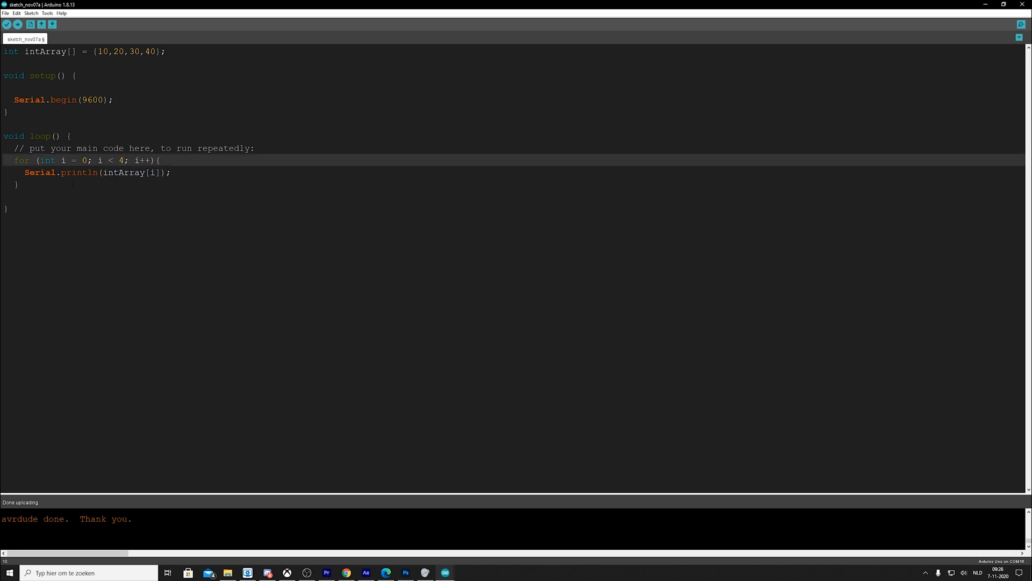
click(61, 160)
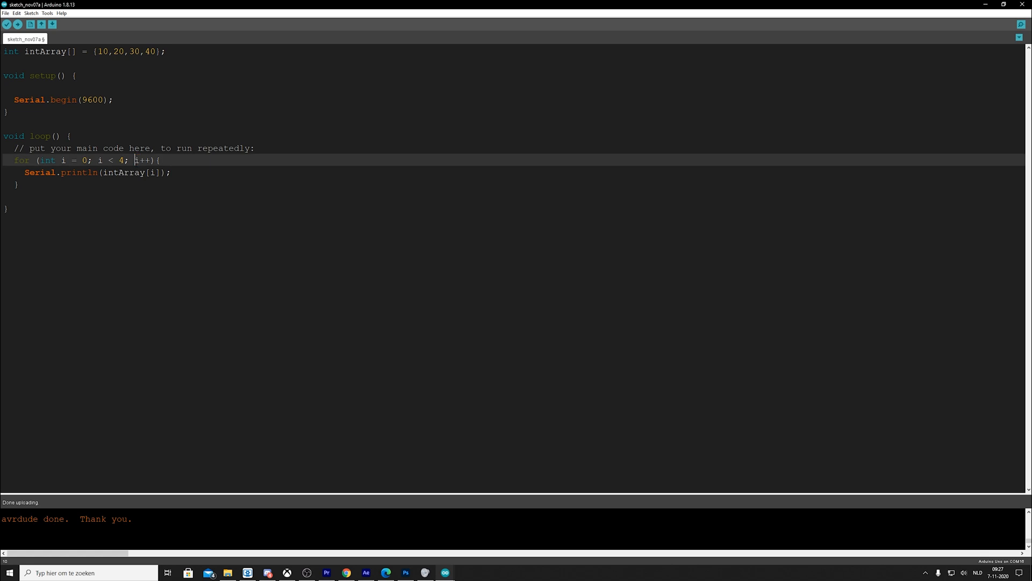
drag(38, 160, 131, 160)
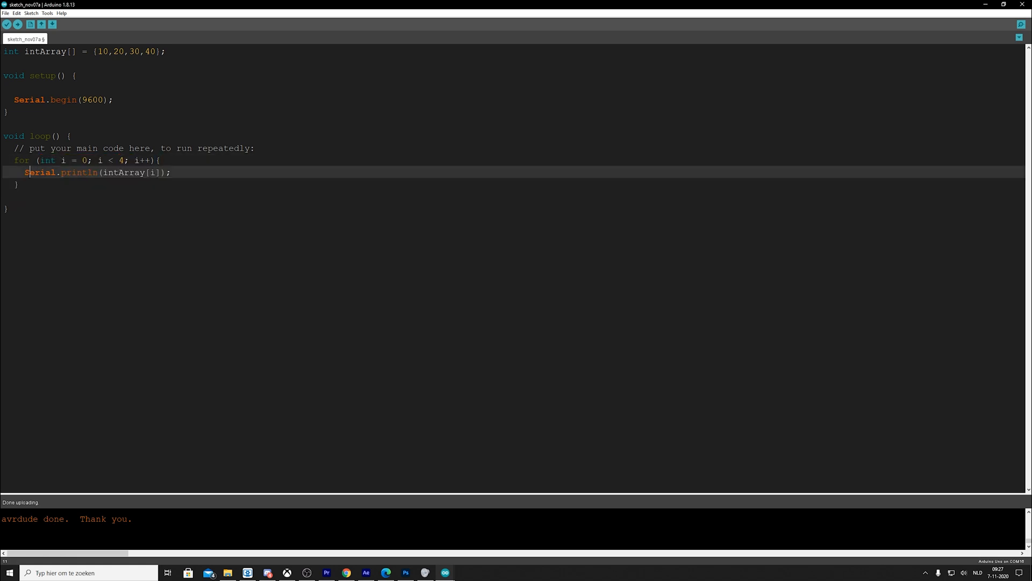
double_click(117, 172)
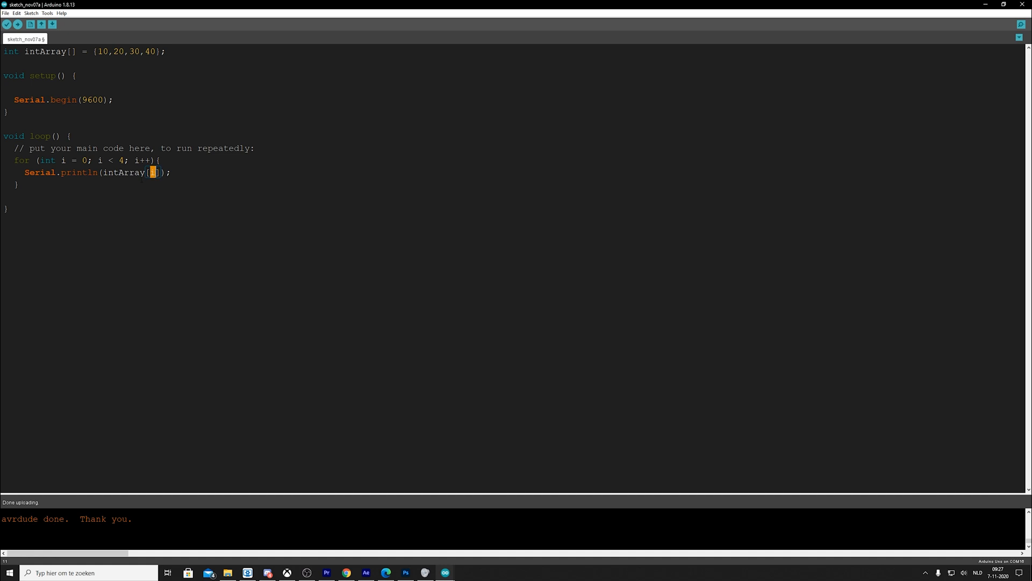
- Upload the sketch and check the 10, 20, 30, 40 output in Serial Monitor
click(6, 25)
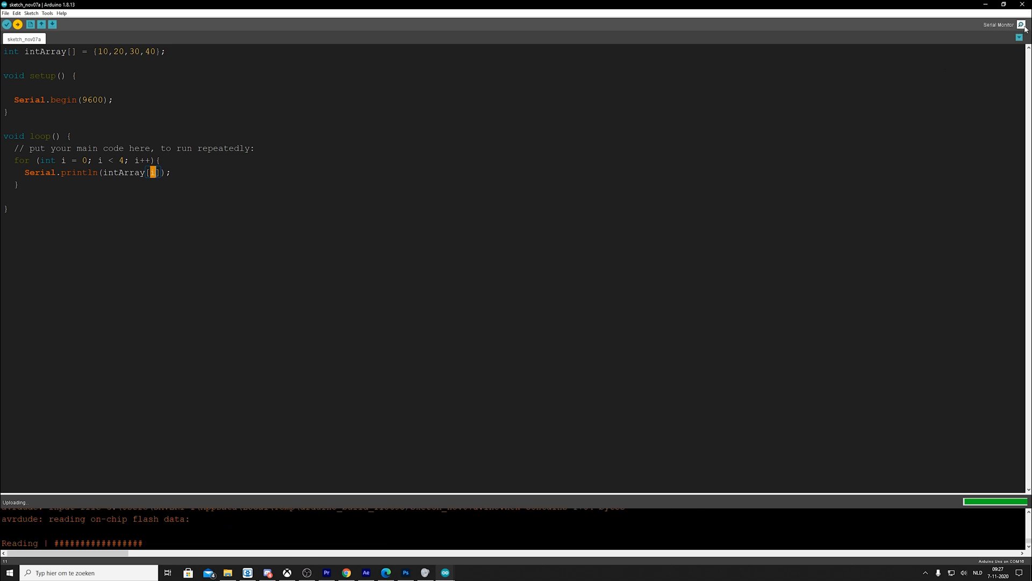
click(1022, 24)
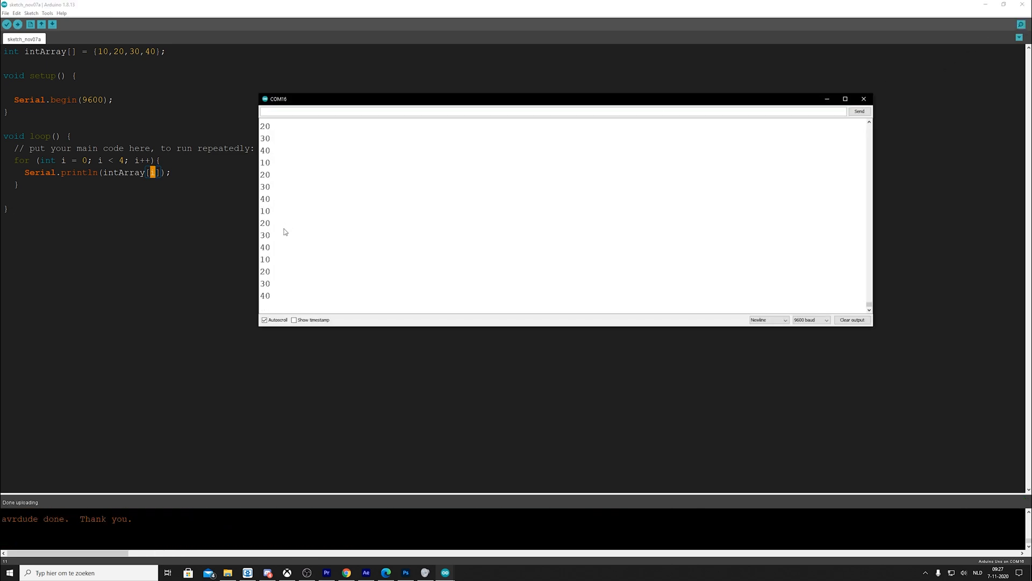
click(863, 99)
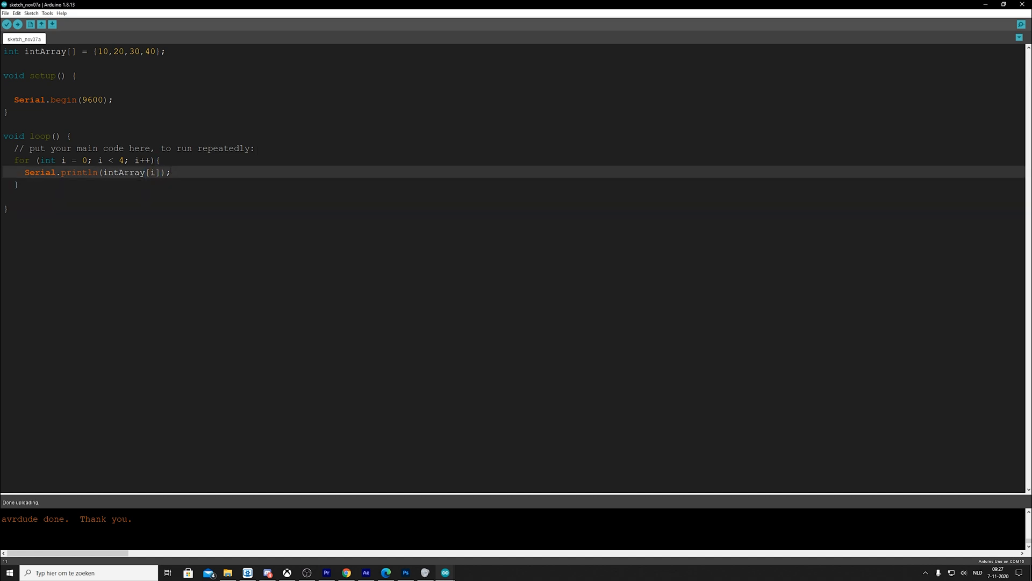
- Add delay(500); after the print, re-upload, and view the serial output
text(Delay)
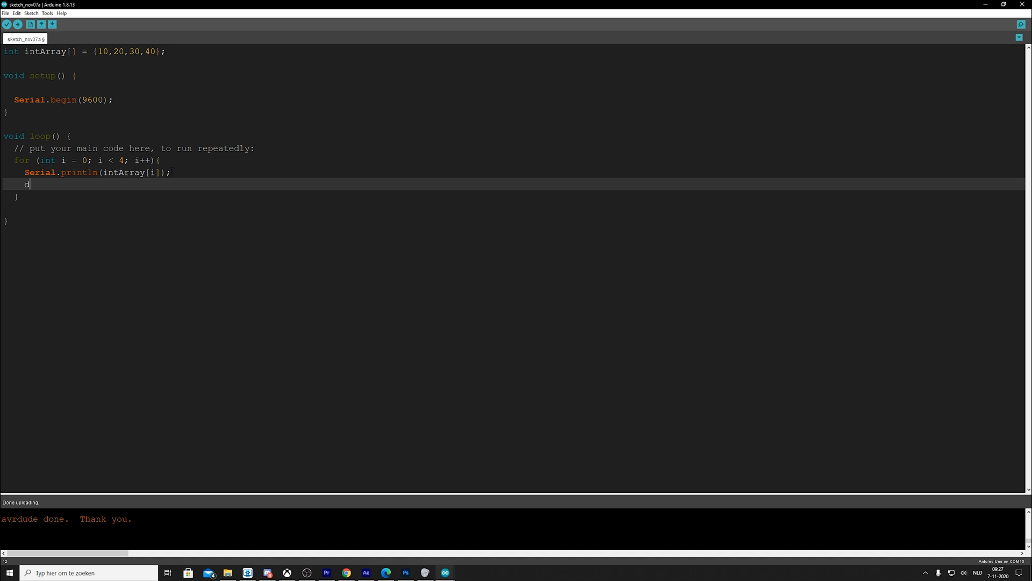
text(elay(500)
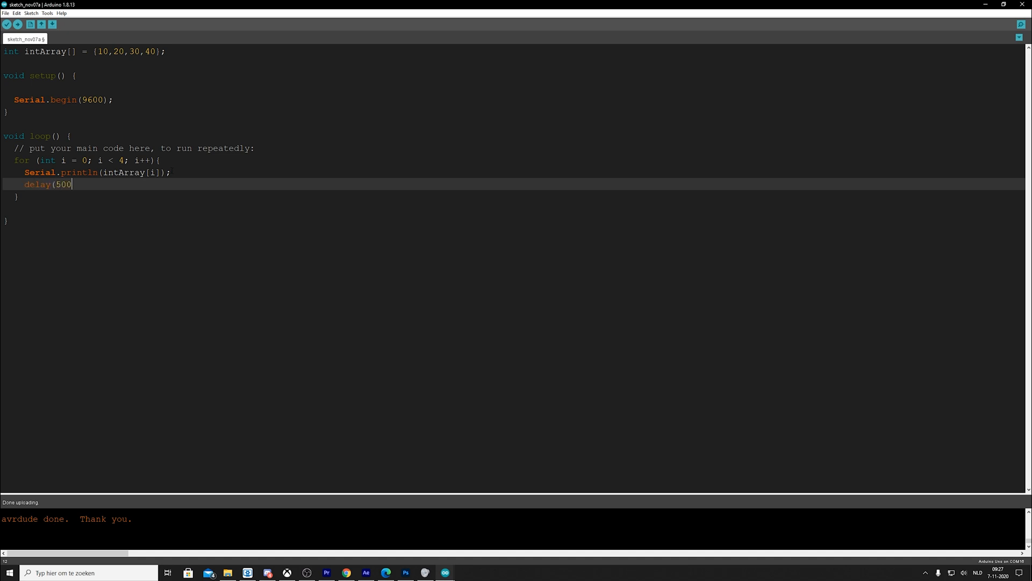
text();)
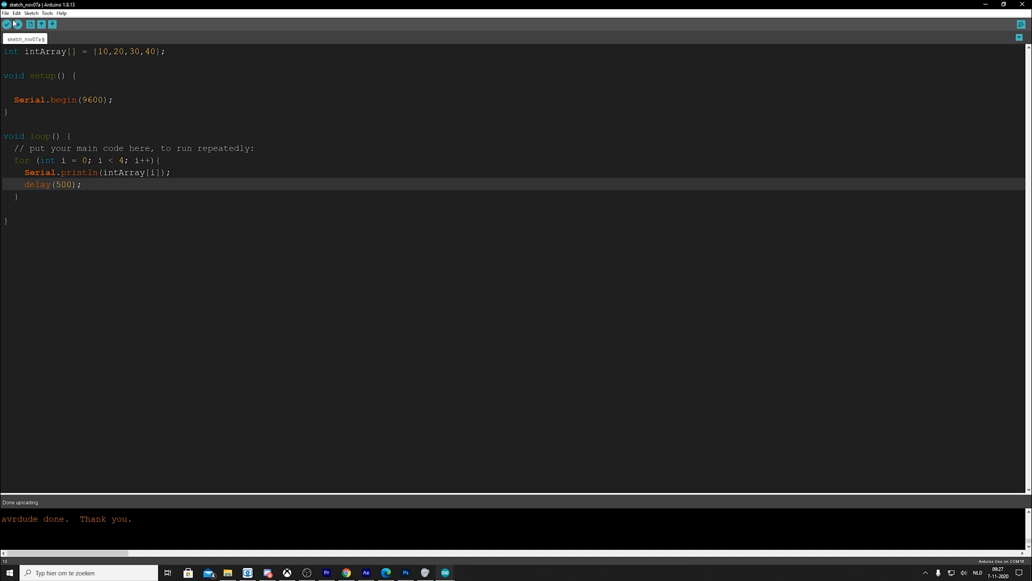
click(18, 25)
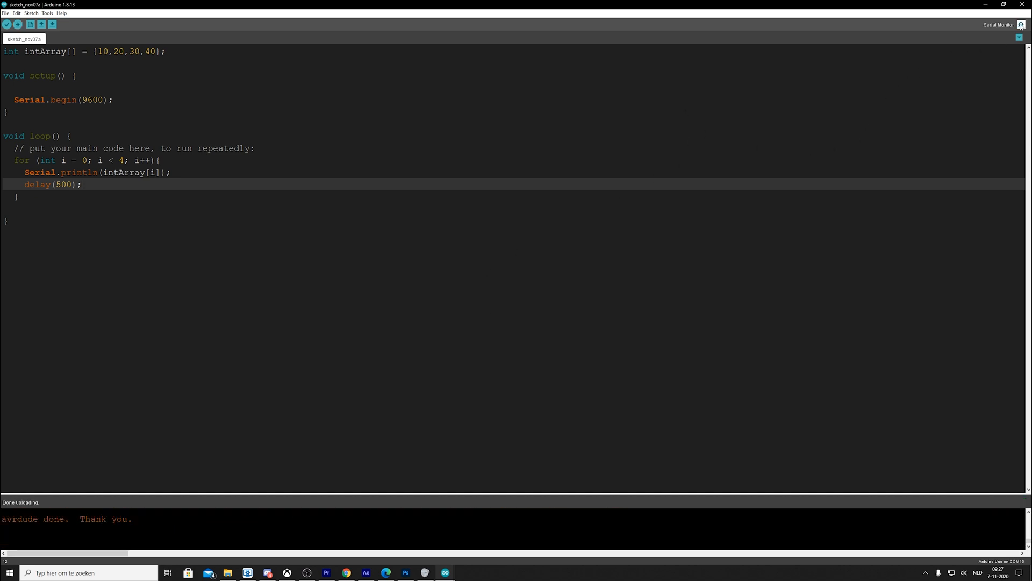
click(1020, 26)
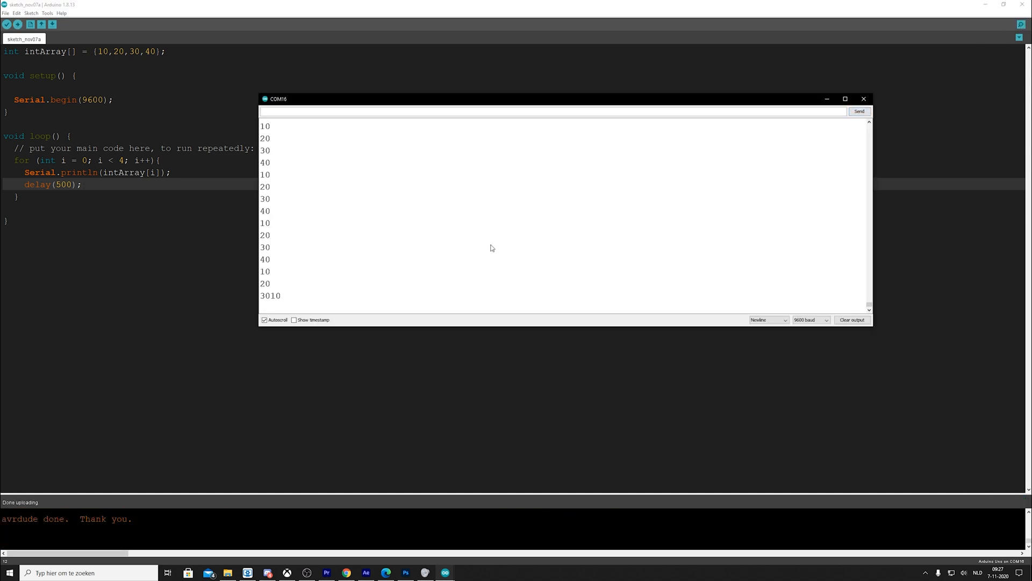